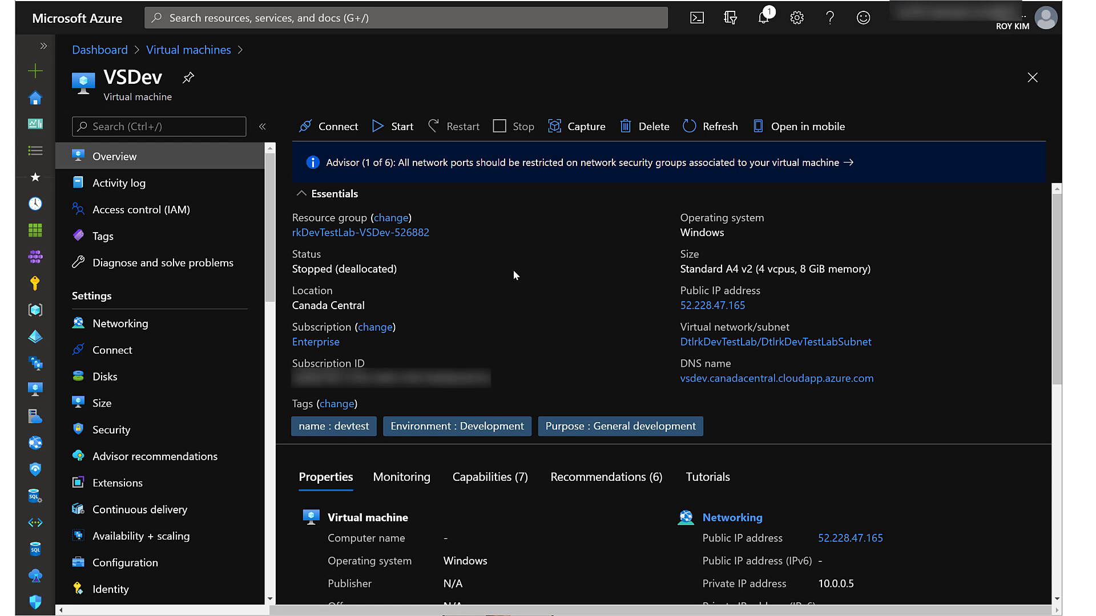
mouse_move(392, 93)
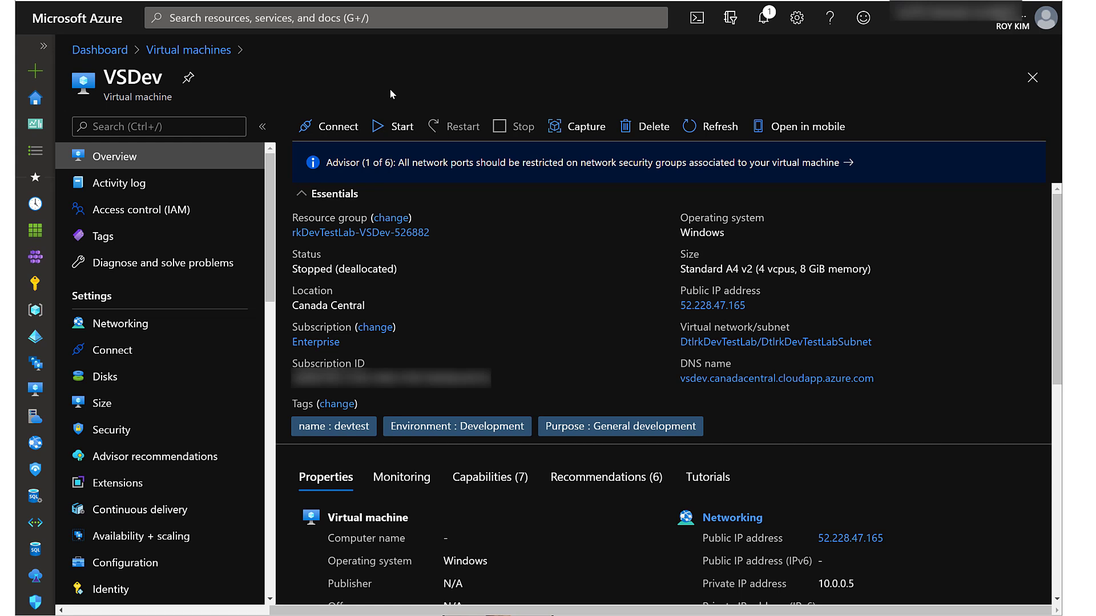
mouse_move(271, 89)
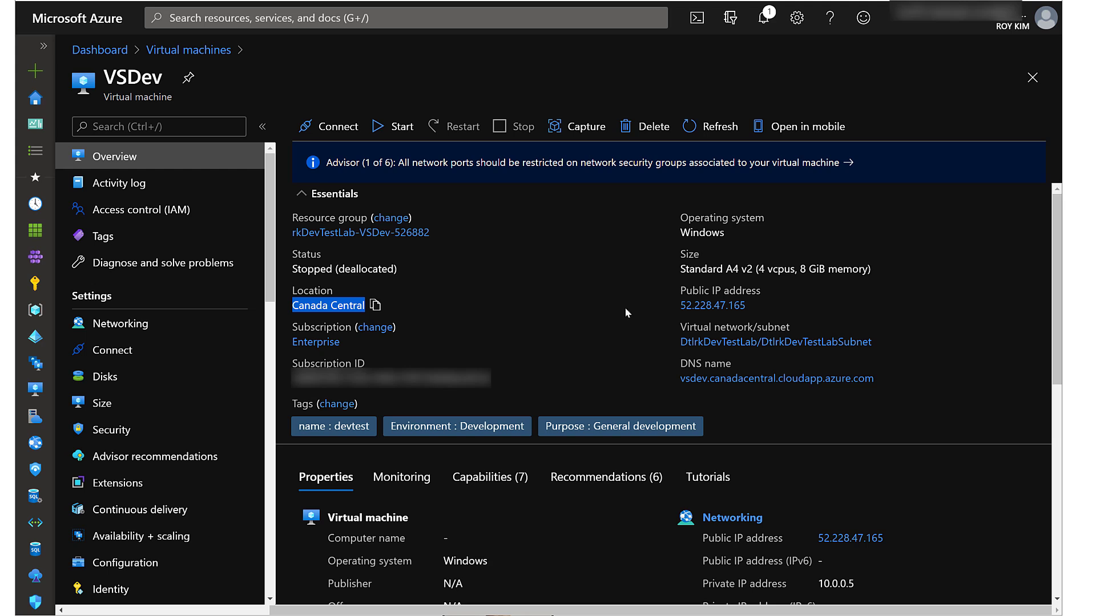
mouse_move(678, 350)
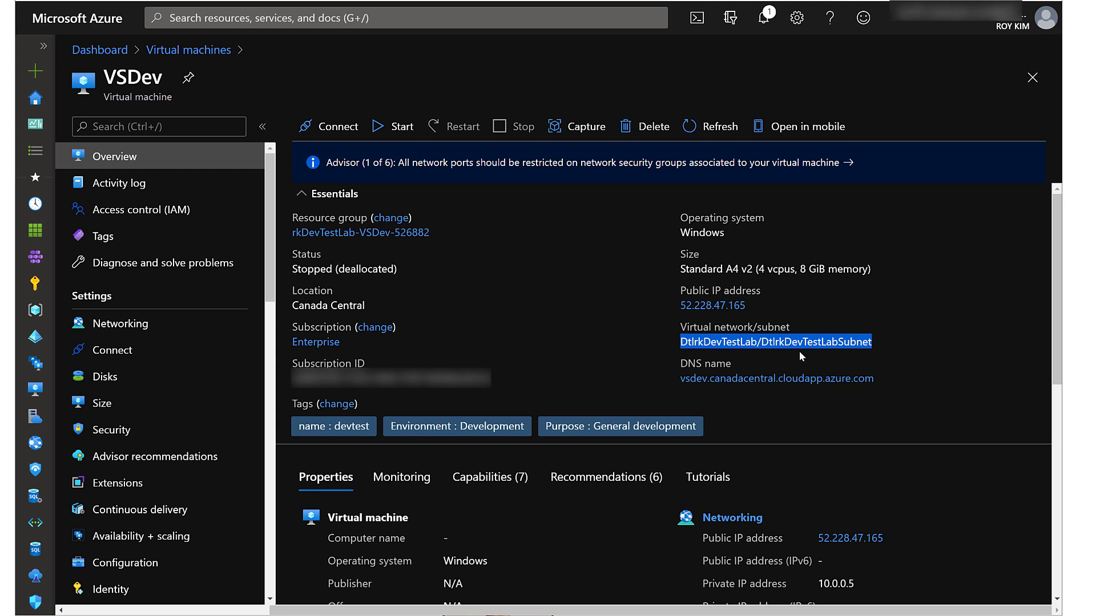
mouse_move(812, 355)
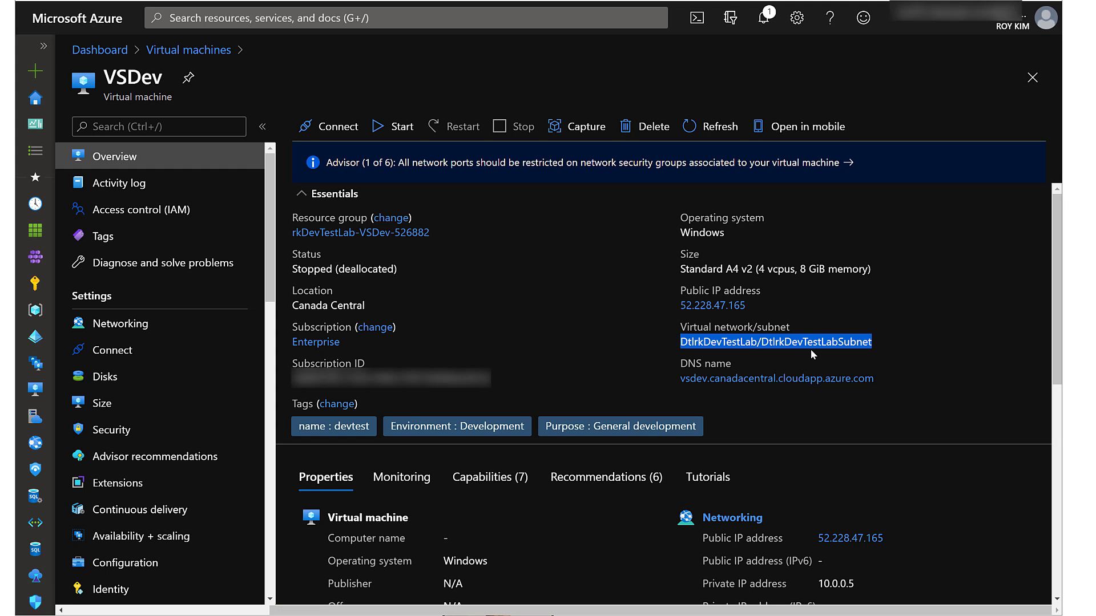
Show the VSDev VM's disks, listing OS disk VSDev767 and data disk rkim-disk.
click(775, 342)
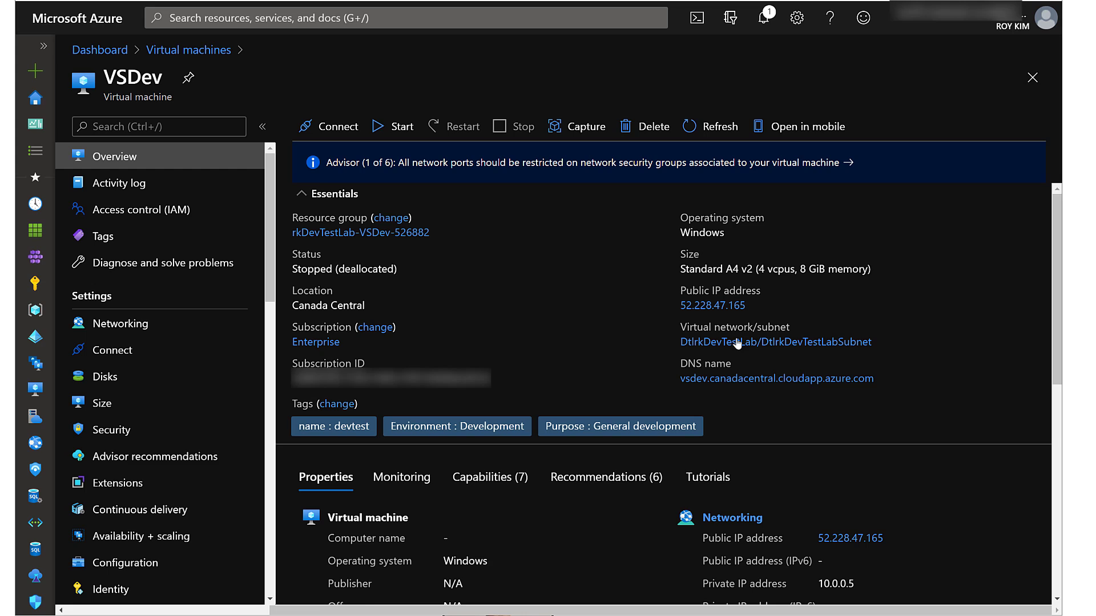
mouse_move(697, 339)
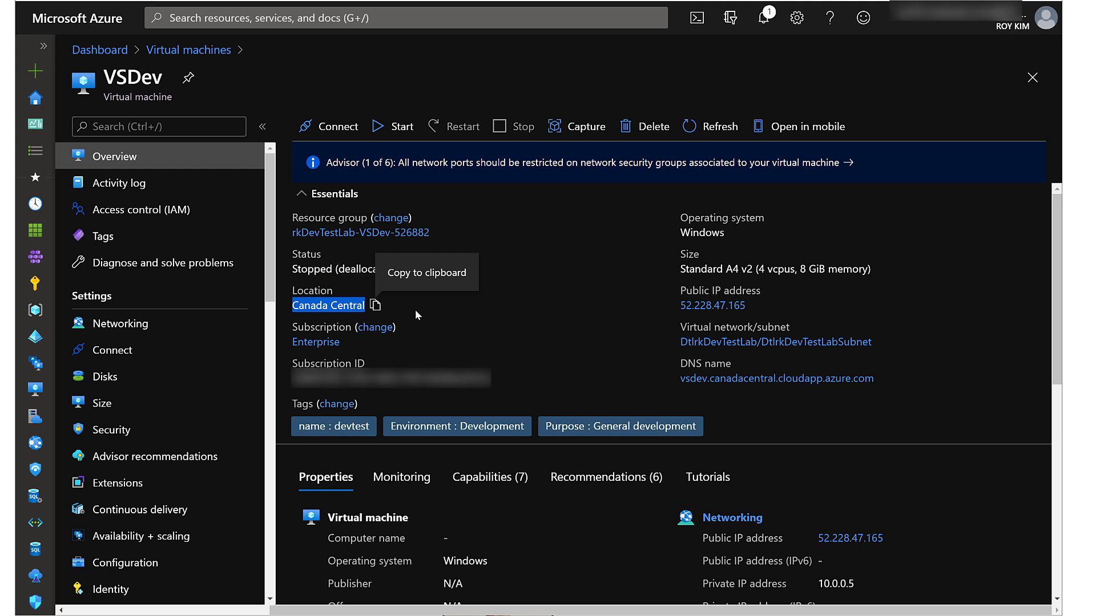
mouse_move(551, 305)
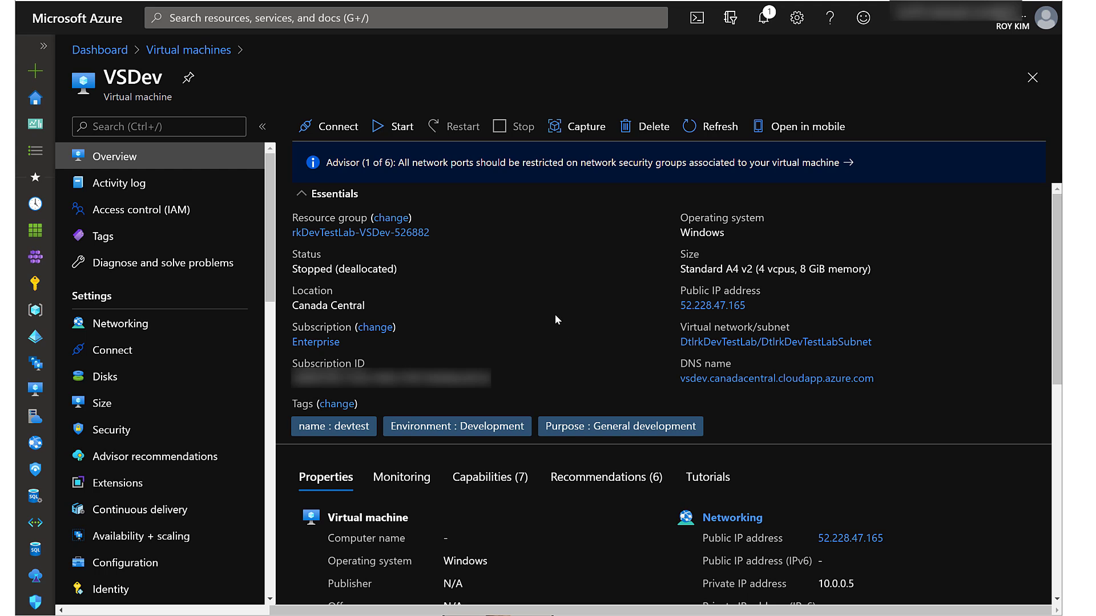
mouse_move(572, 294)
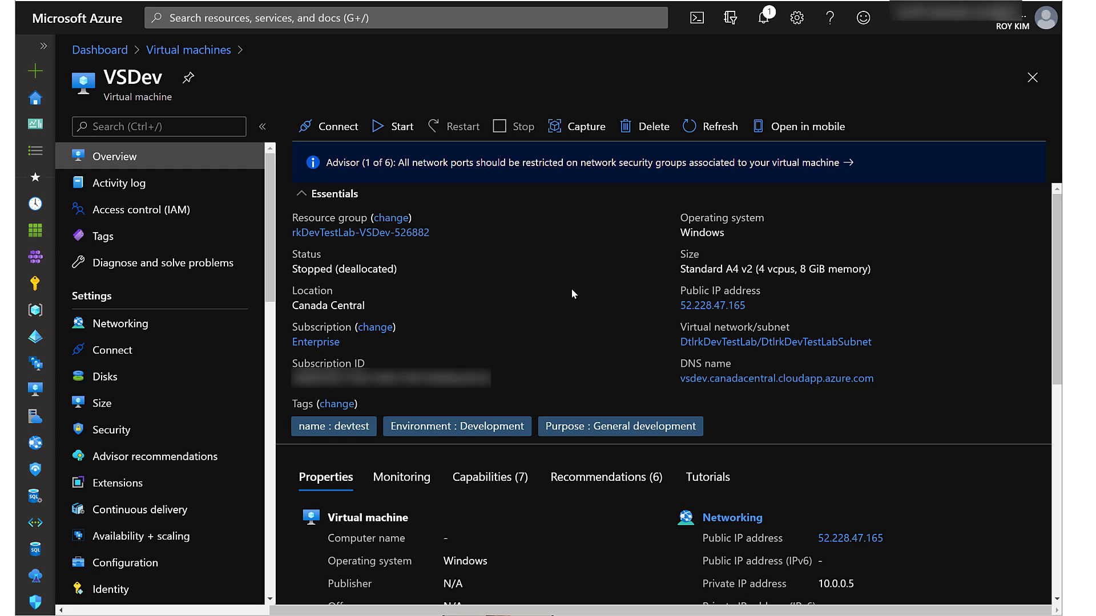
mouse_move(545, 306)
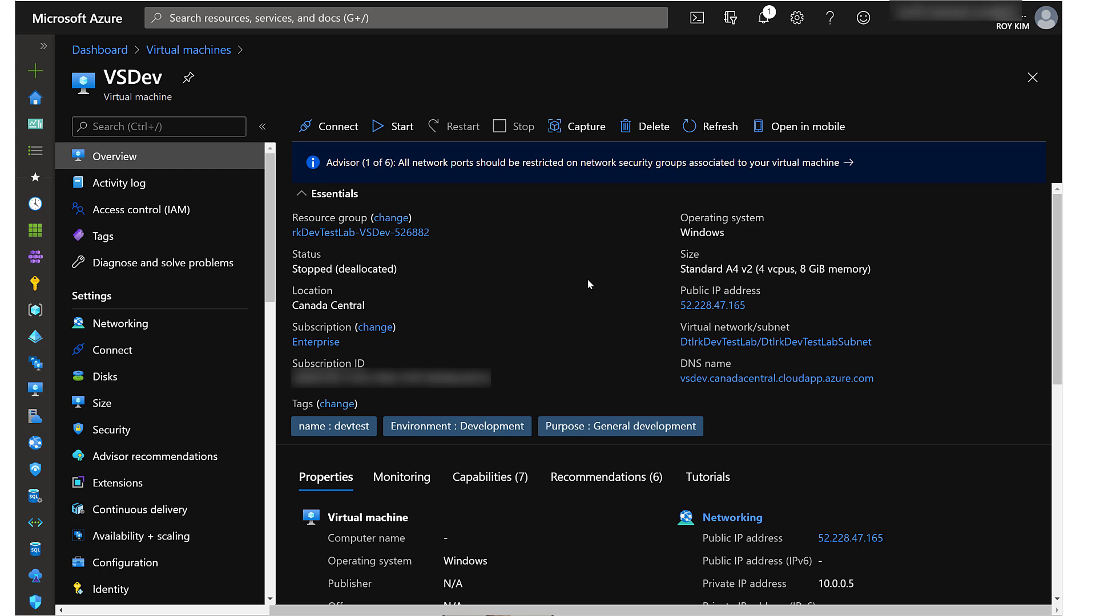
scroll(down, 3)
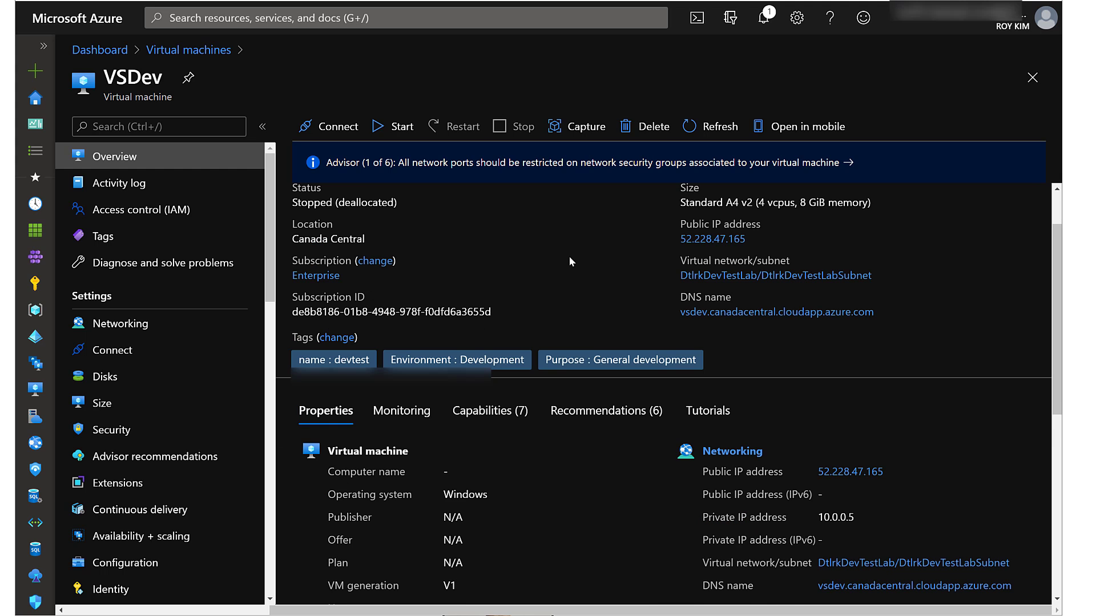
click(106, 377)
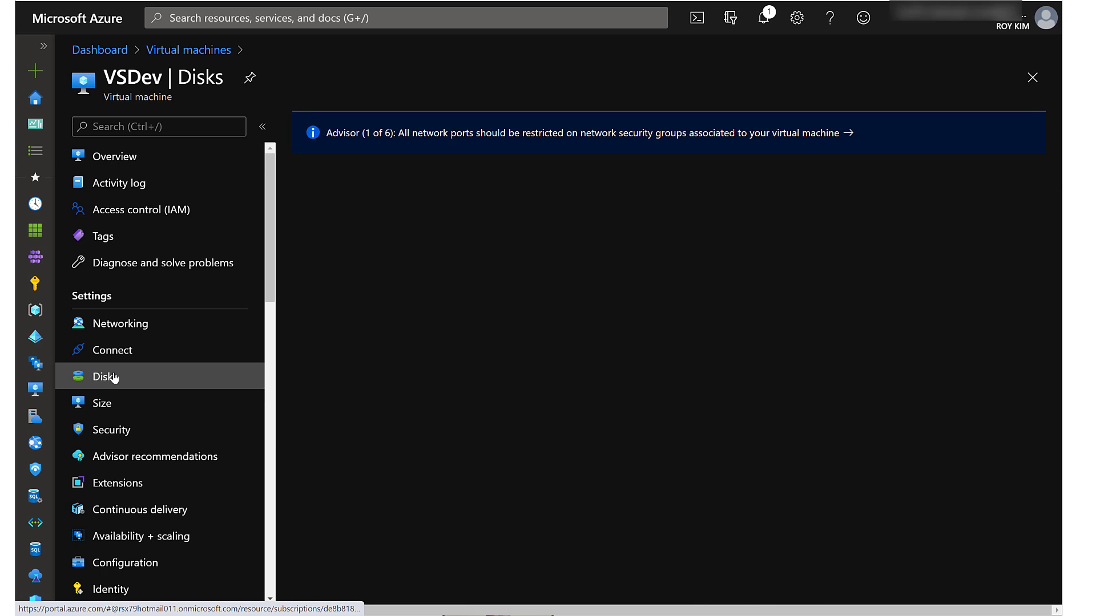
click(105, 376)
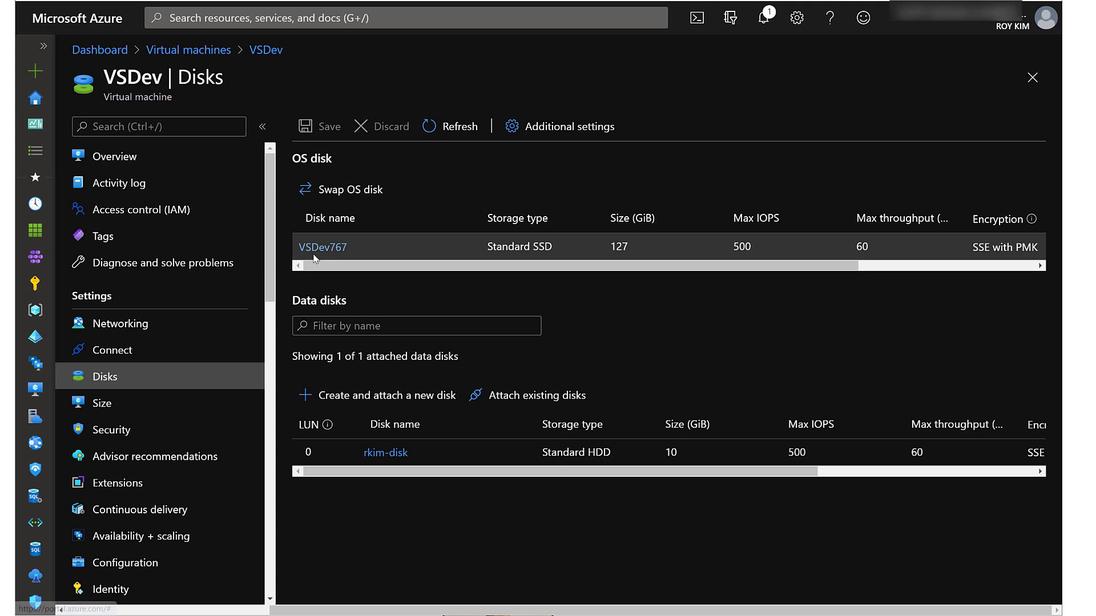
mouse_move(405, 256)
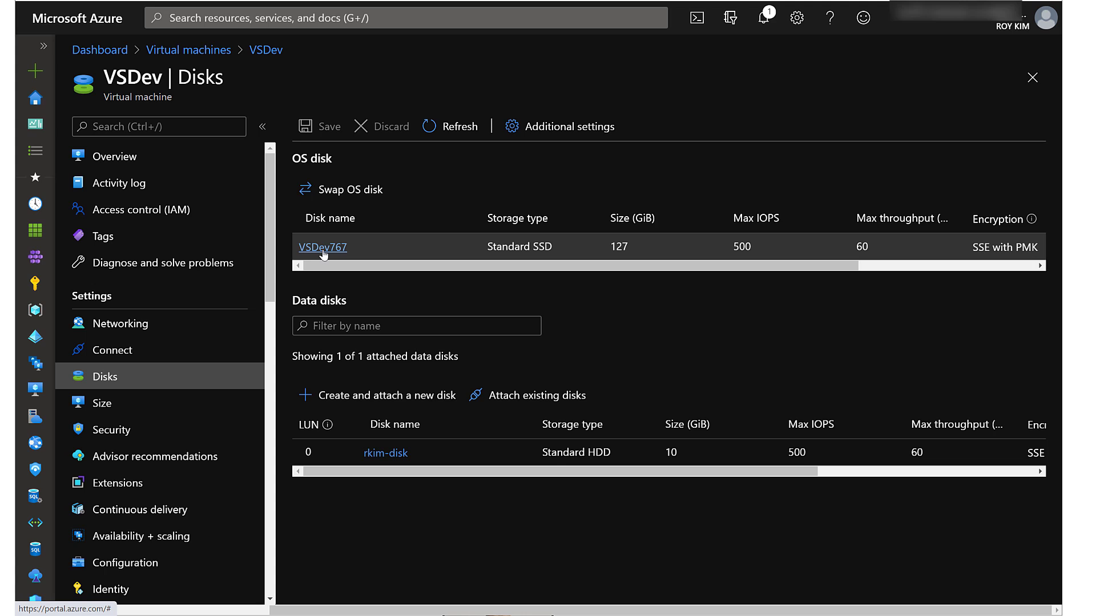
mouse_move(573, 178)
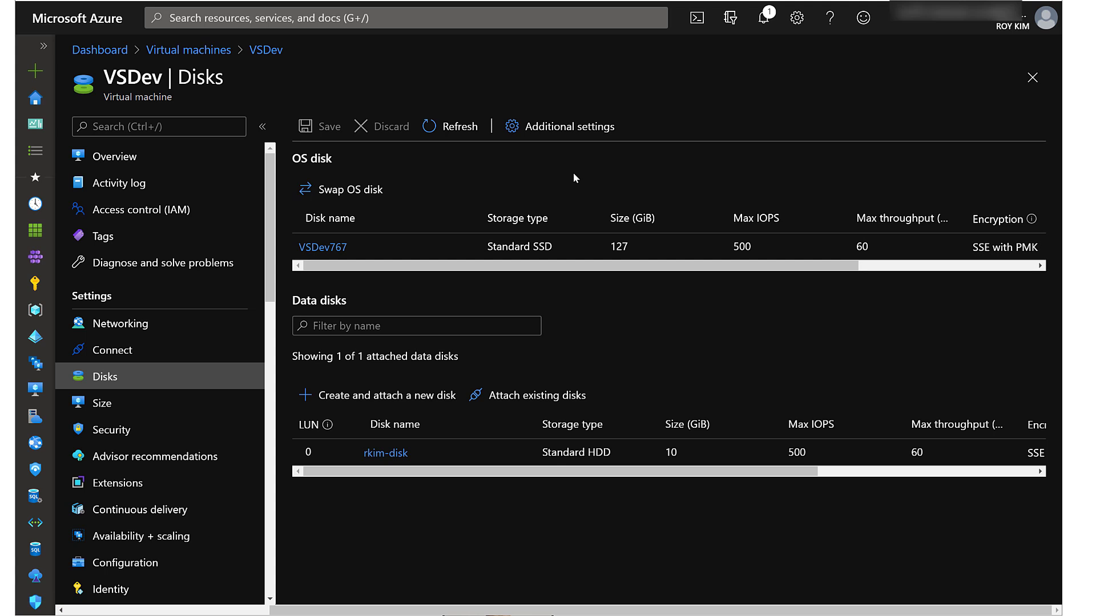
mouse_move(529, 189)
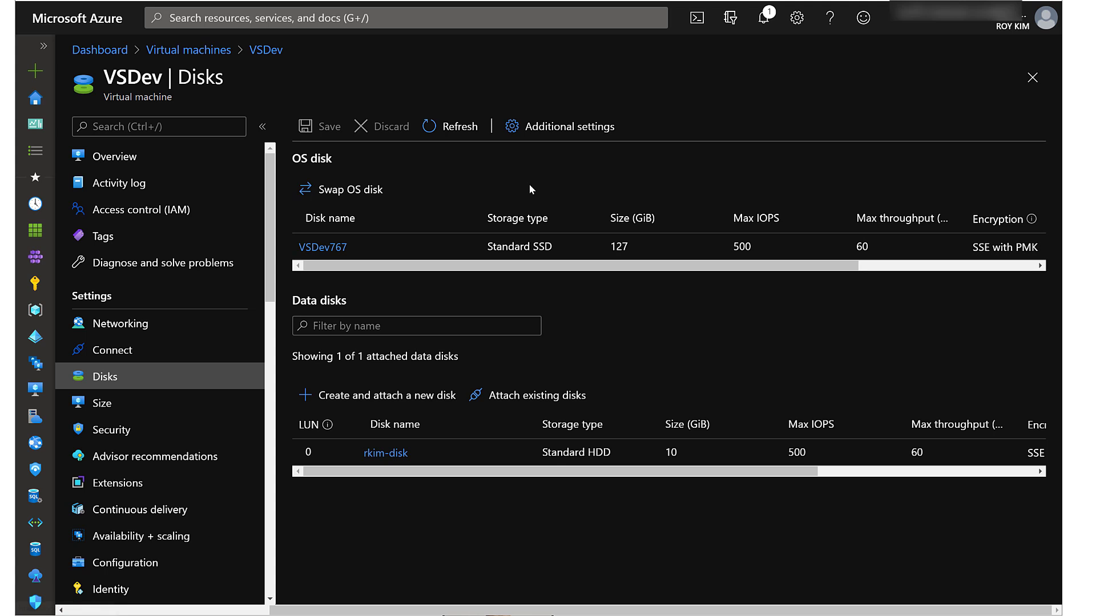
mouse_move(322, 247)
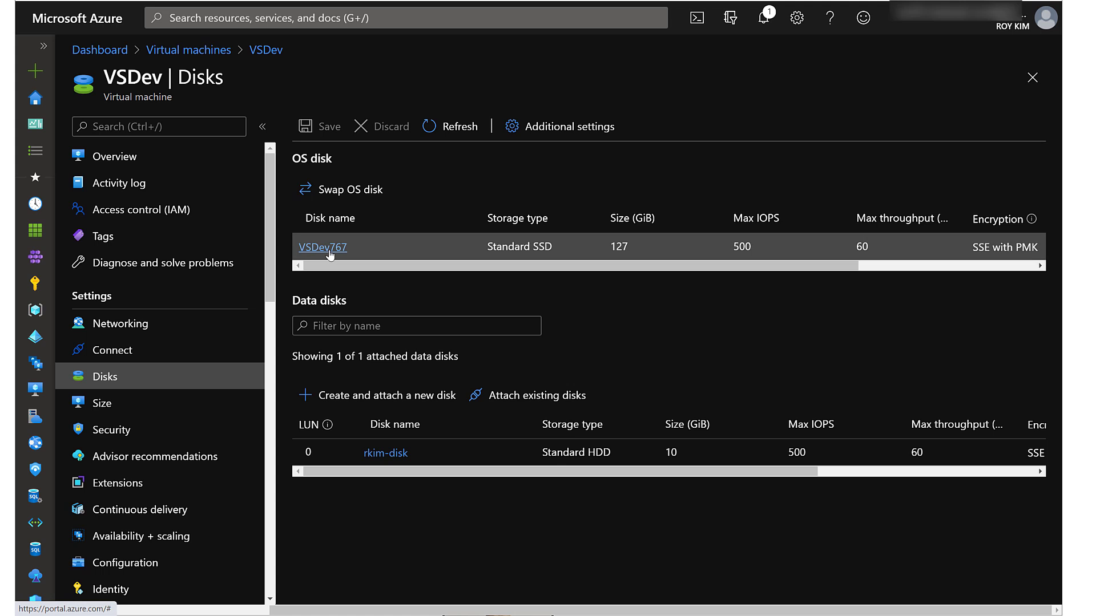
Open the VSDev767 OS disk's overview to check its resource group.
click(322, 247)
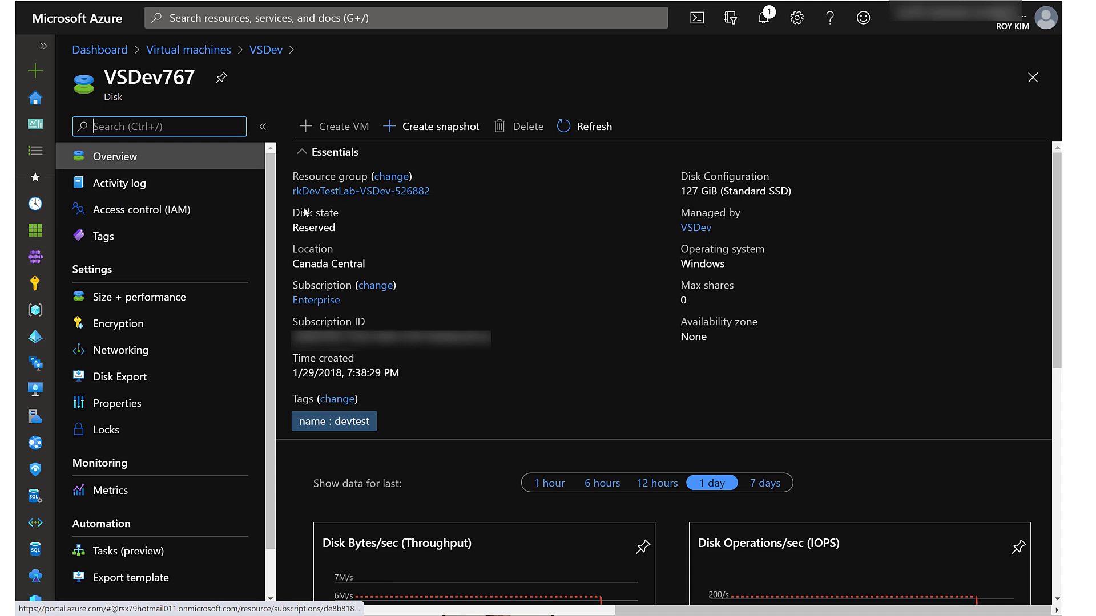
mouse_move(530, 205)
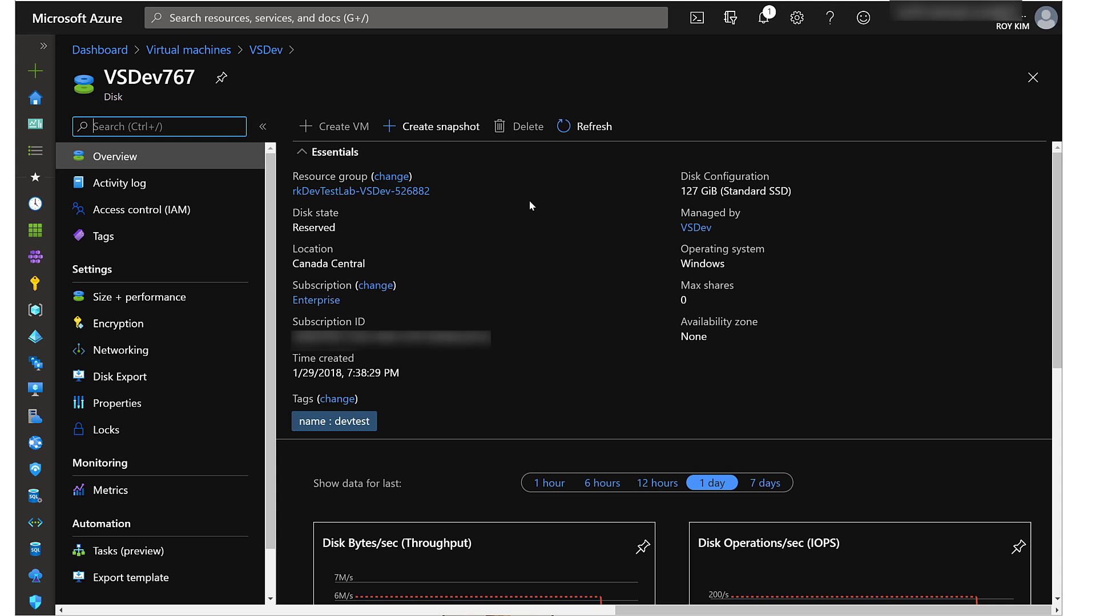
mouse_move(487, 243)
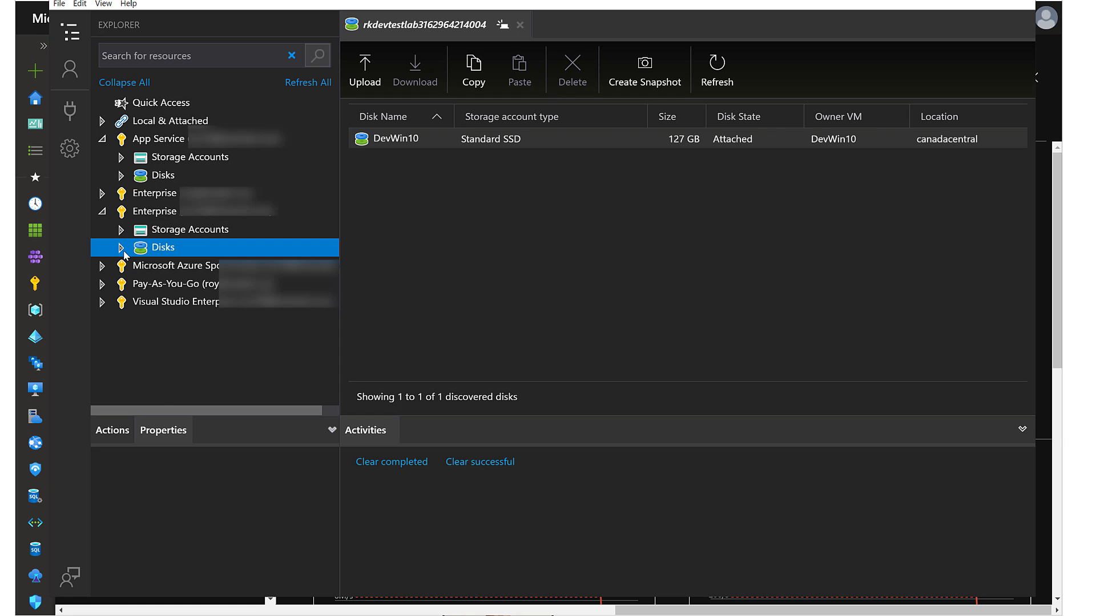
List Enterprise disks in rkDevTestLab-VSDev-526882, showing VSDev767 reserved by VSDev.
click(121, 247)
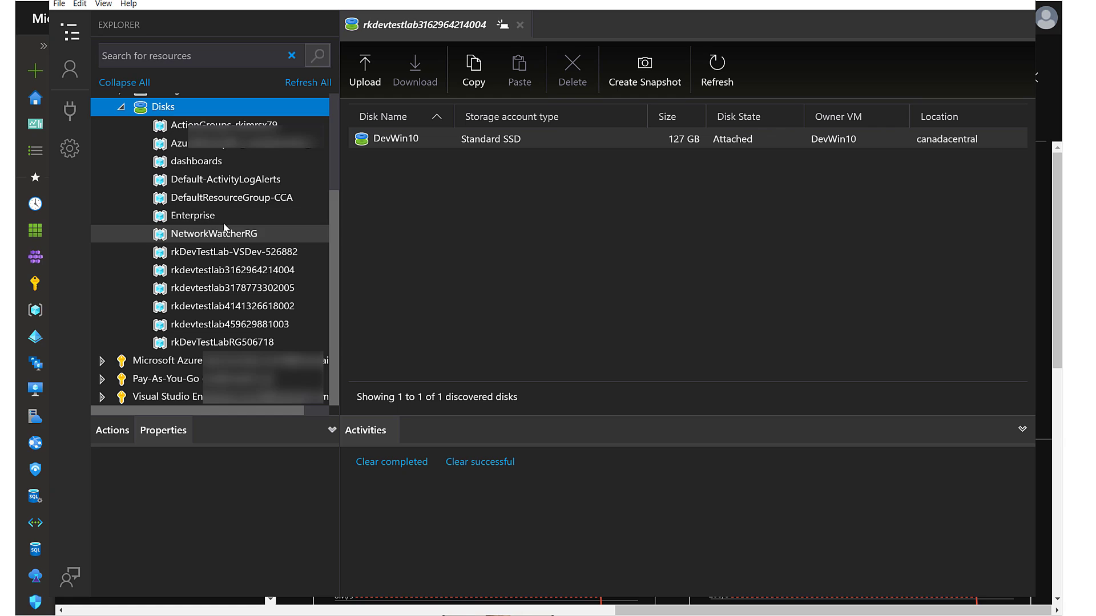
mouse_move(212, 323)
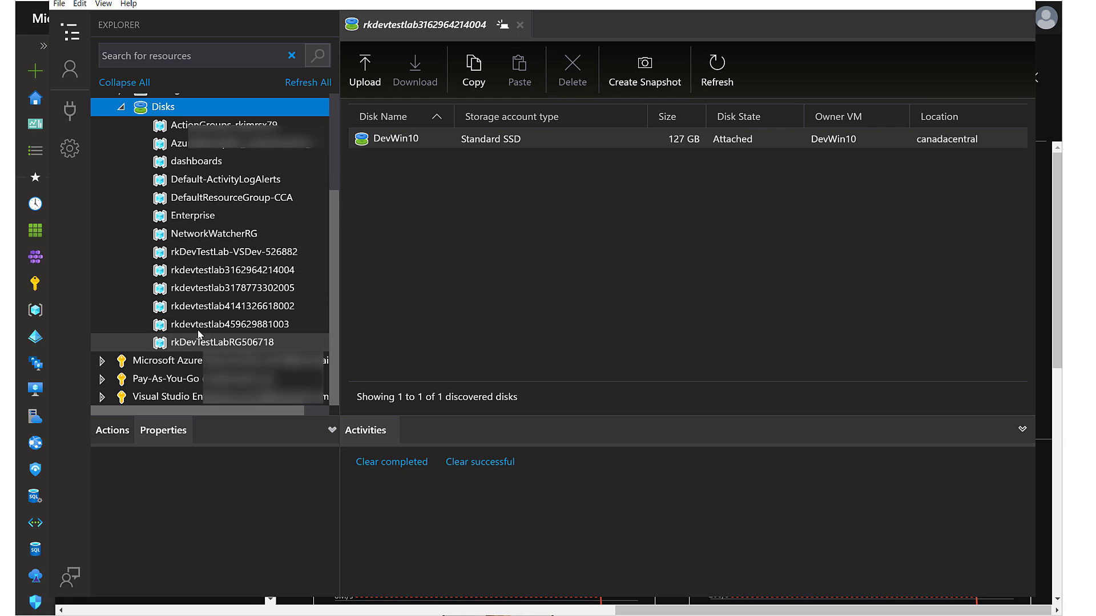
click(231, 269)
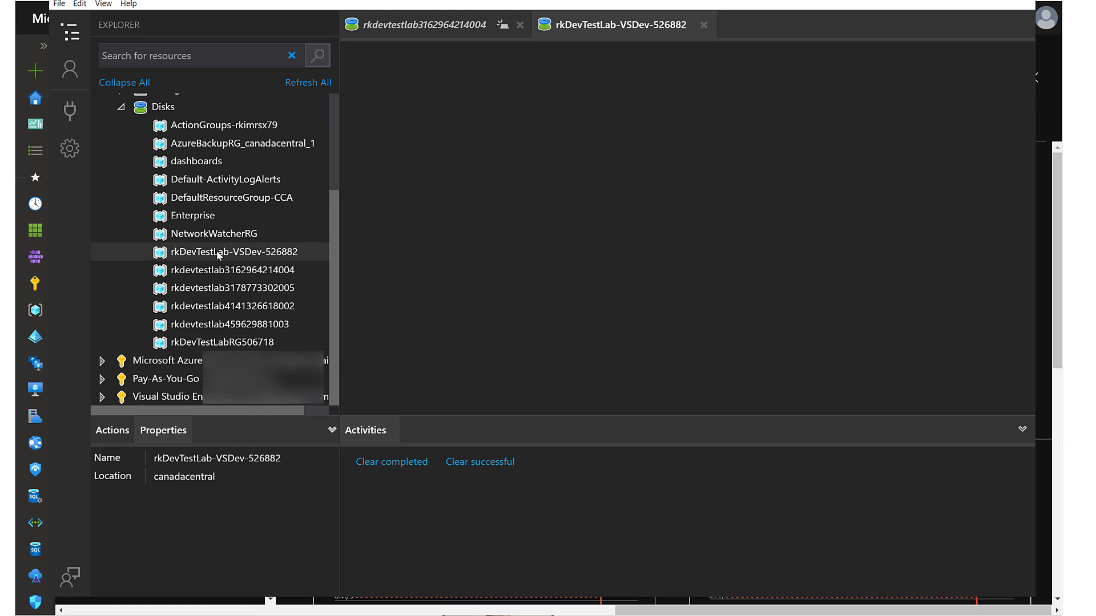
click(232, 252)
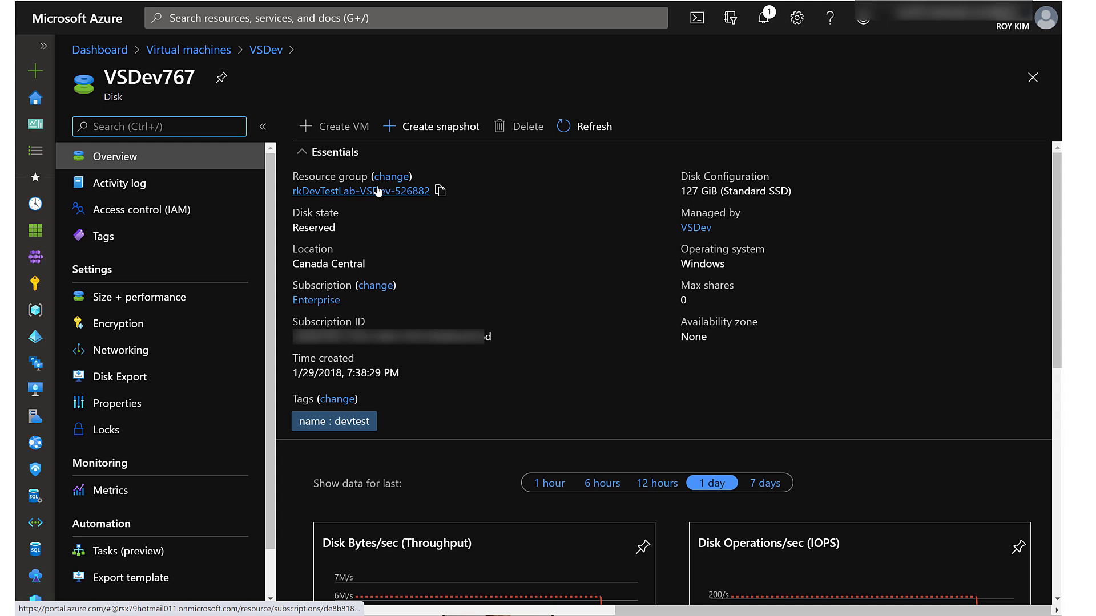
mouse_move(360, 190)
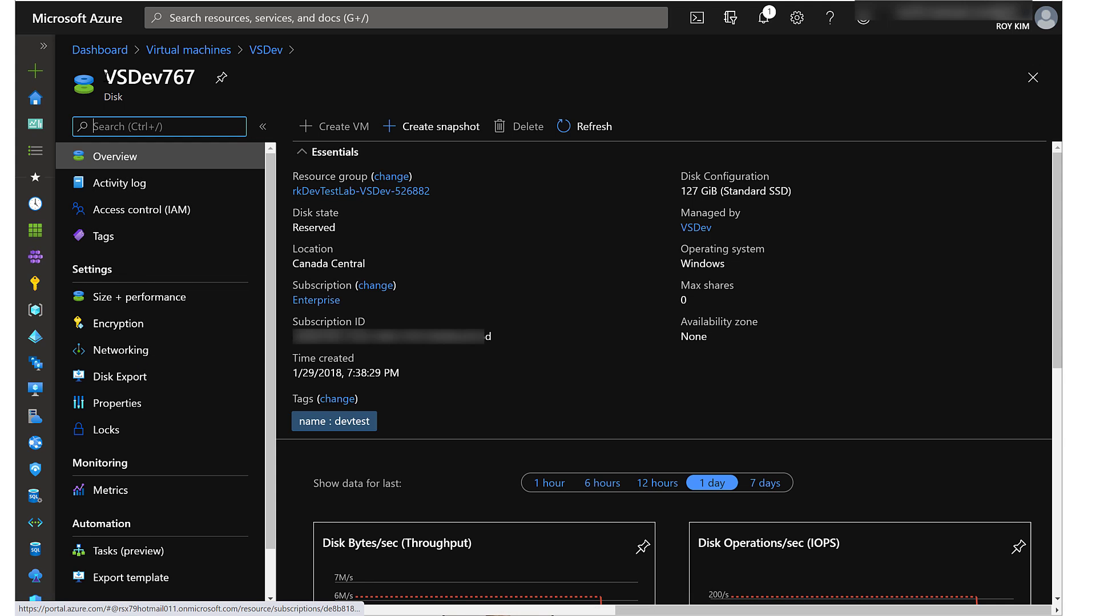
double_click(149, 78)
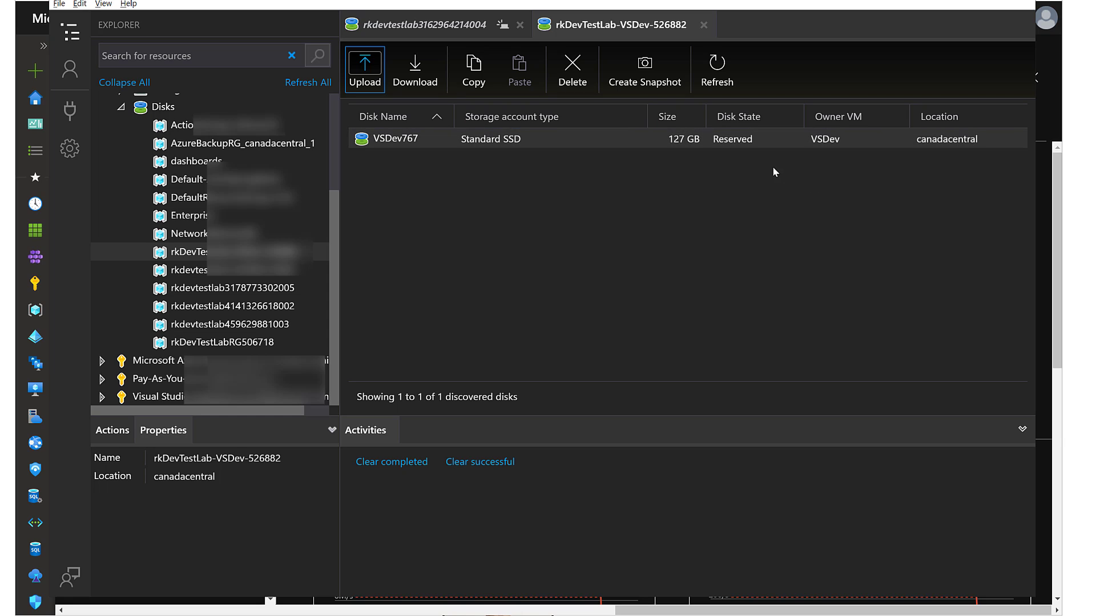
mouse_move(734, 133)
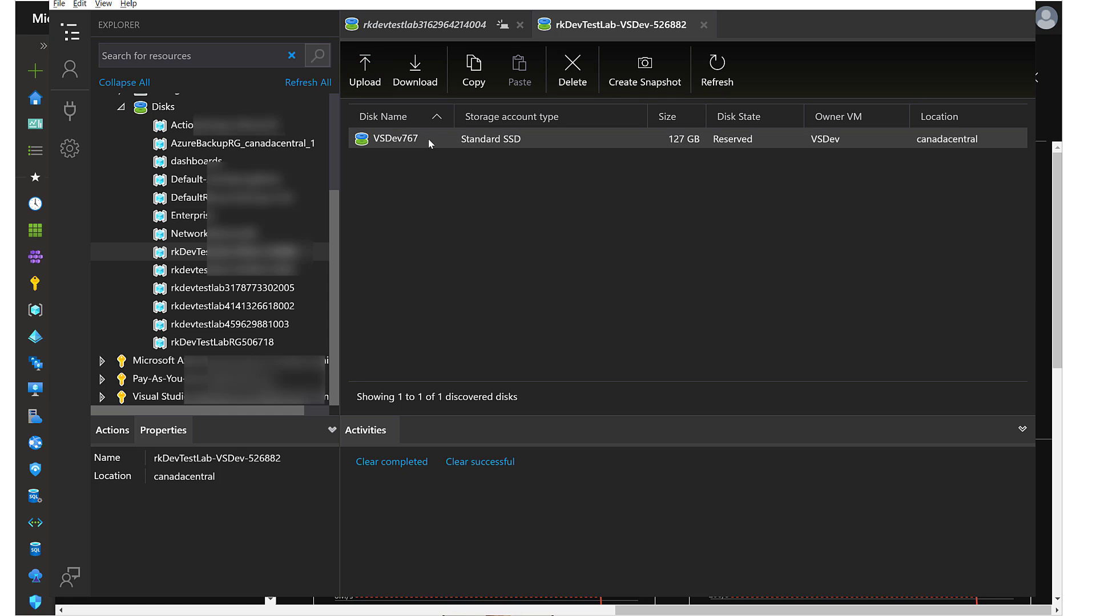
Copy the VSDev767 disk from its context menu.
right_click(427, 143)
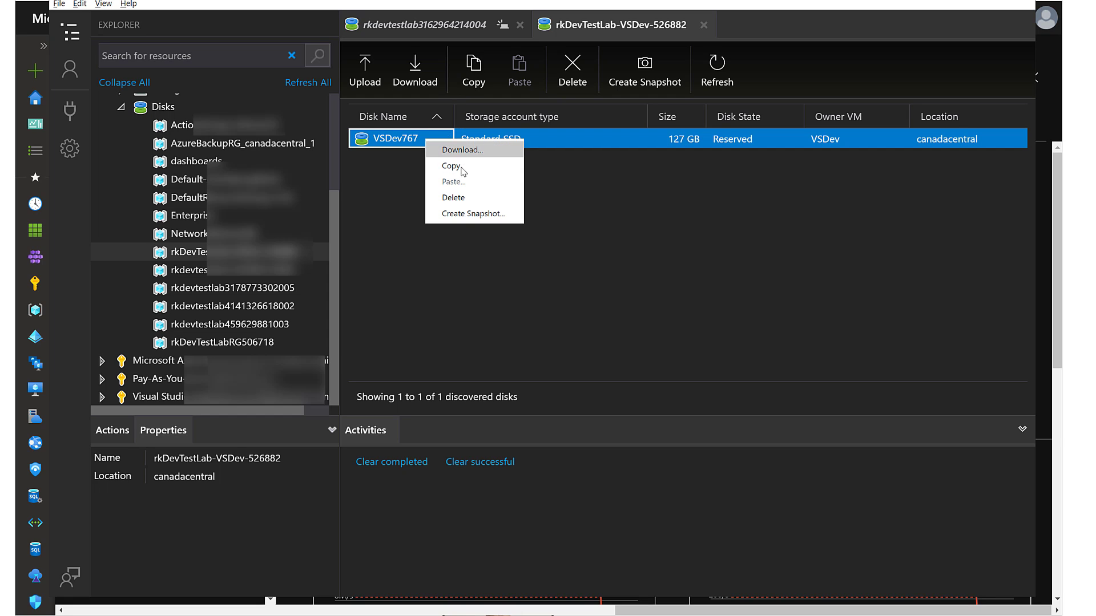
click(451, 166)
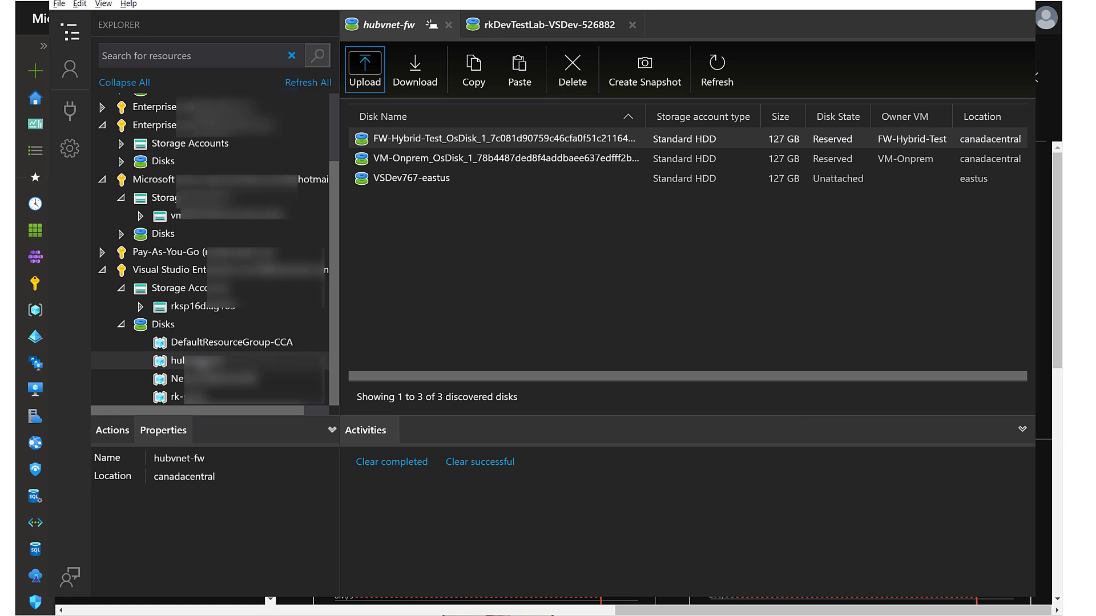
mouse_move(423, 246)
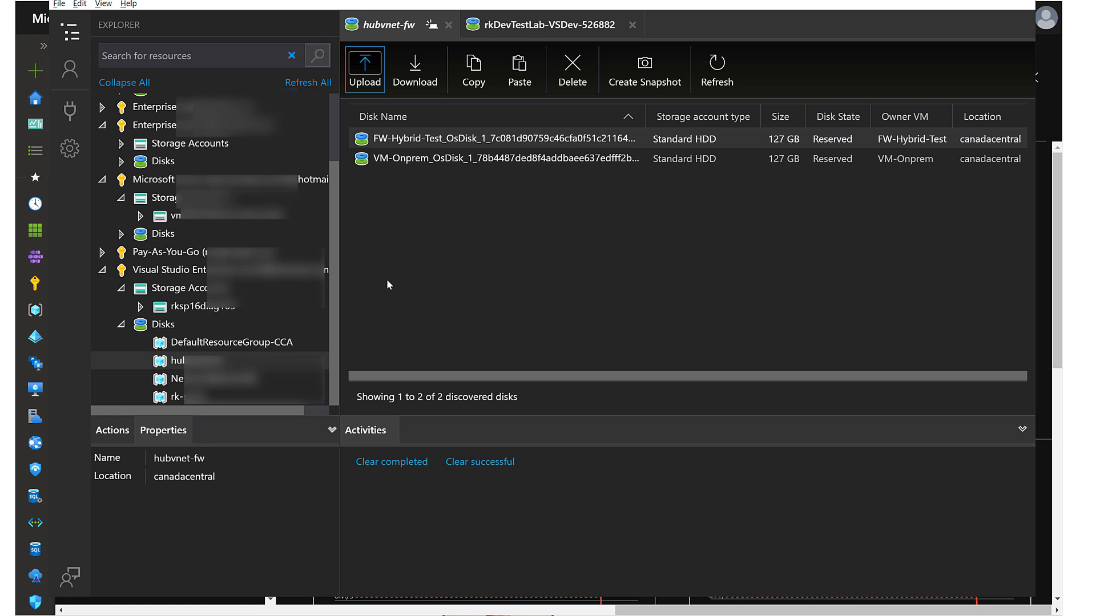
Paste the copied disk into hubvnet-fw, naming it VSDev767-eastus.
click(519, 68)
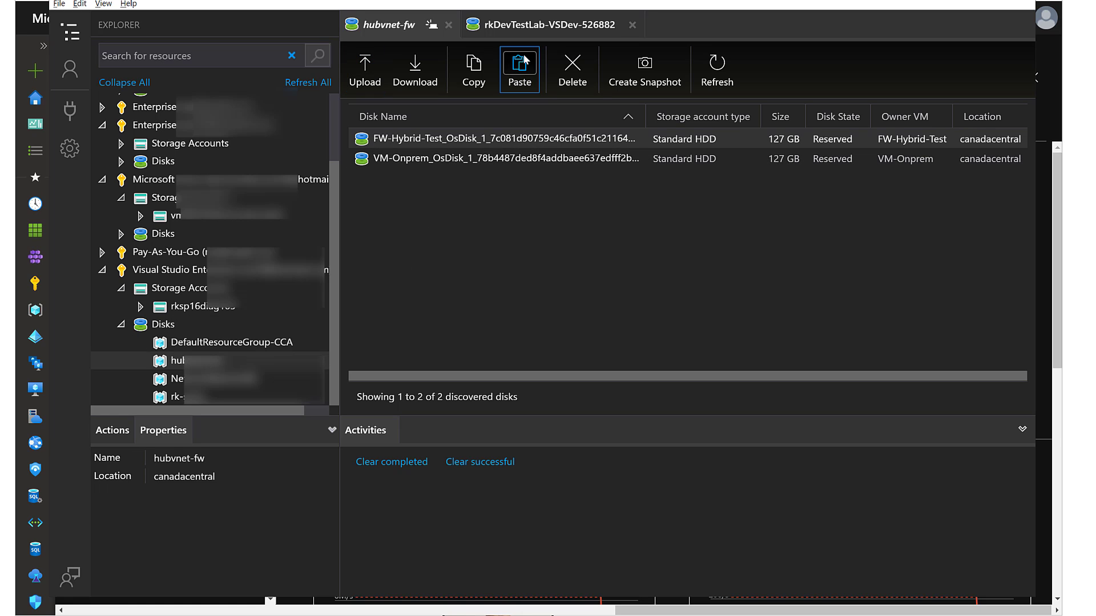
mouse_move(520, 69)
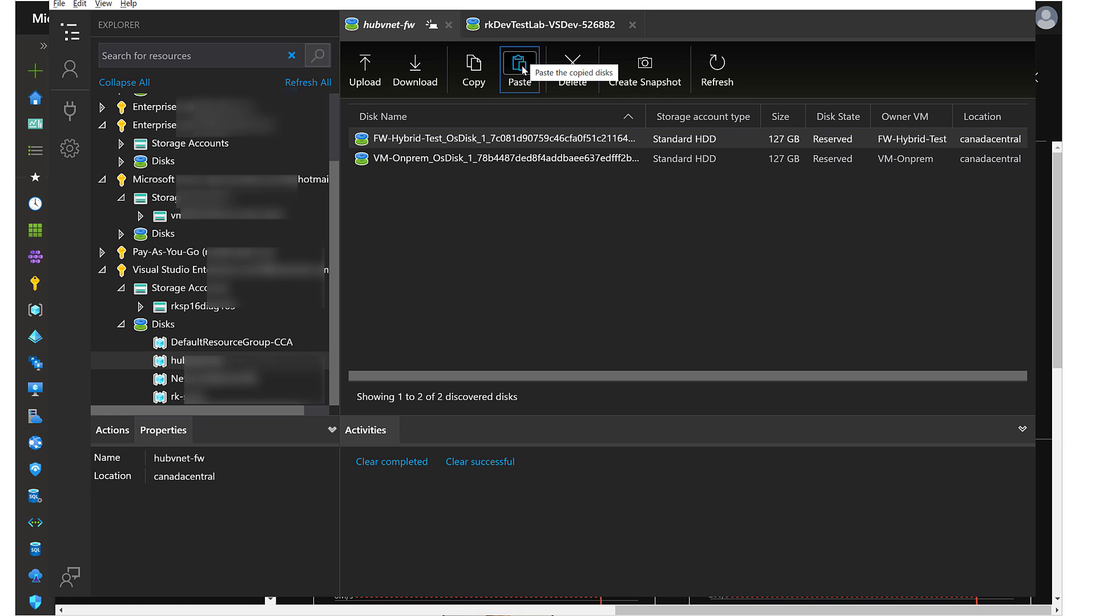
click(519, 69)
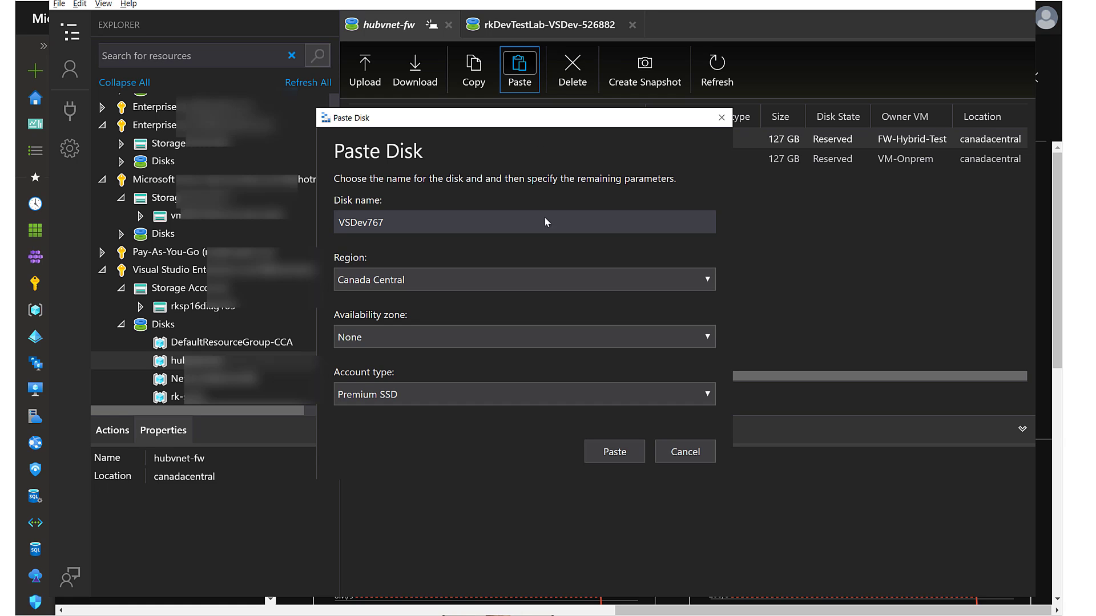
mouse_move(542, 123)
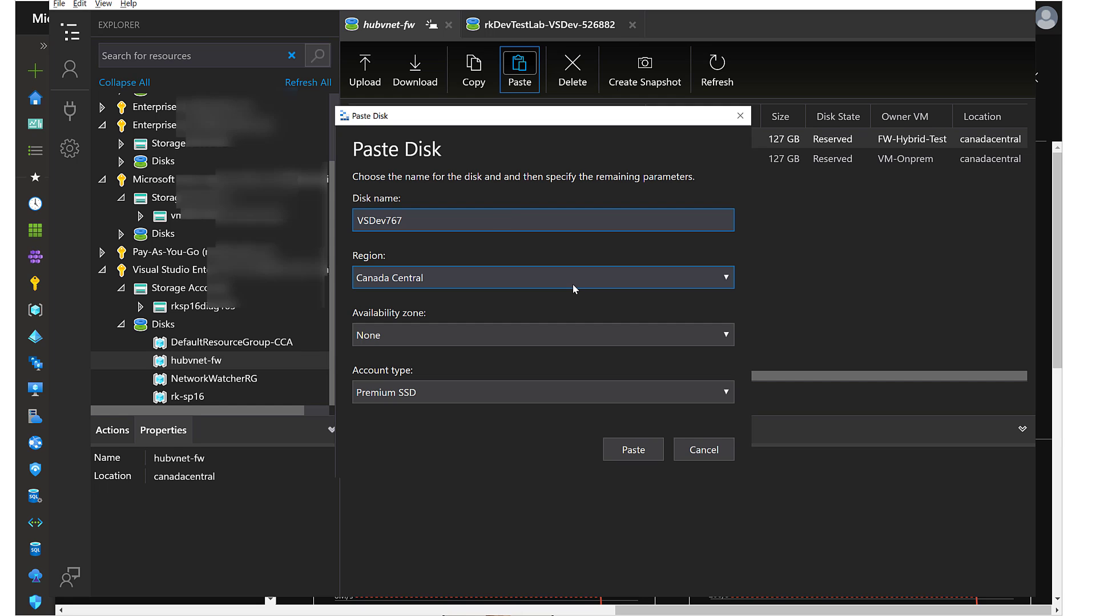
text(-)
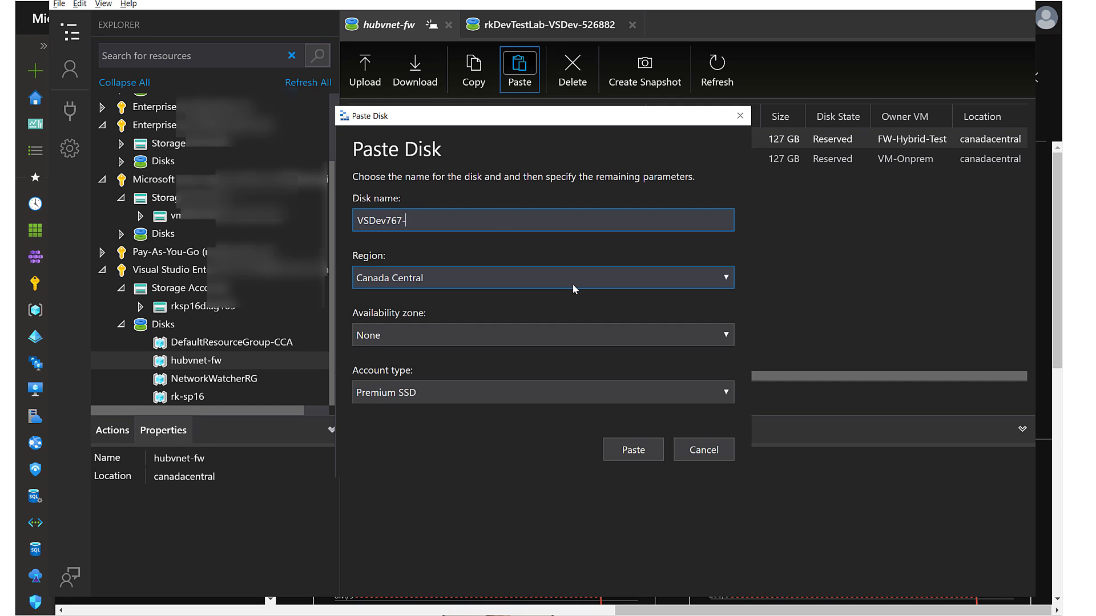
text(eastus)
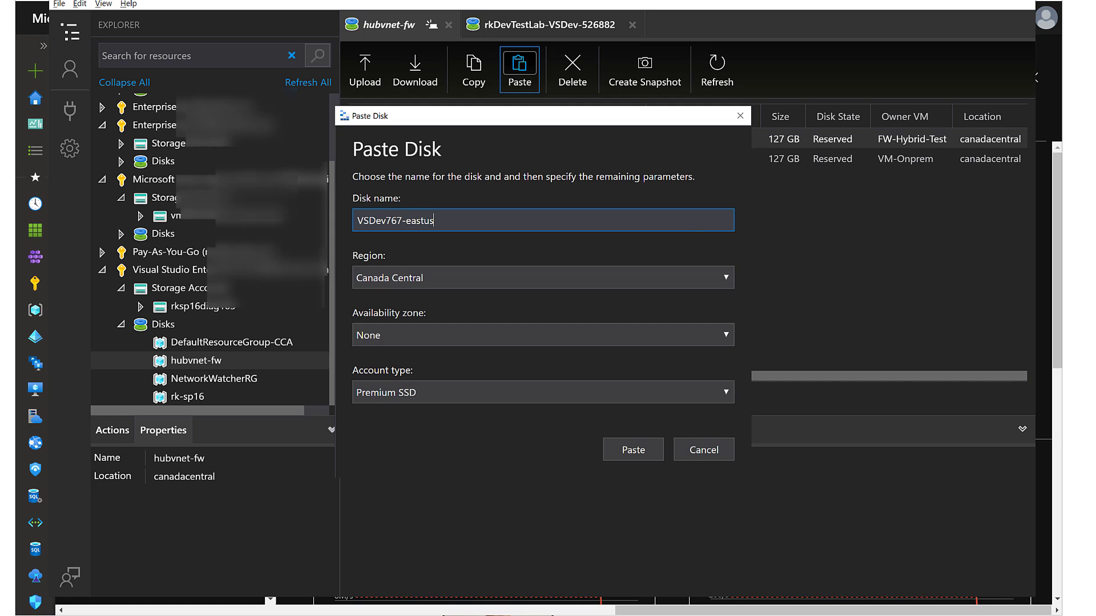
Set the copy's region to East US and account type Standard HDD, then confirm.
click(725, 277)
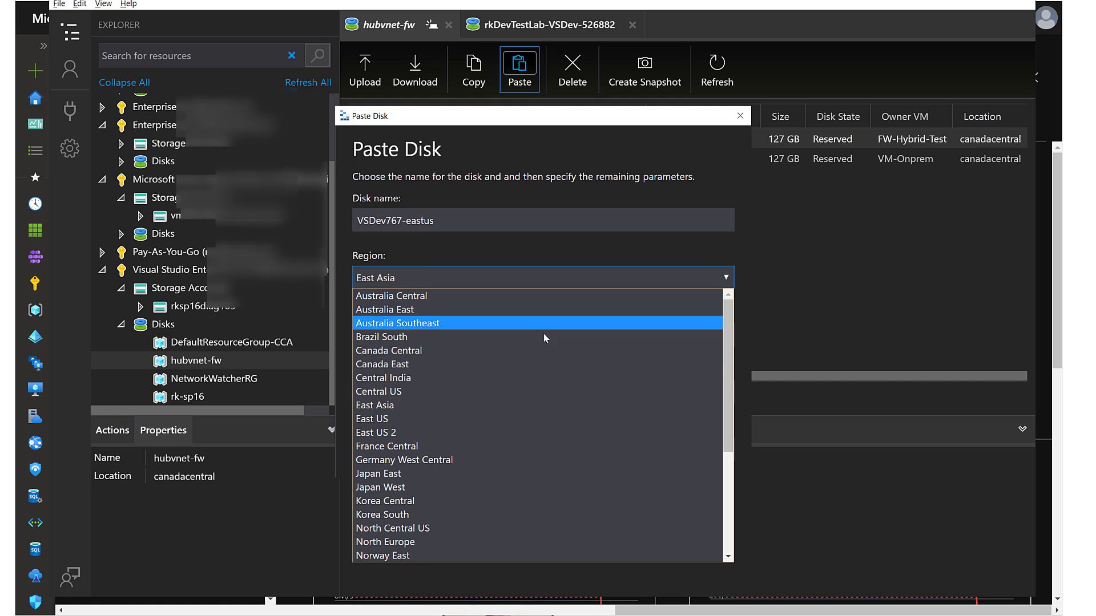
click(371, 418)
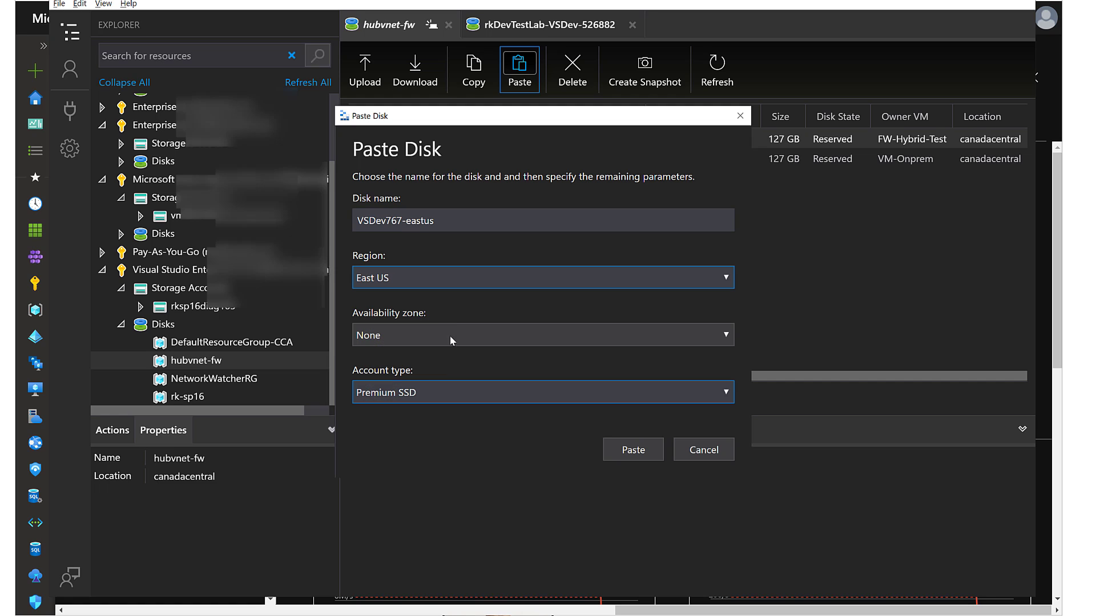
mouse_move(459, 393)
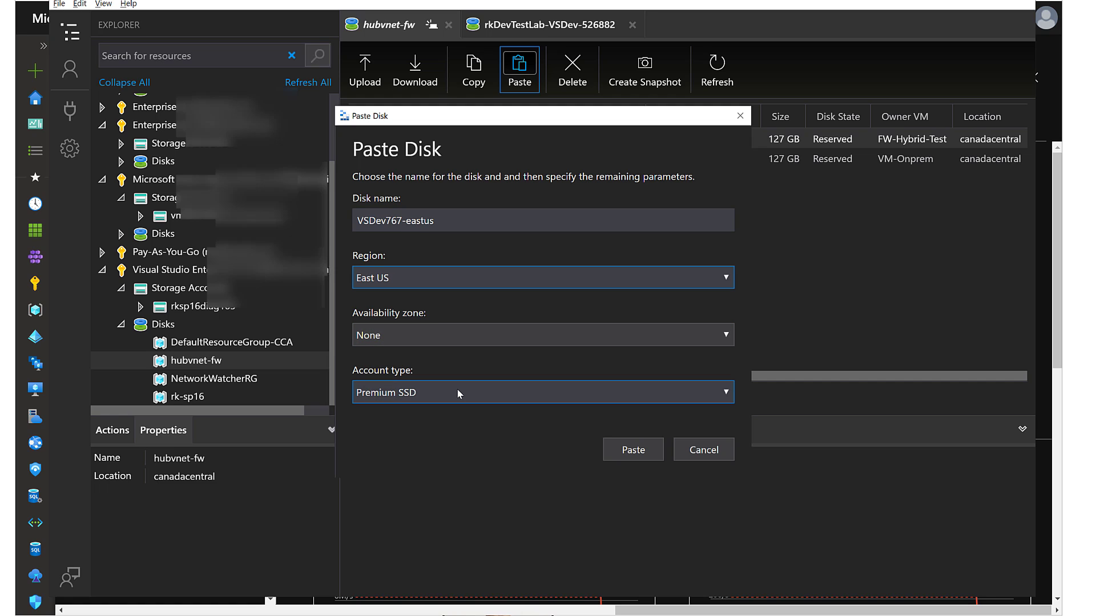
click(542, 392)
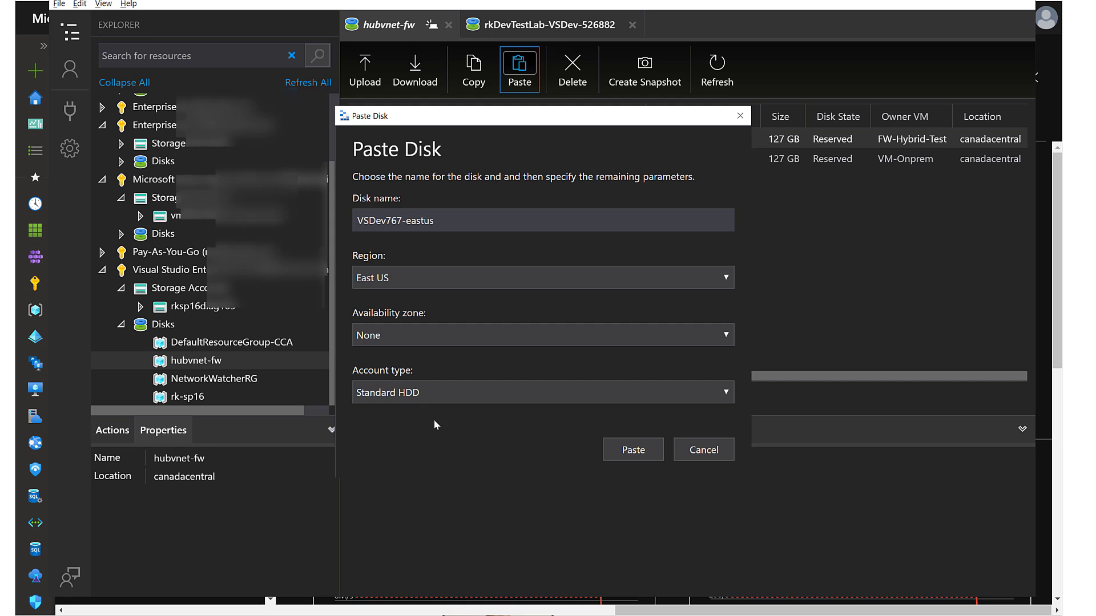
mouse_move(655, 438)
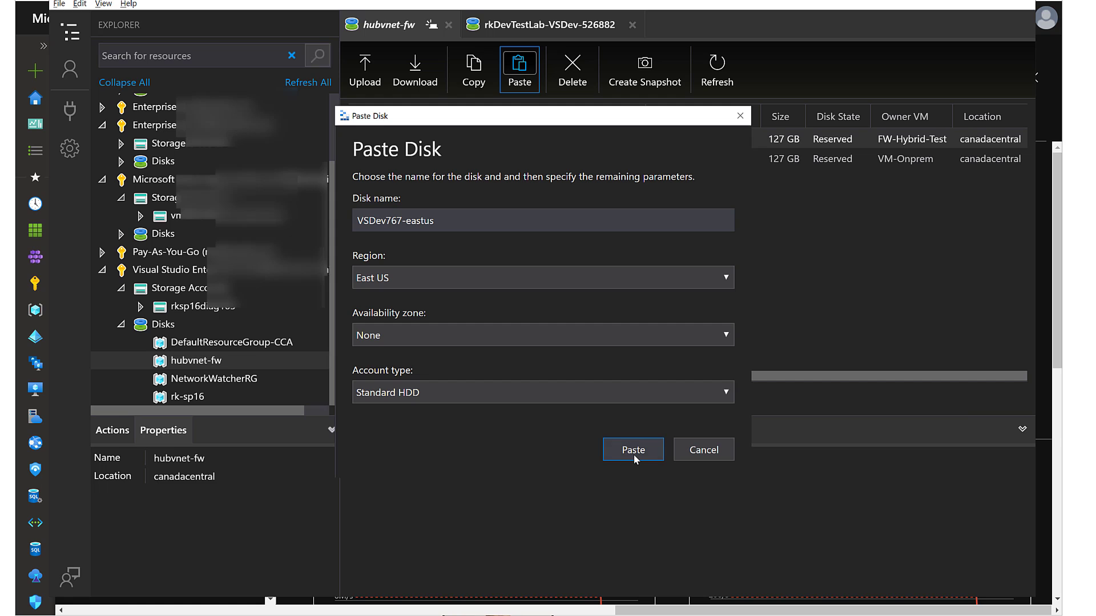
click(632, 449)
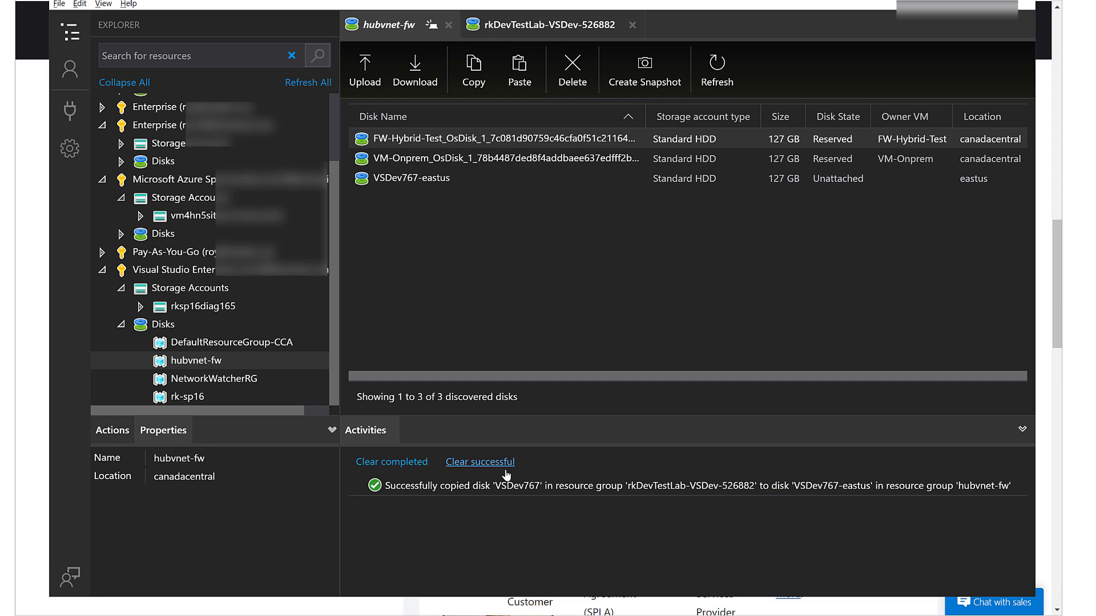
mouse_move(520, 498)
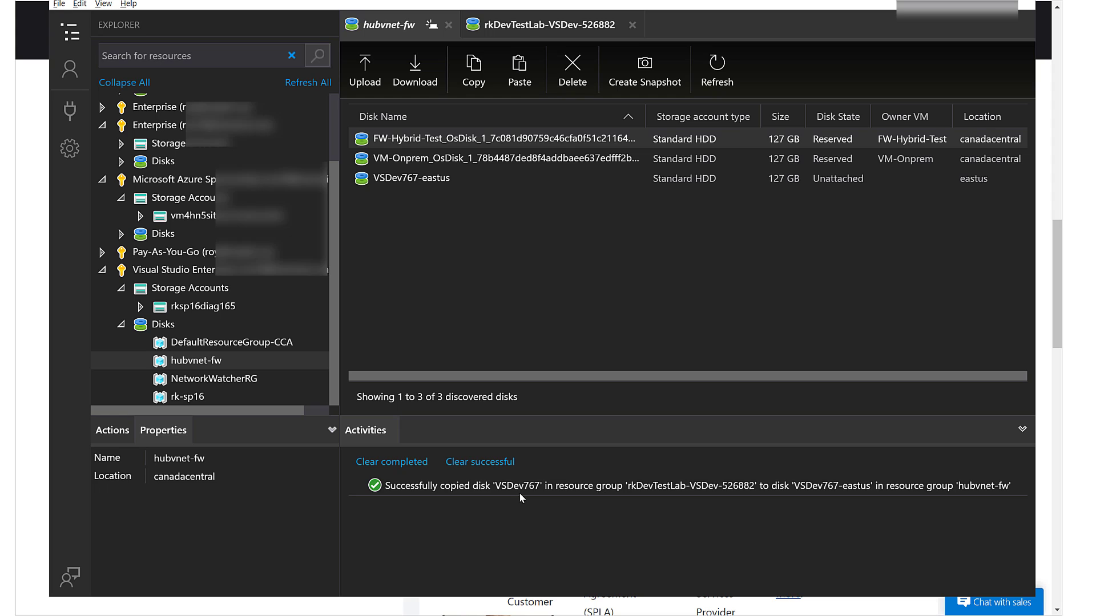
Select VSDev767-eastus to verify it is an unattached 127 GB Standard HDD in eastus.
click(433, 178)
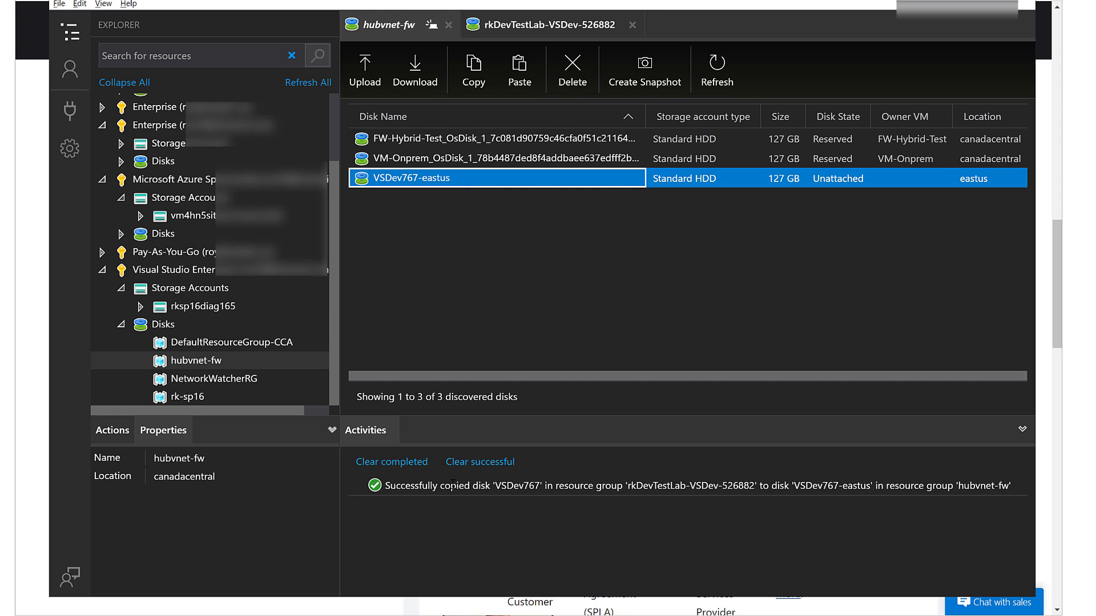
mouse_move(431, 299)
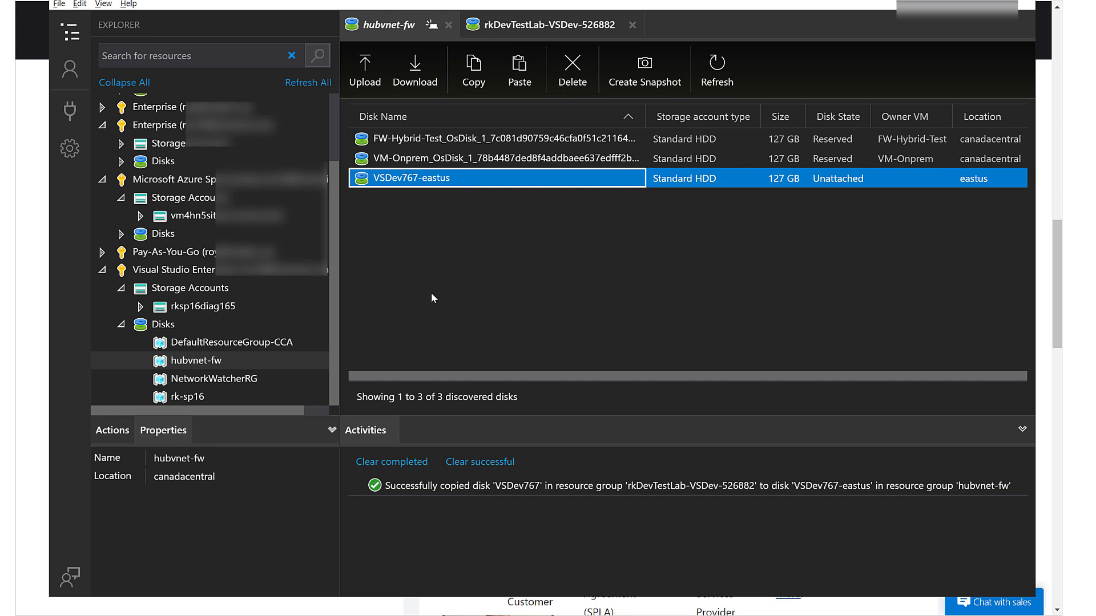
mouse_move(788, 256)
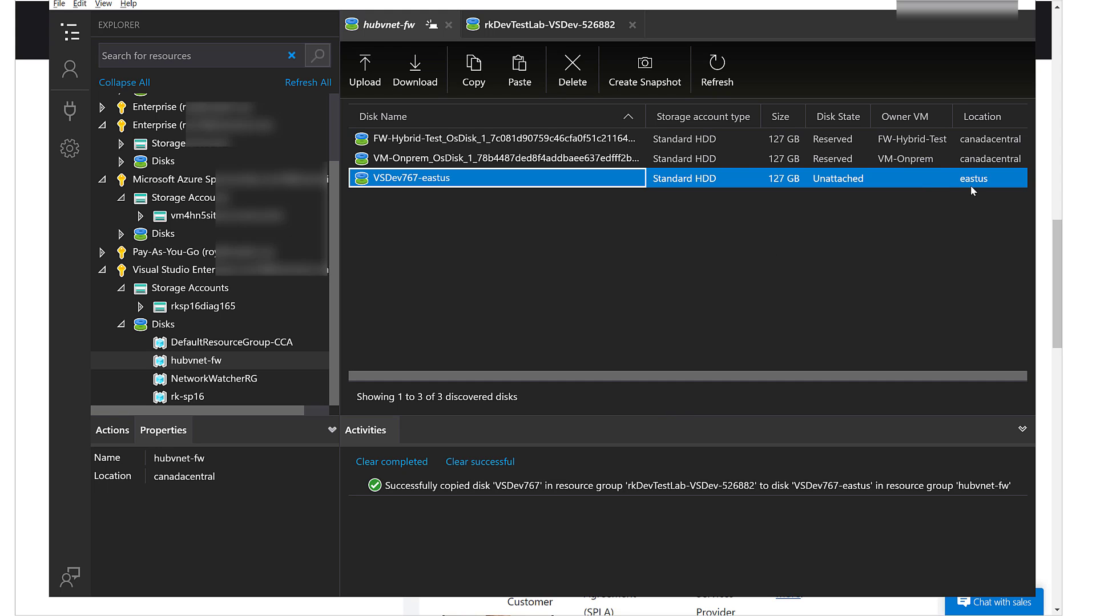
mouse_move(458, 281)
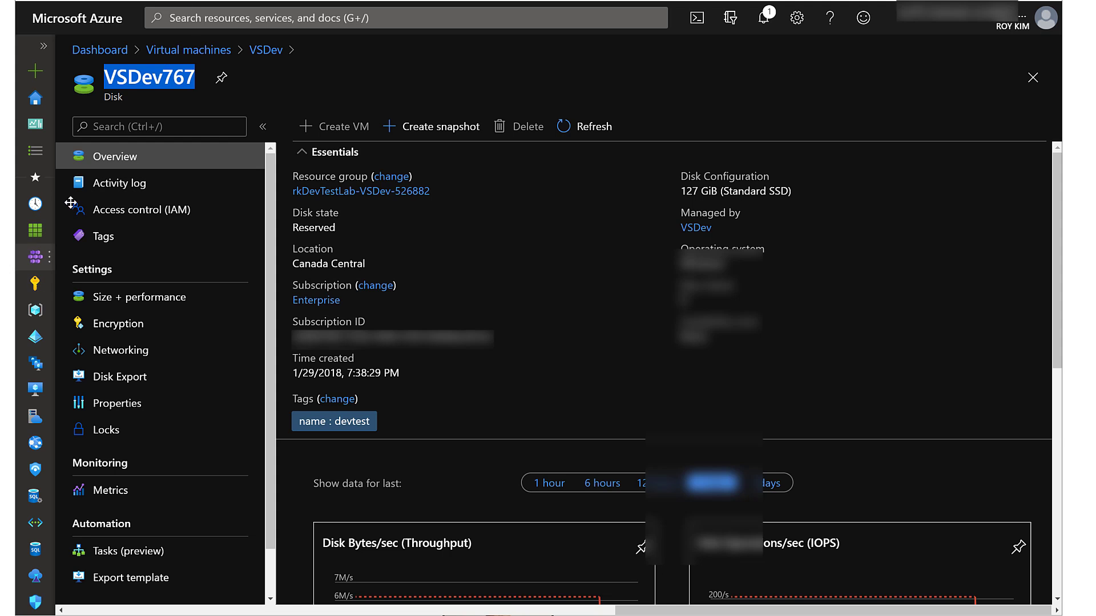
Search 'managed disks', open Disks, and select VSDev767-eastus.
click(406, 18)
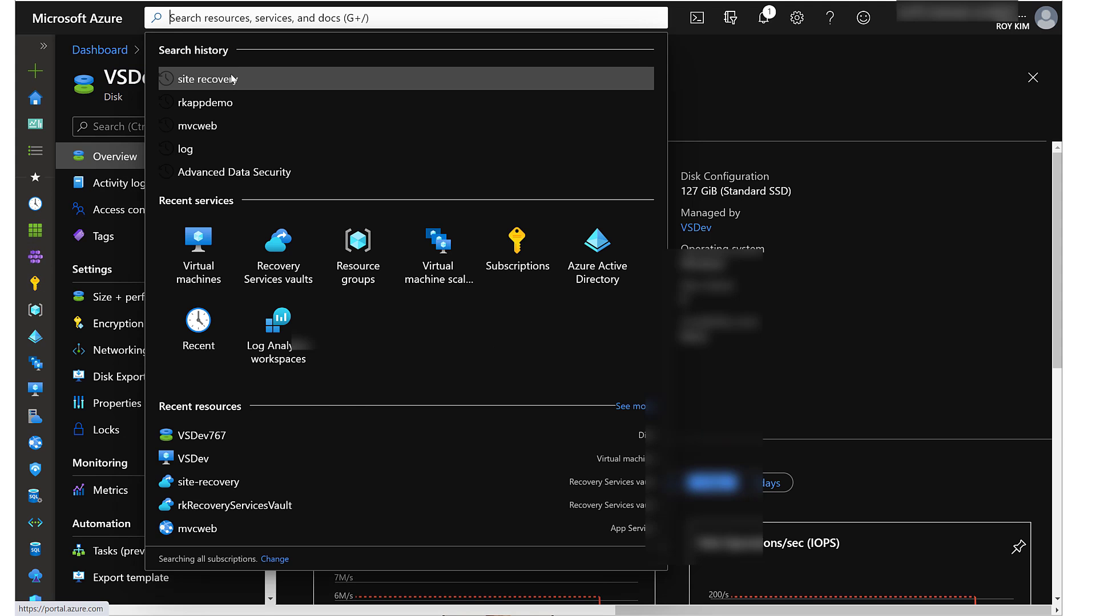
text(m)
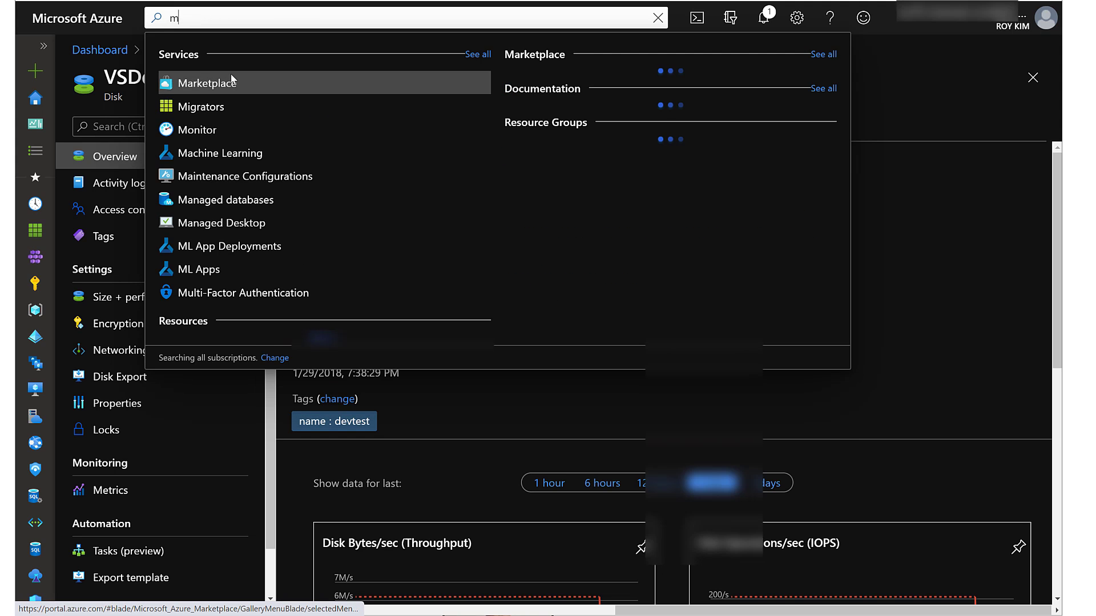
text(anagdis)
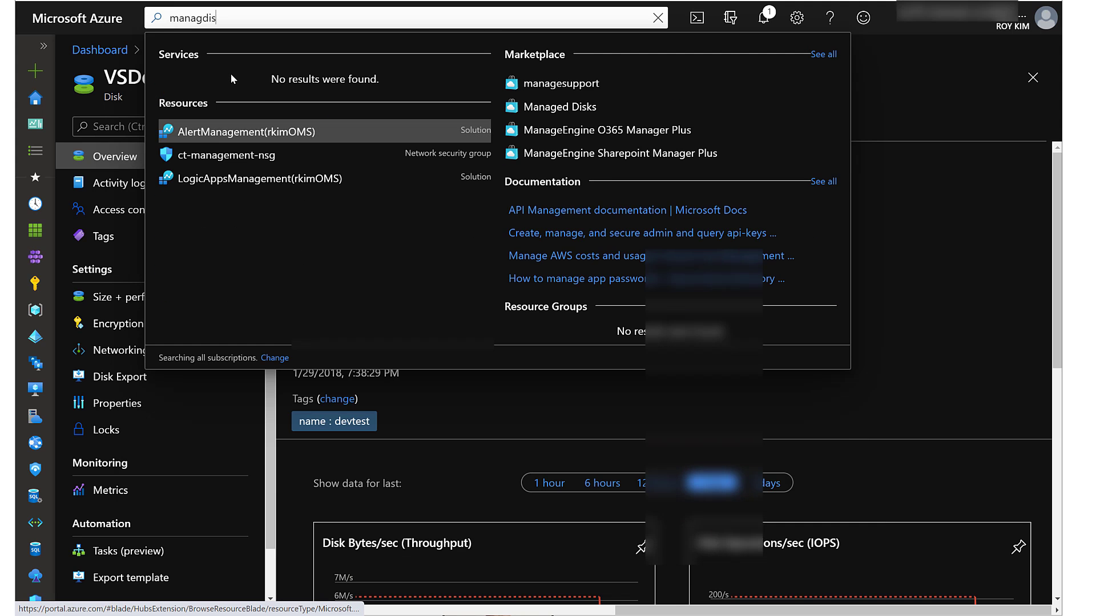
text(managed)
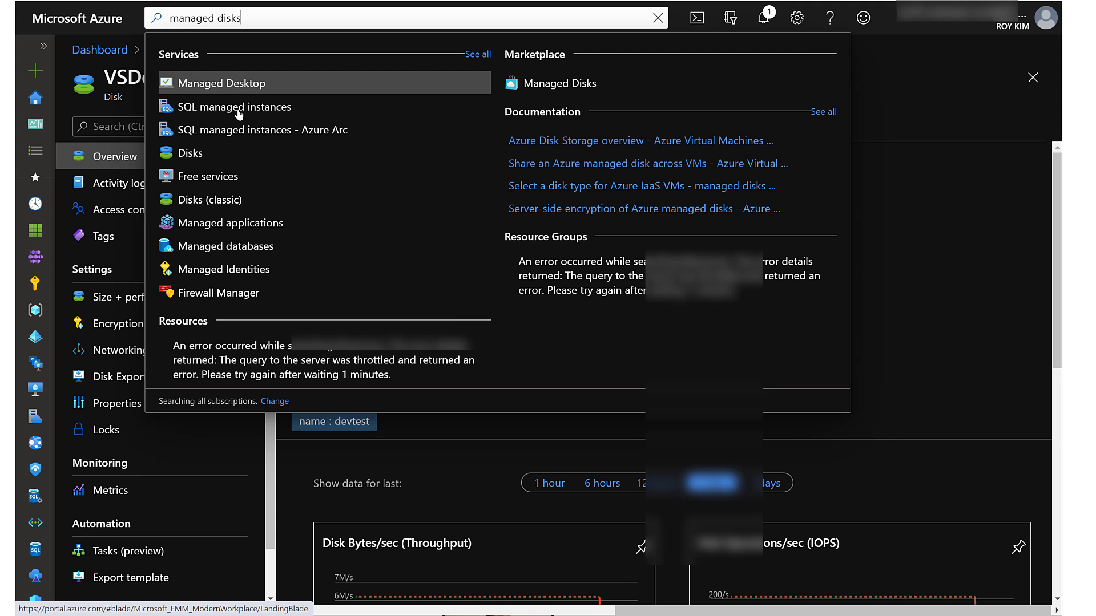
click(191, 153)
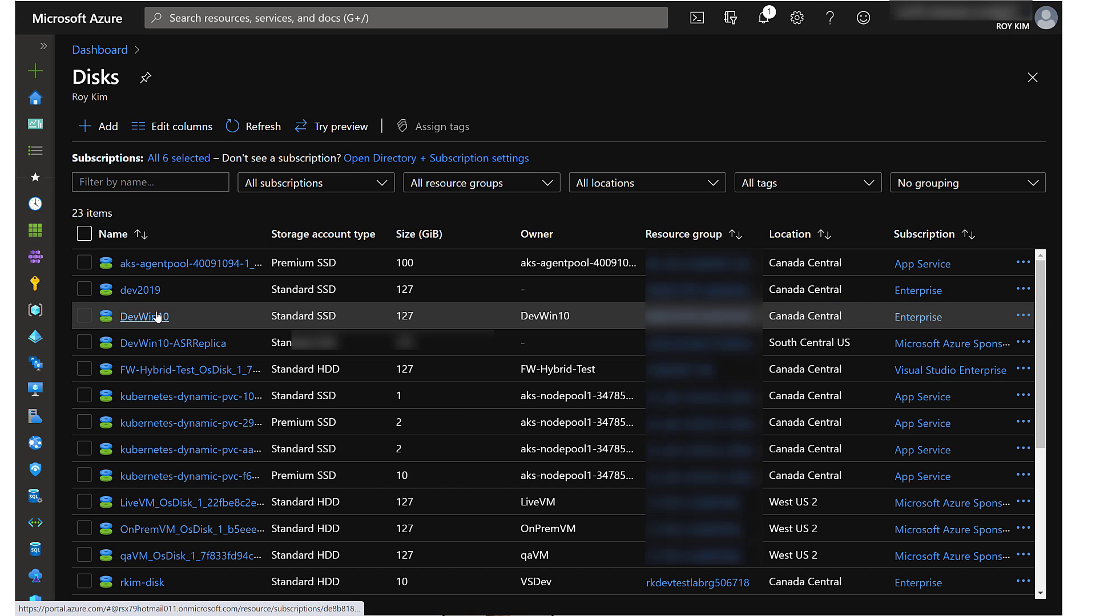
mouse_move(327, 231)
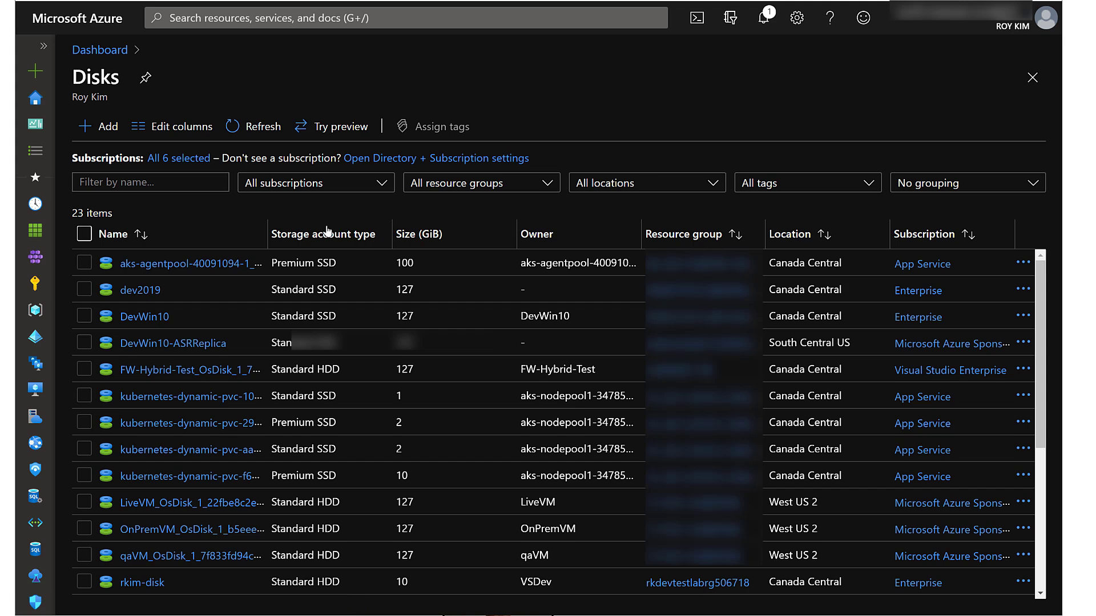
mouse_move(683, 238)
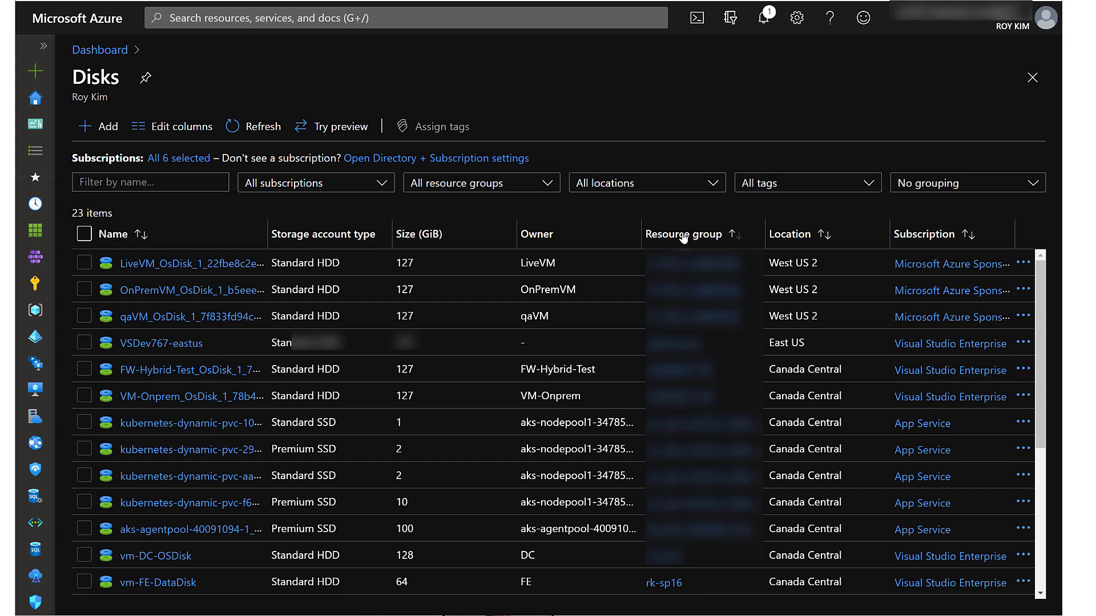
mouse_move(162, 343)
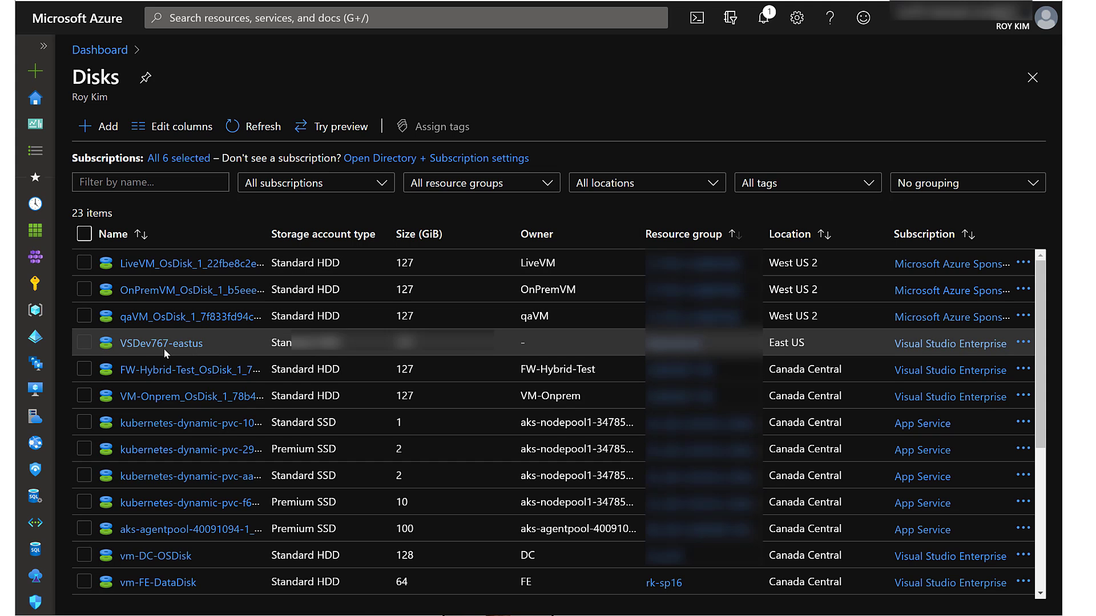
click(161, 343)
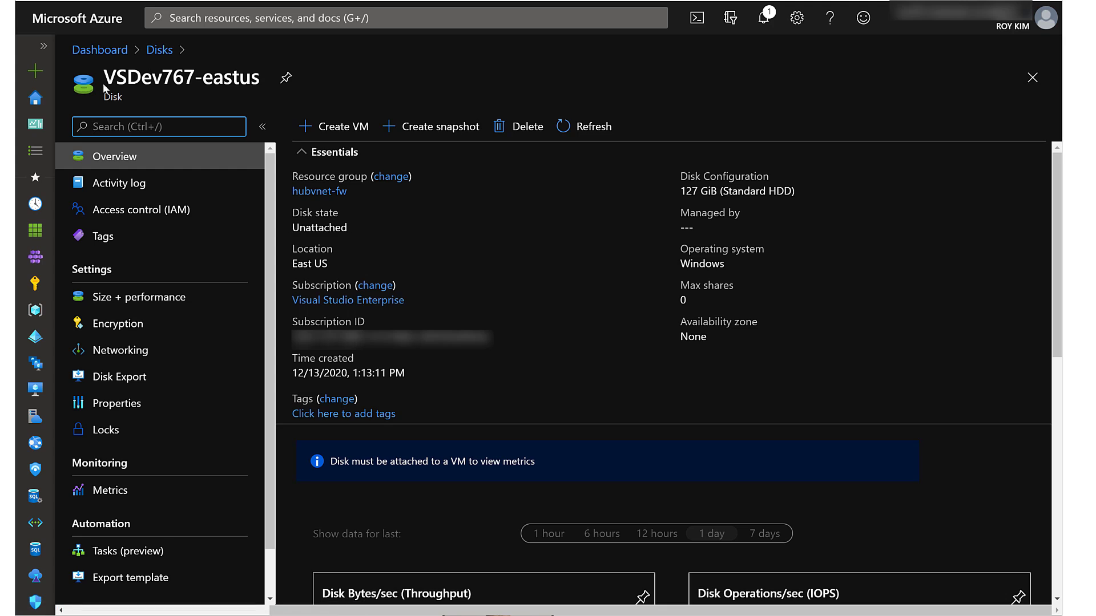
Copy the disk name VSDev767-eastus and East US location, then create a VM from it.
double_click(181, 78)
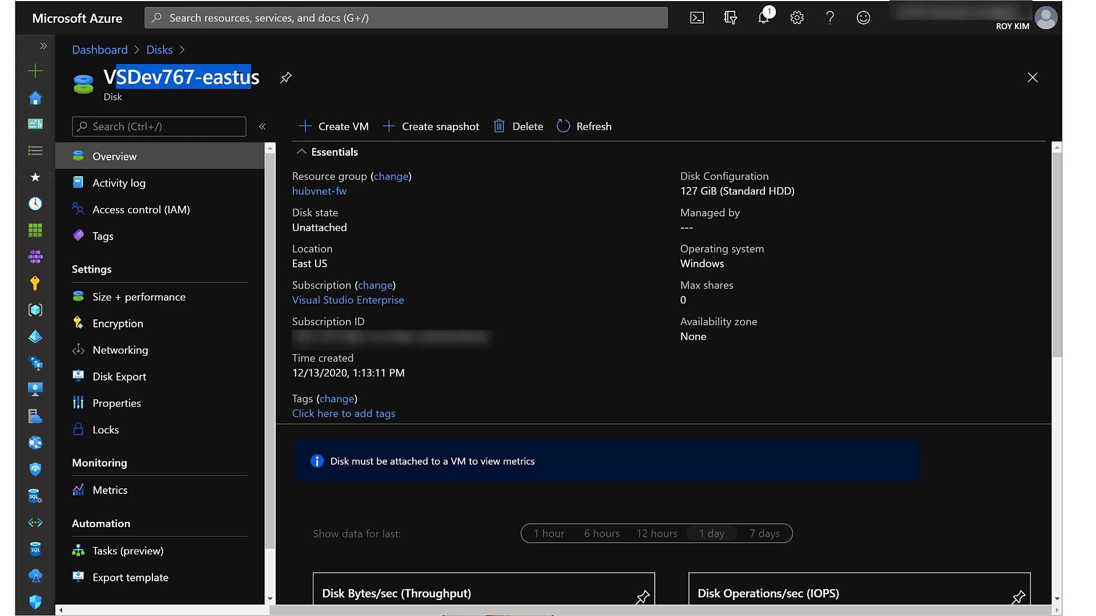
click(685, 231)
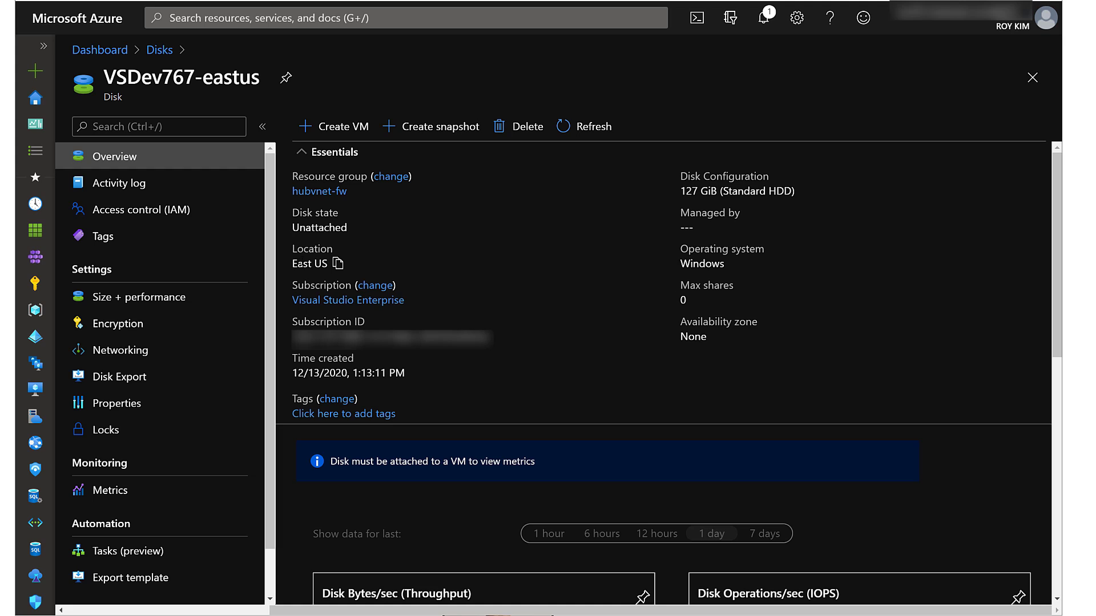
double_click(302, 263)
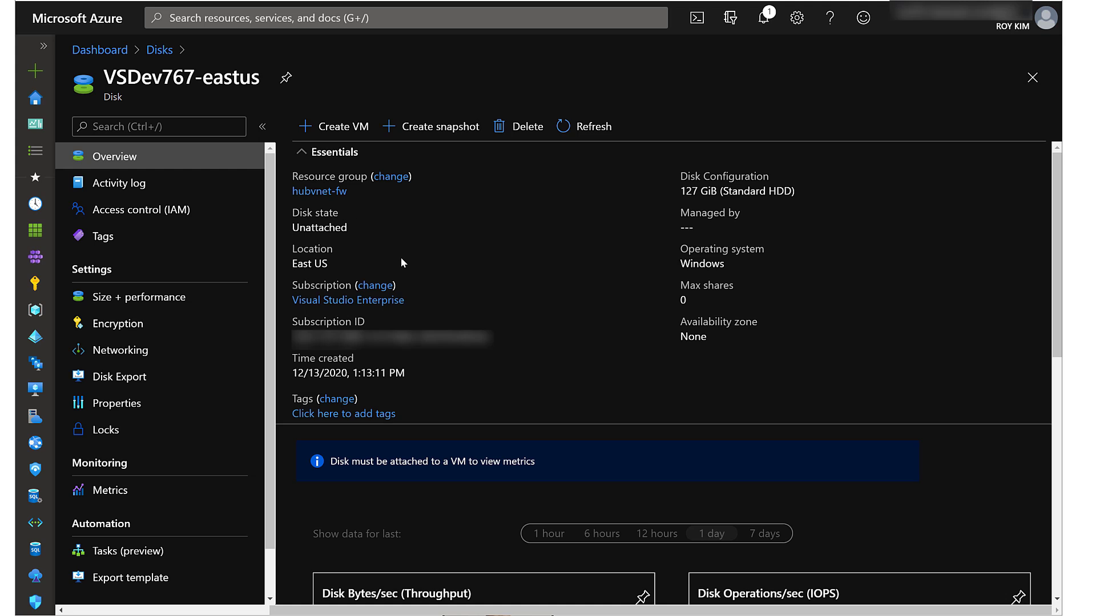
mouse_move(343, 126)
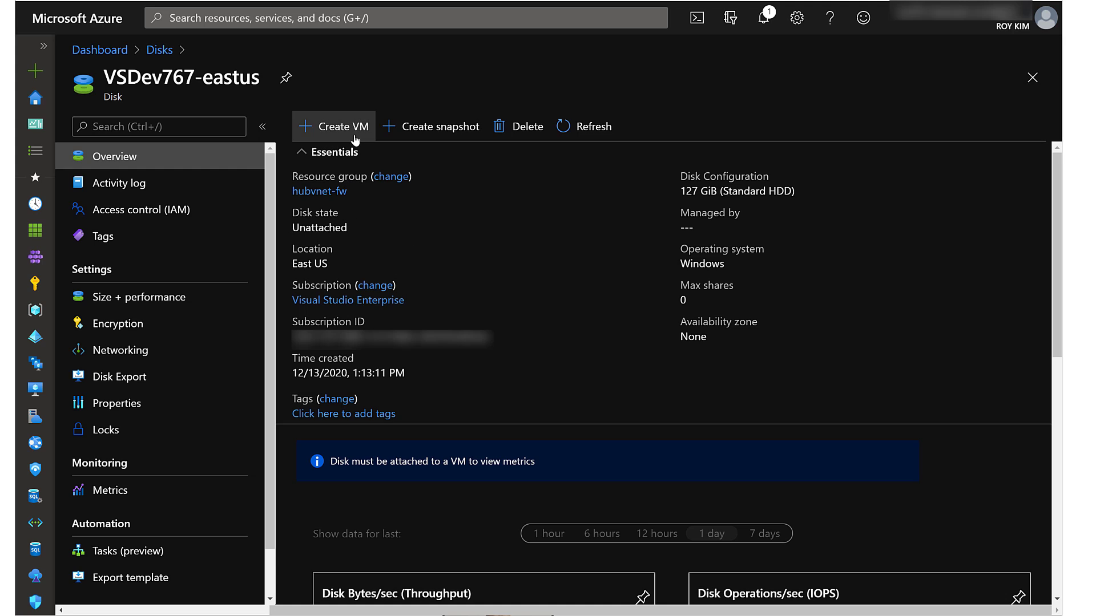
click(333, 127)
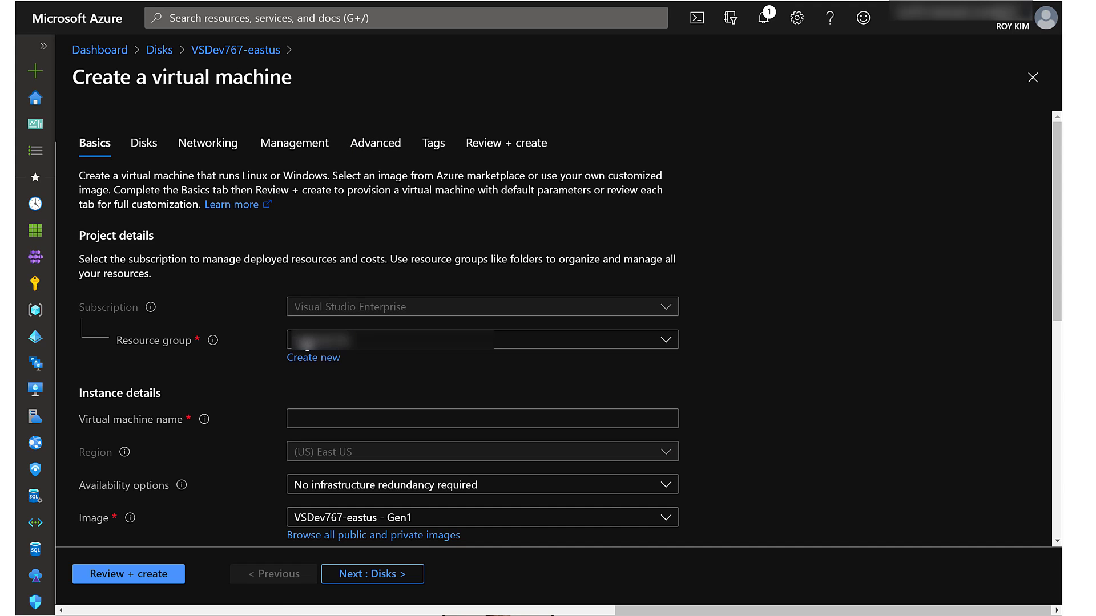
Name the new virtual machine vsdev-eastus.
scroll(down, 3)
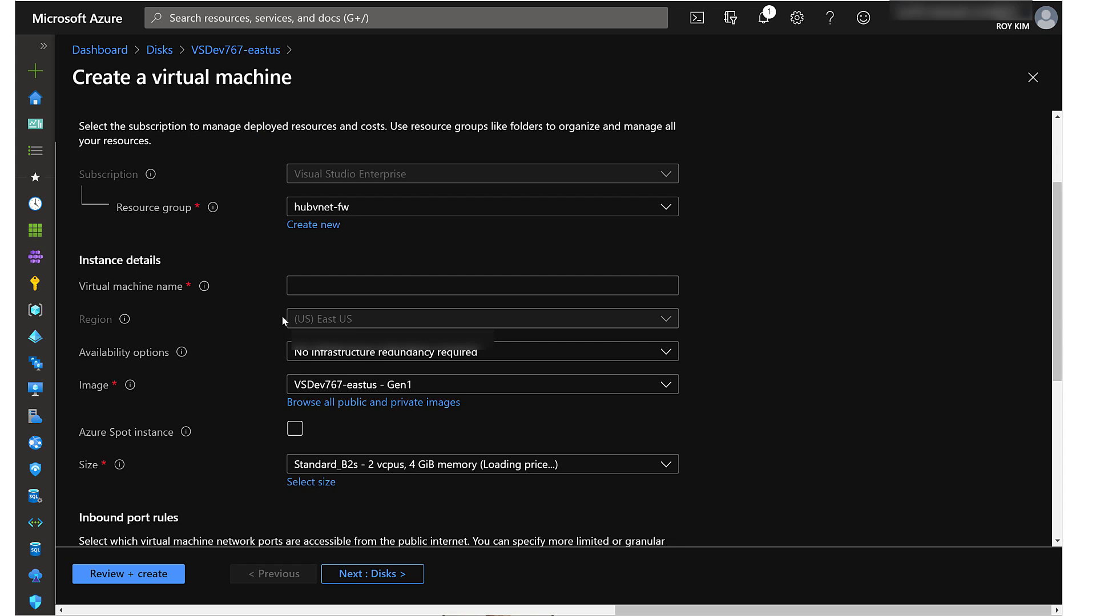
click(481, 285)
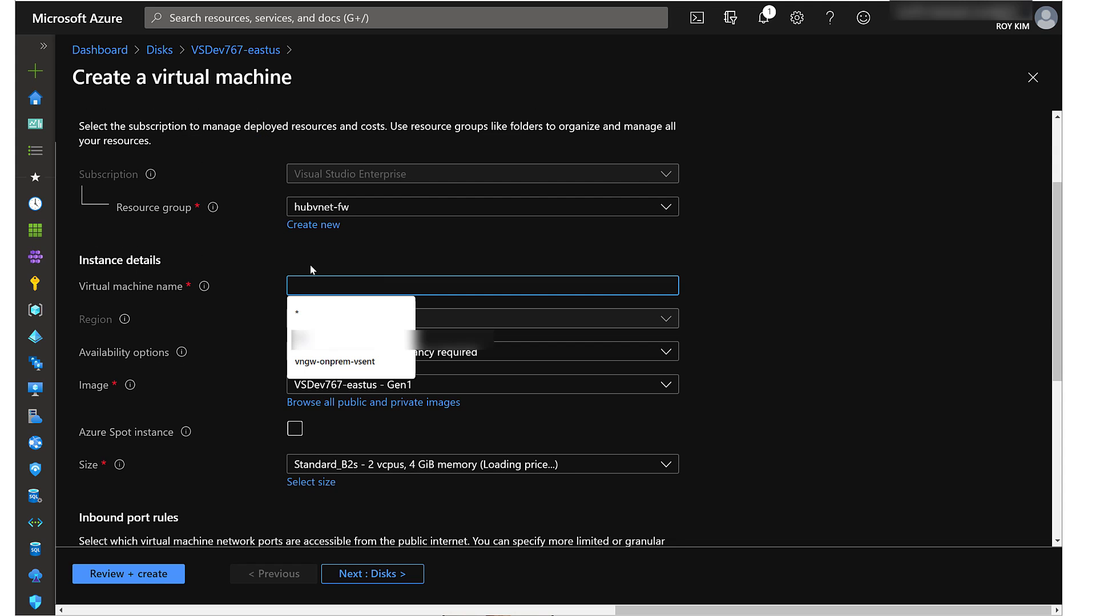
text(v)
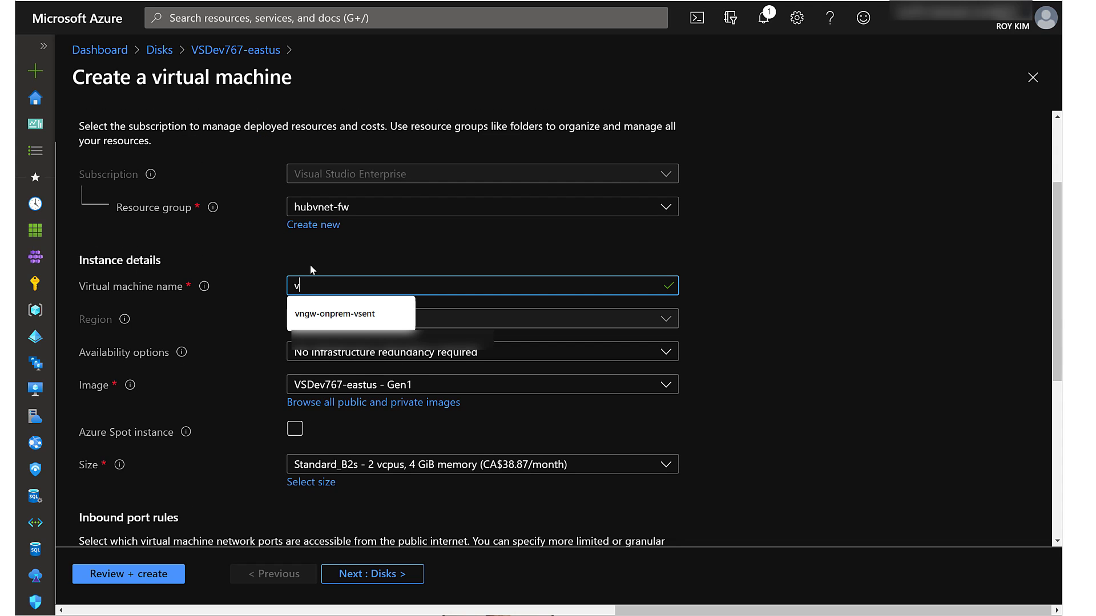
text(sdev-eastus)
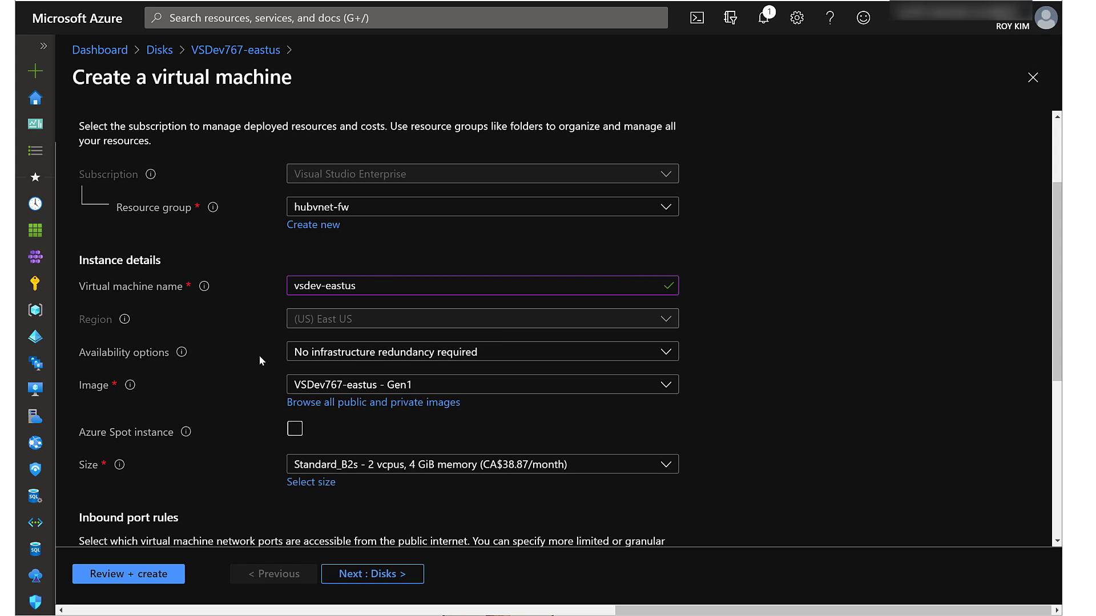
mouse_move(245, 387)
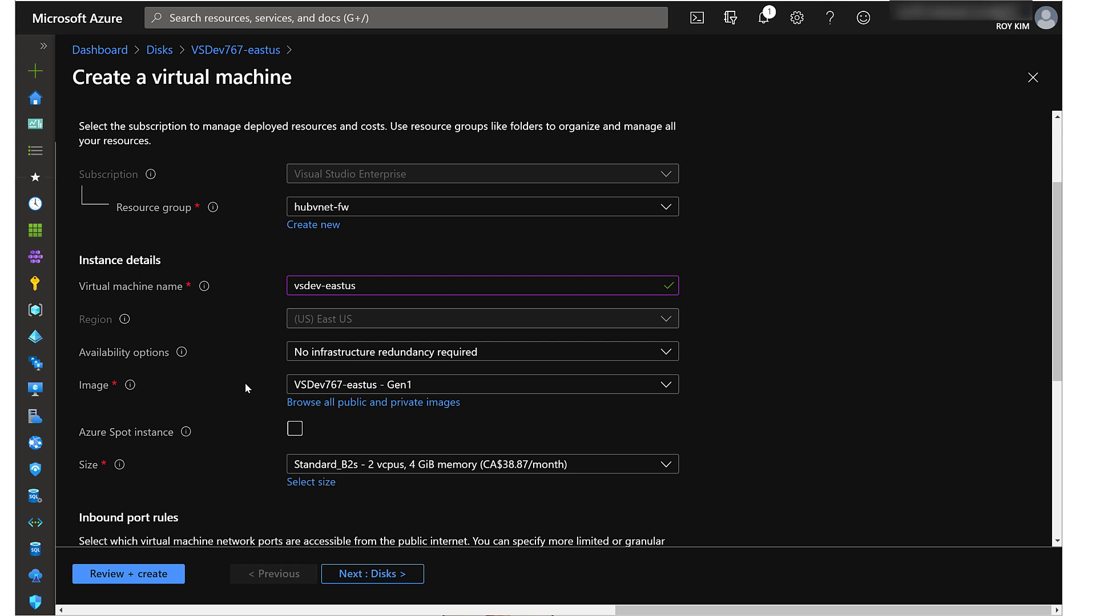
Set the license type to Windows server and proceed to Disks.
scroll(down, 3)
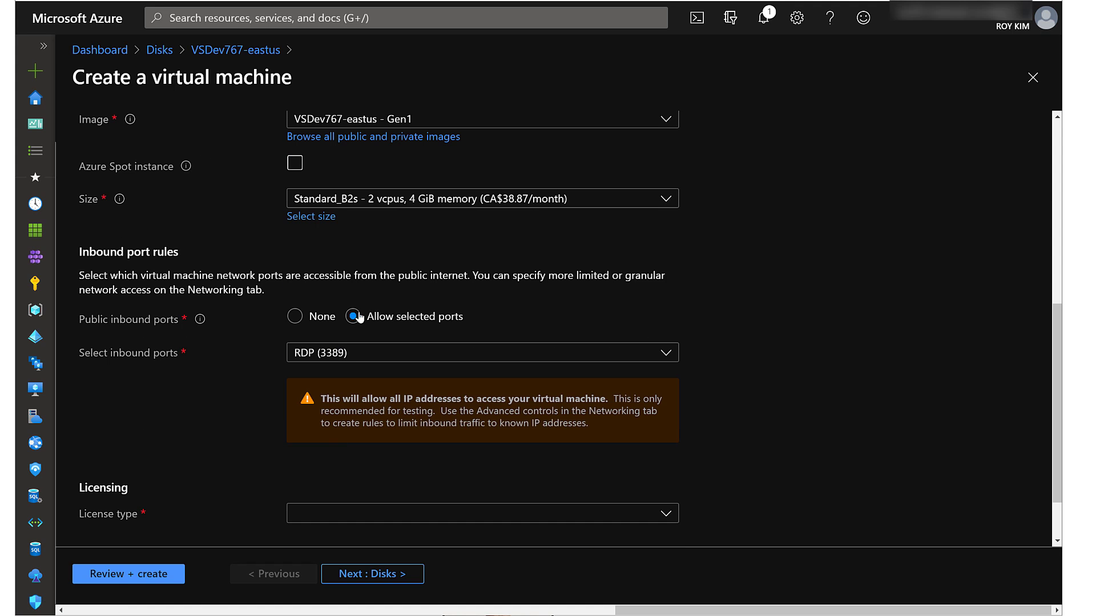
click(481, 513)
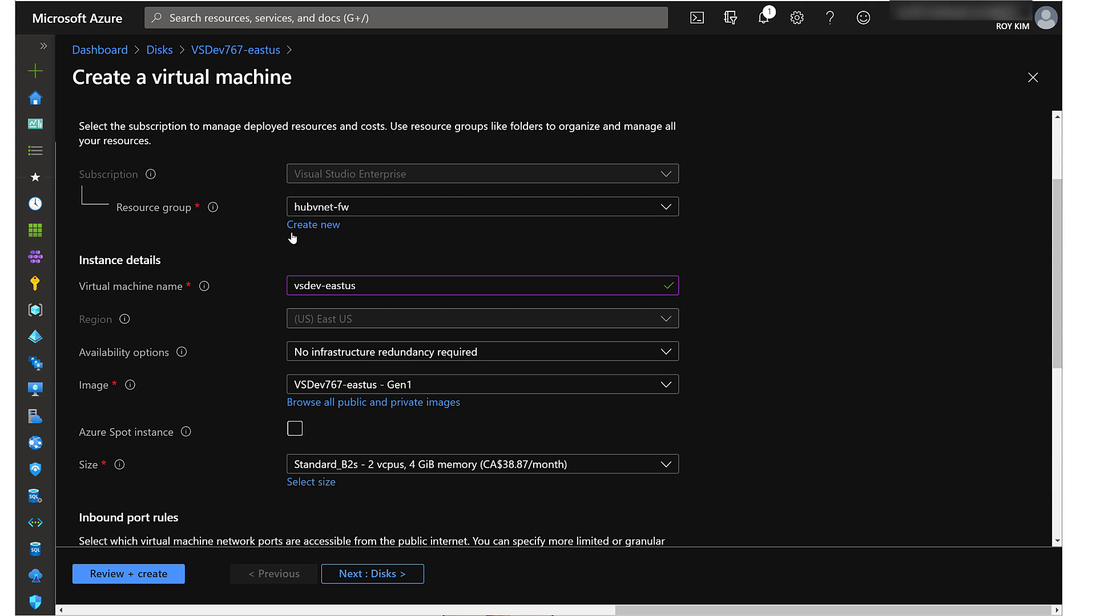
scroll(down, 3)
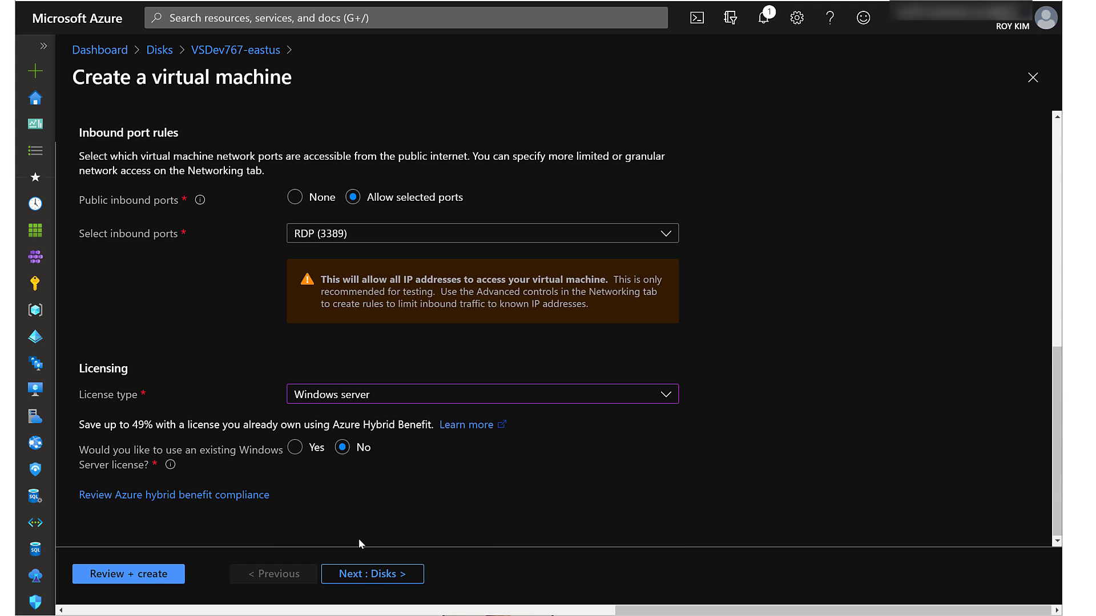
mouse_move(373, 573)
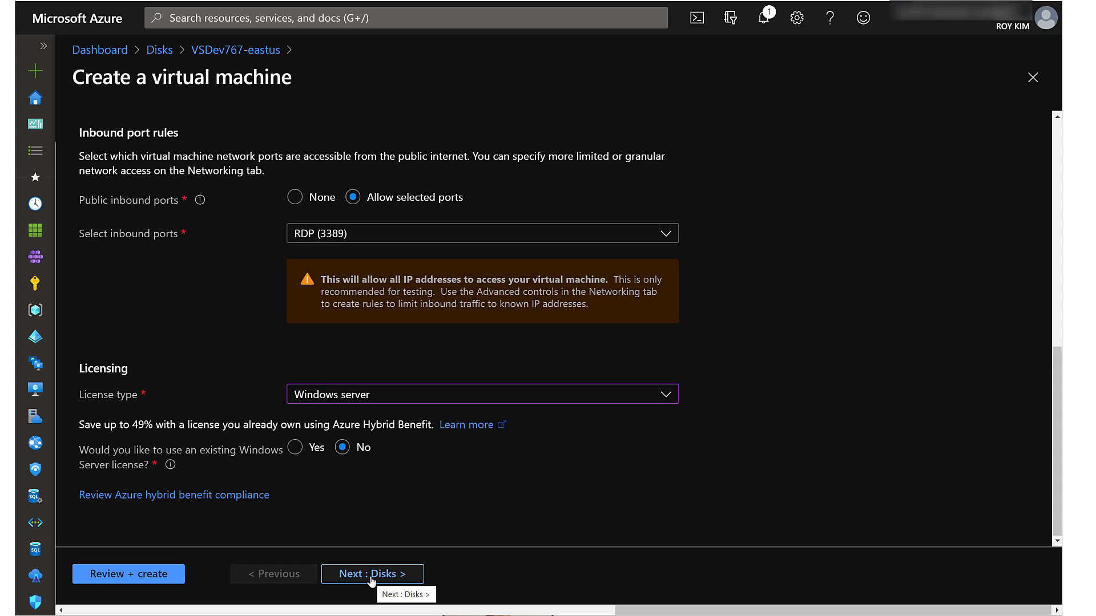
click(373, 574)
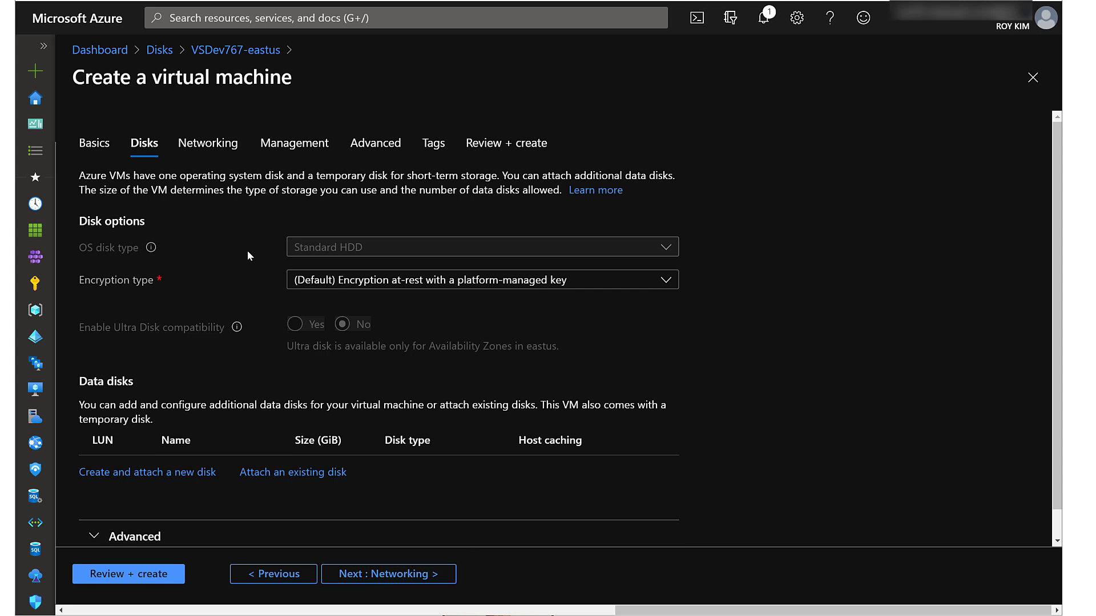
Accept default disk options and advance to the Networking tab.
click(481, 279)
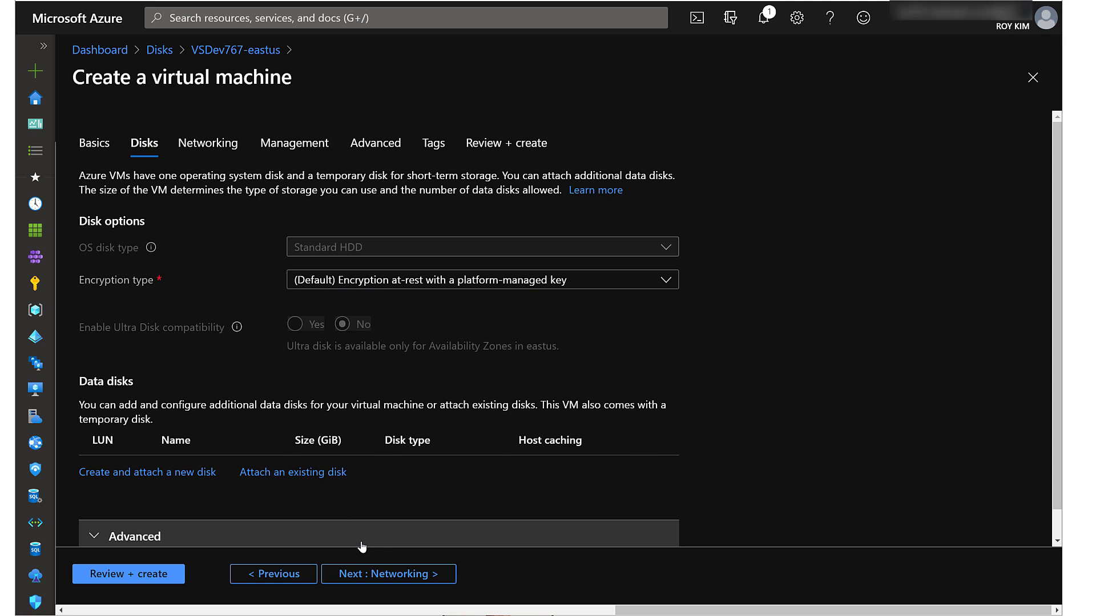
click(388, 574)
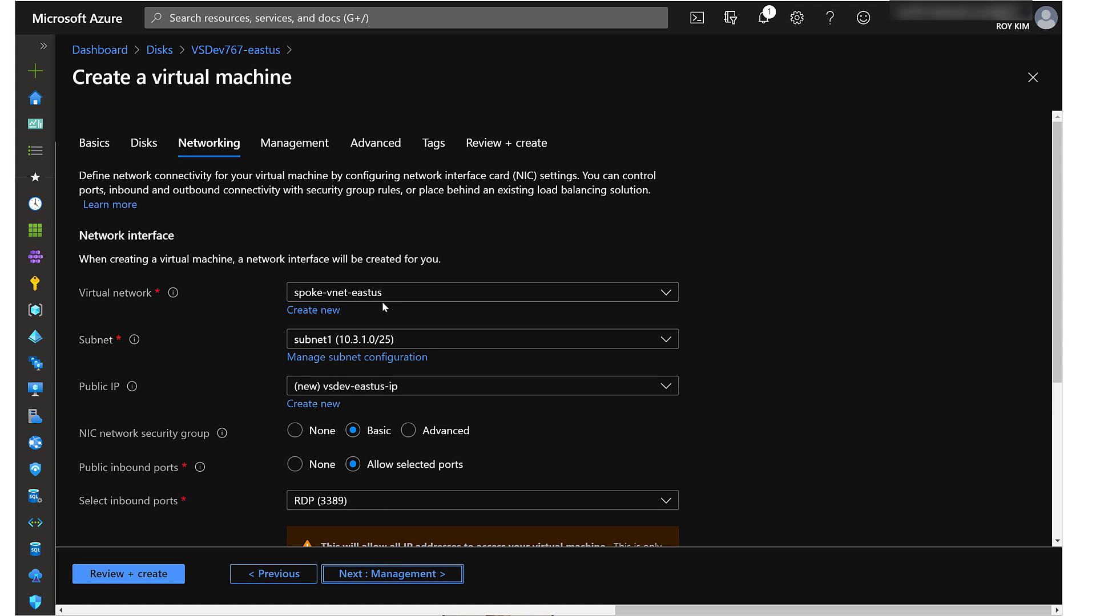
mouse_move(393, 296)
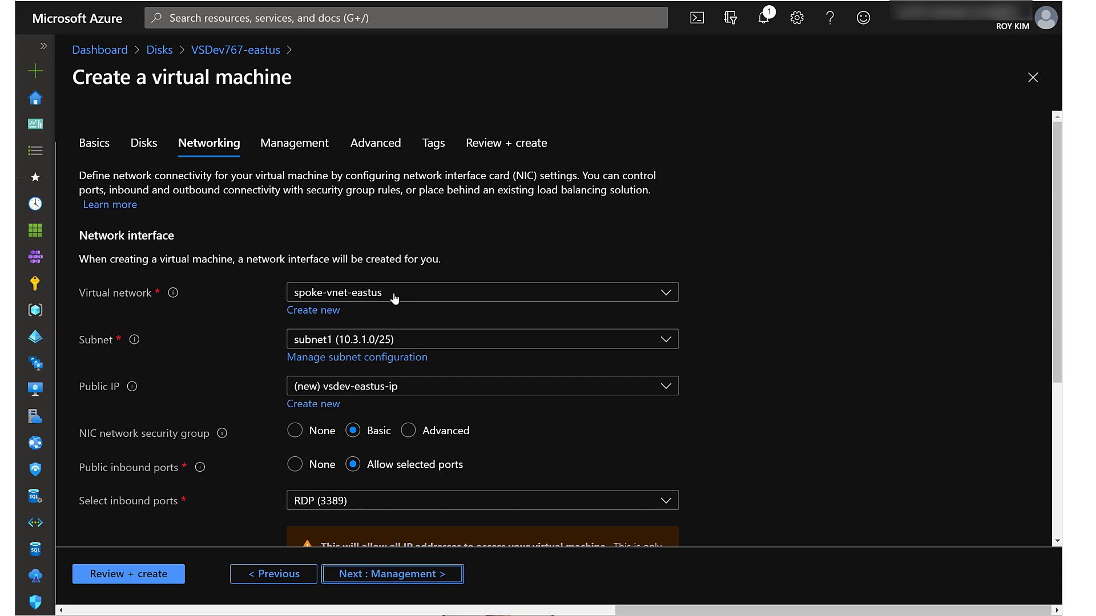
click(480, 293)
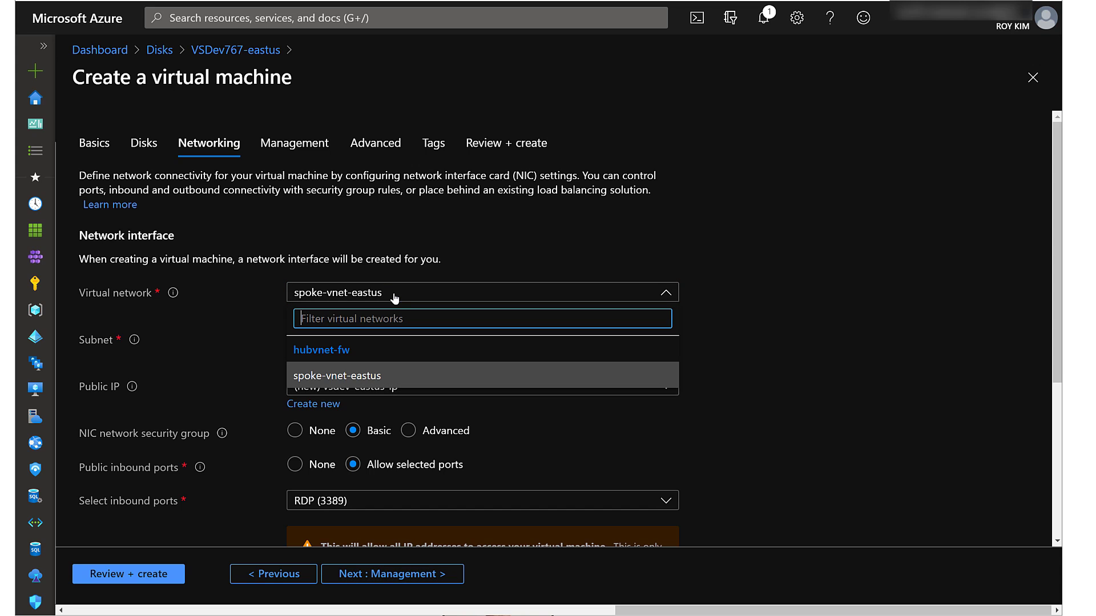
mouse_move(332, 349)
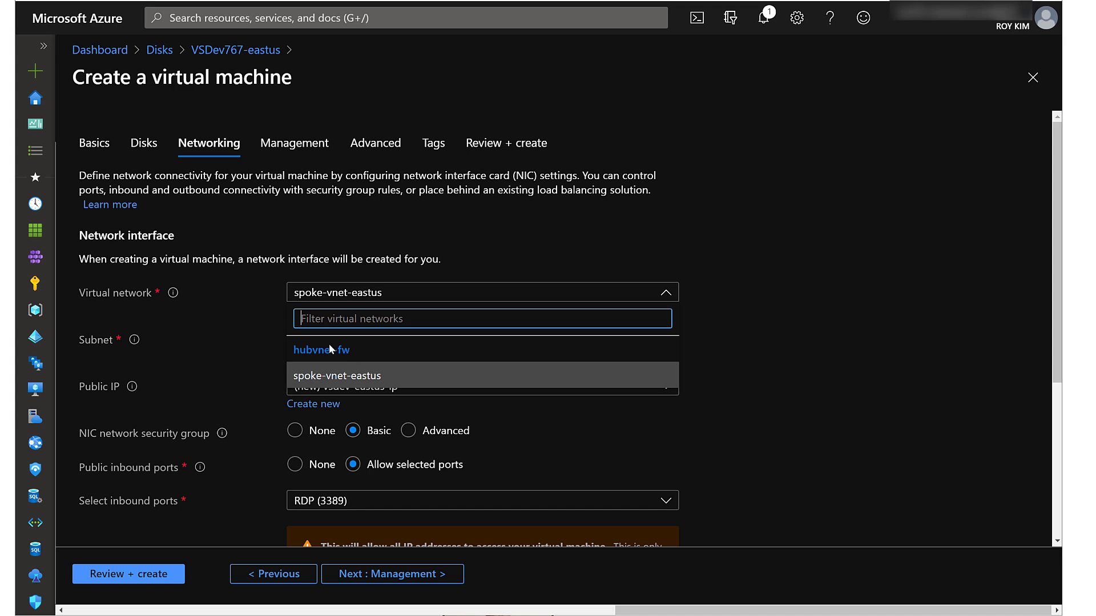
click(336, 376)
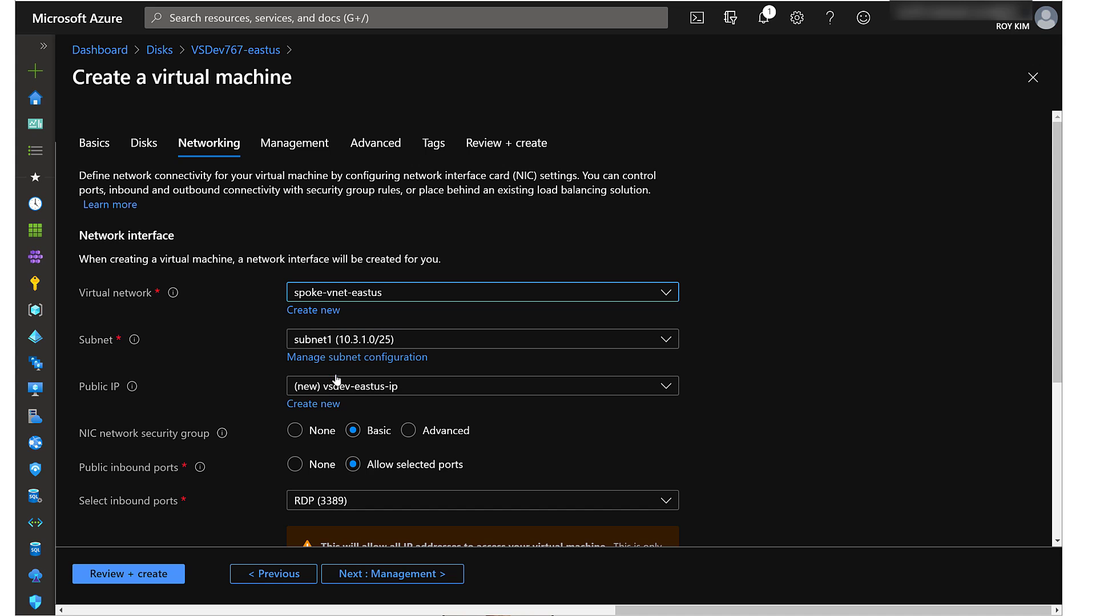
mouse_move(267, 324)
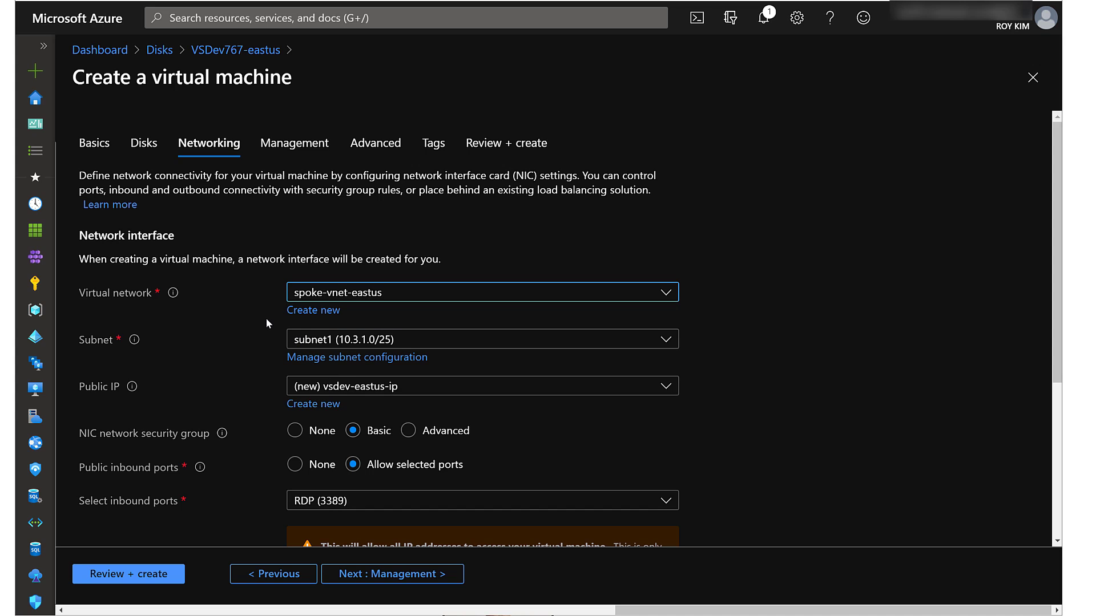
mouse_move(335, 317)
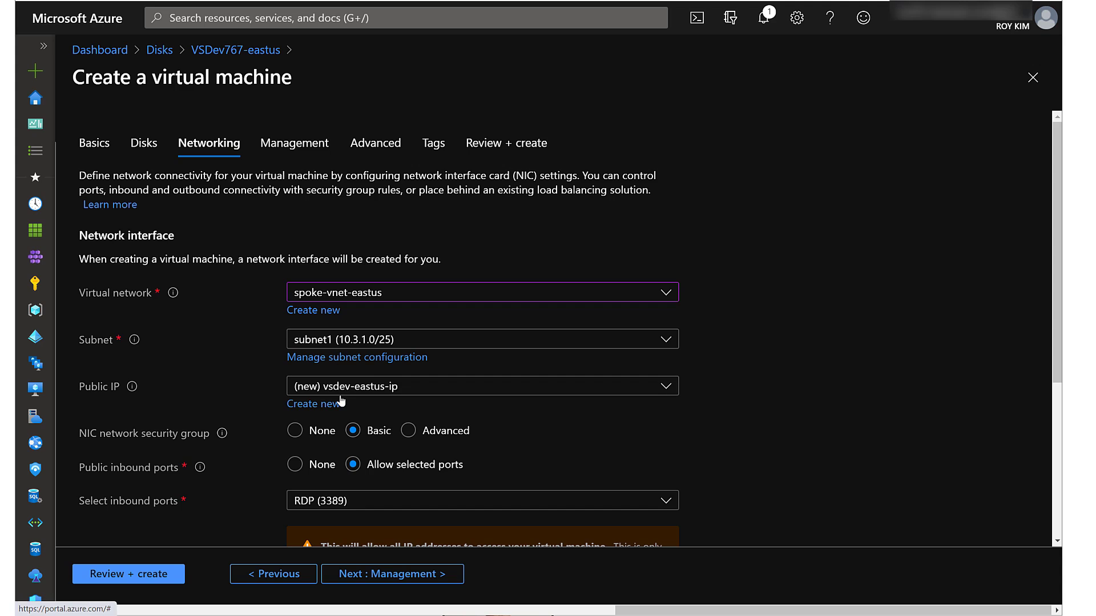
click(480, 386)
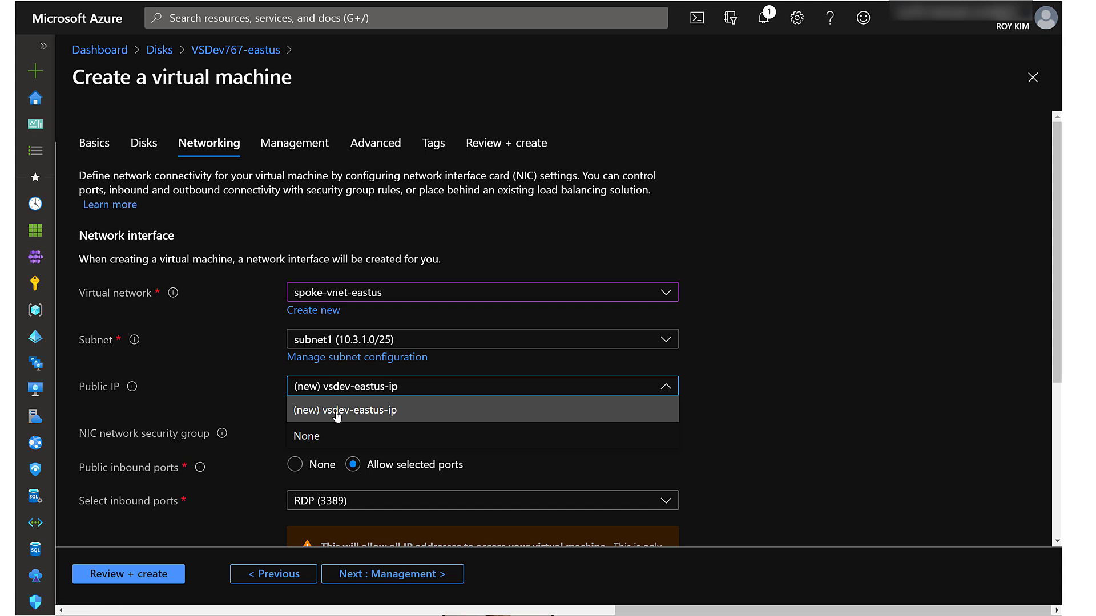
click(345, 410)
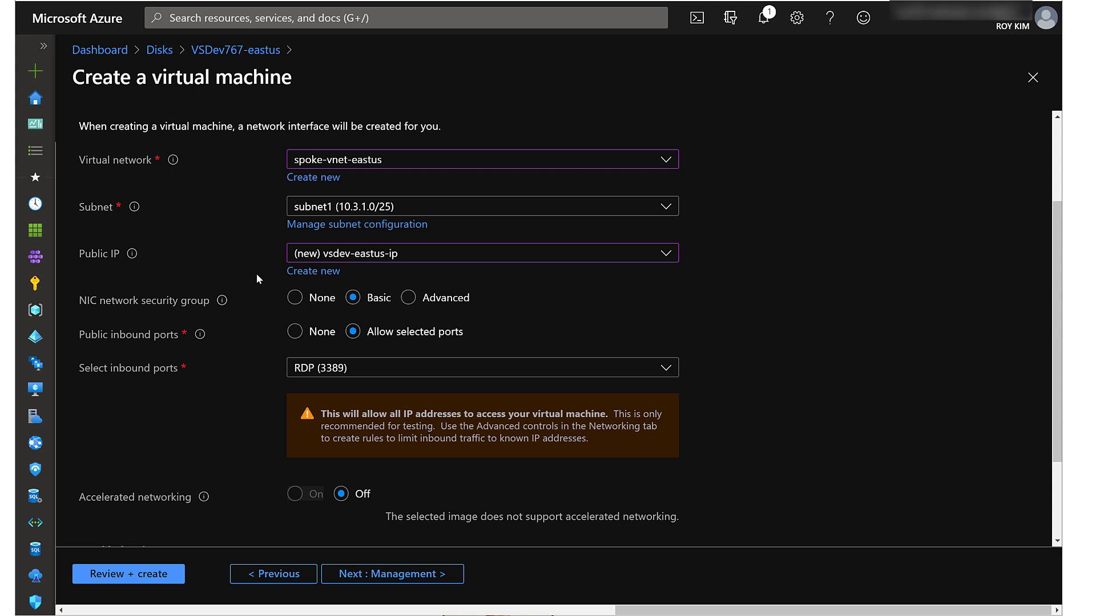
mouse_move(257, 335)
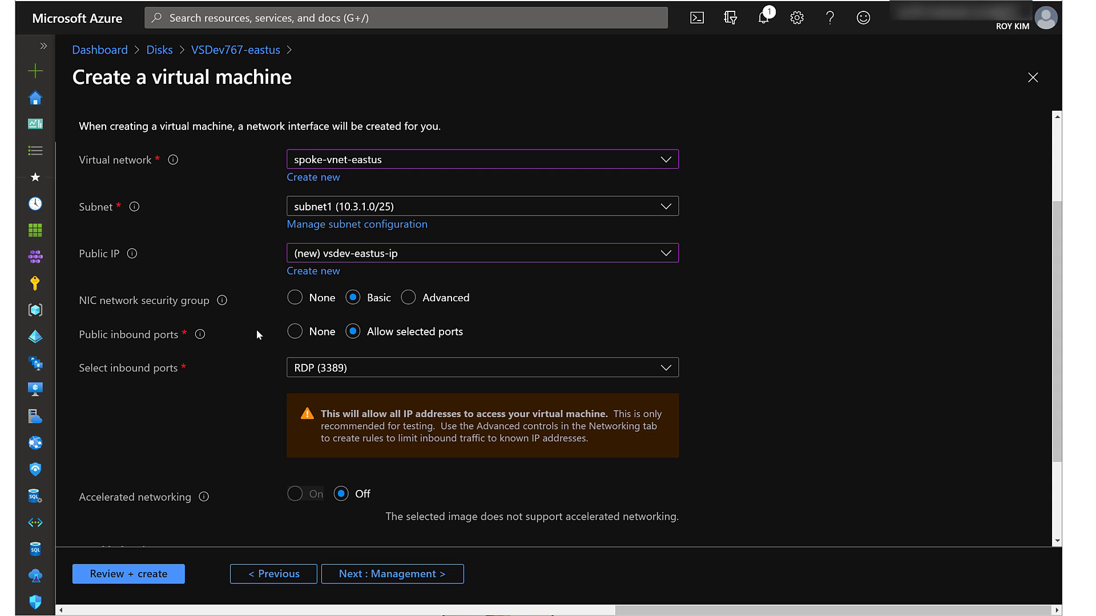
mouse_move(147, 336)
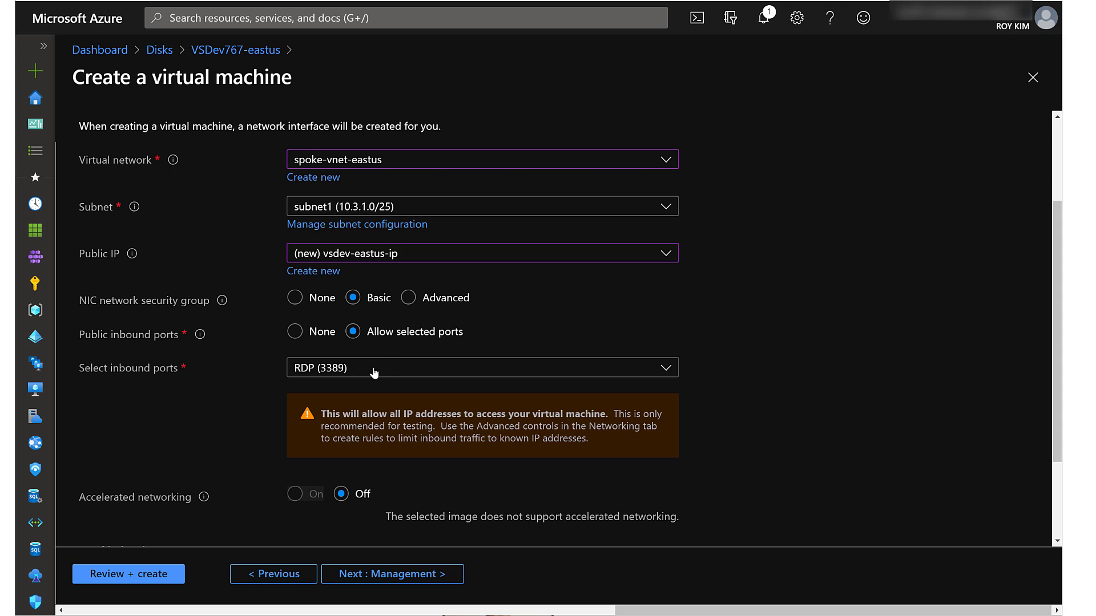
mouse_move(339, 378)
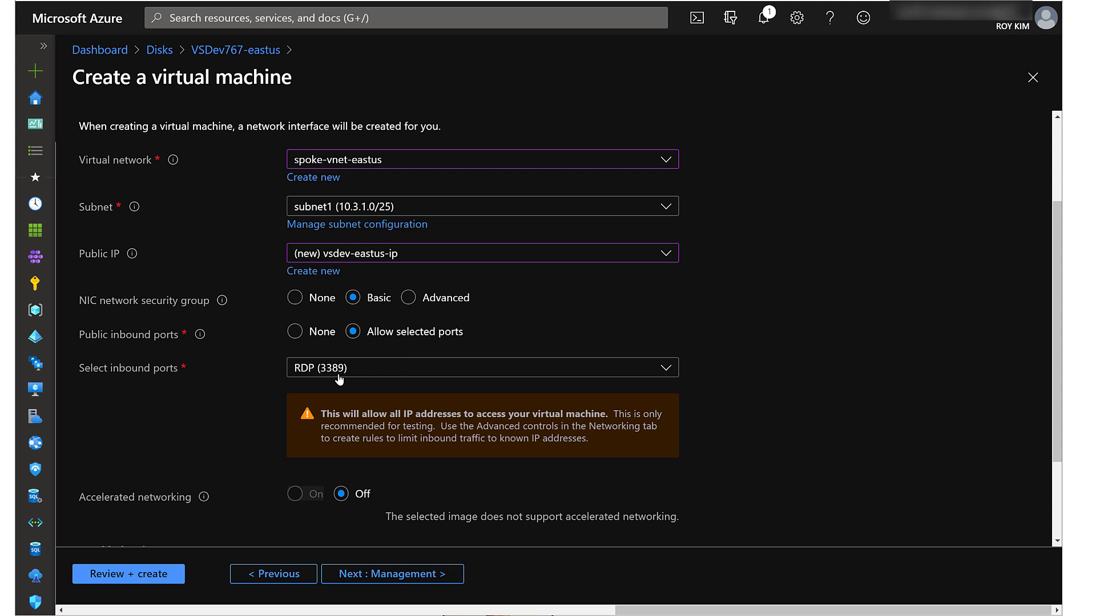
scroll(down, 3)
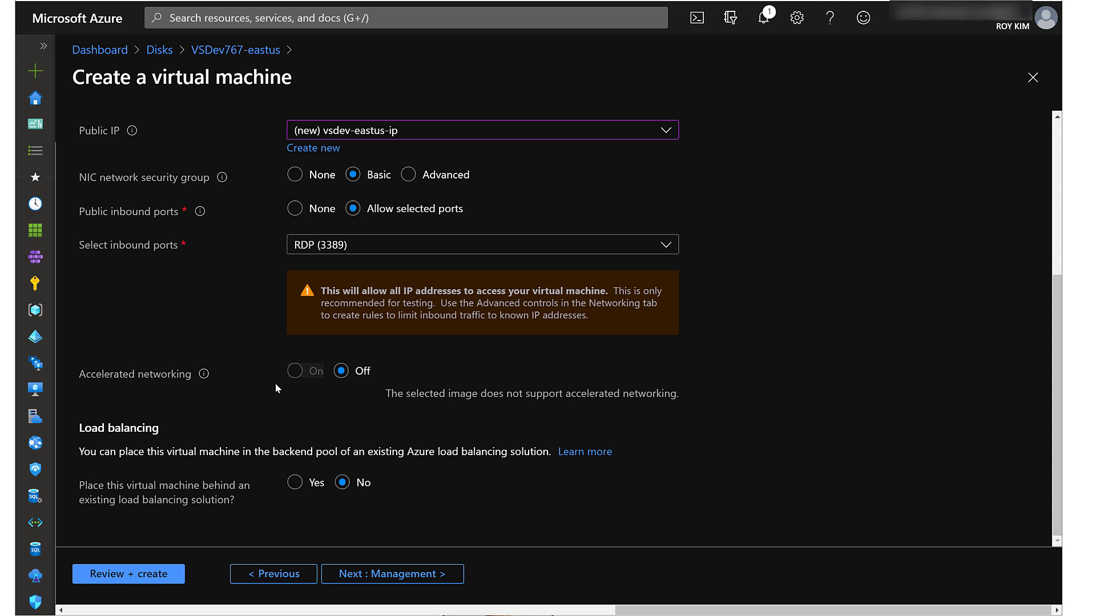
mouse_move(316, 479)
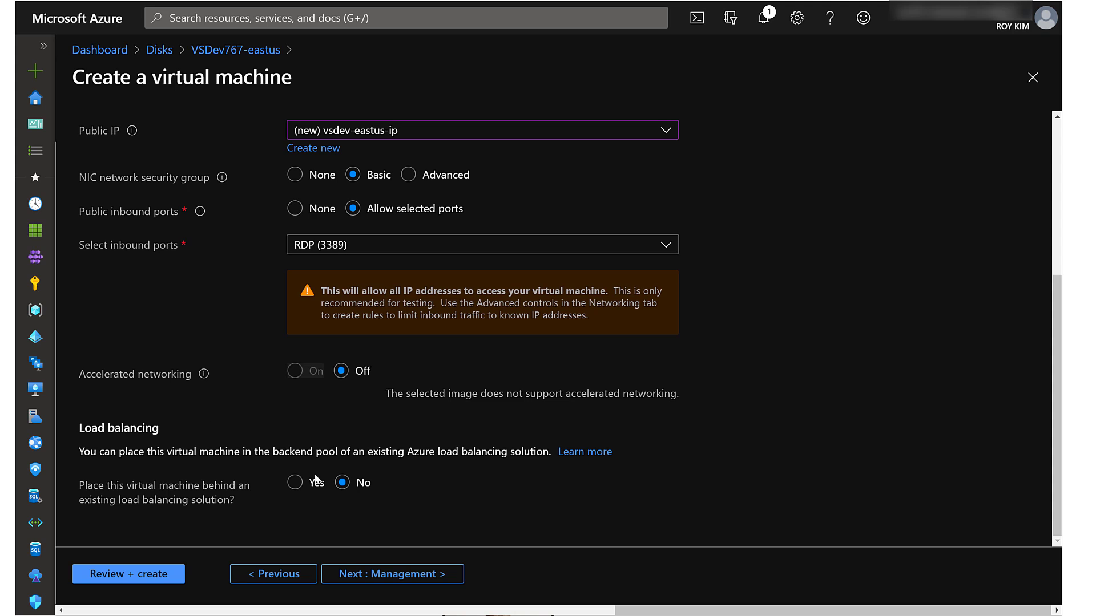
mouse_move(371, 541)
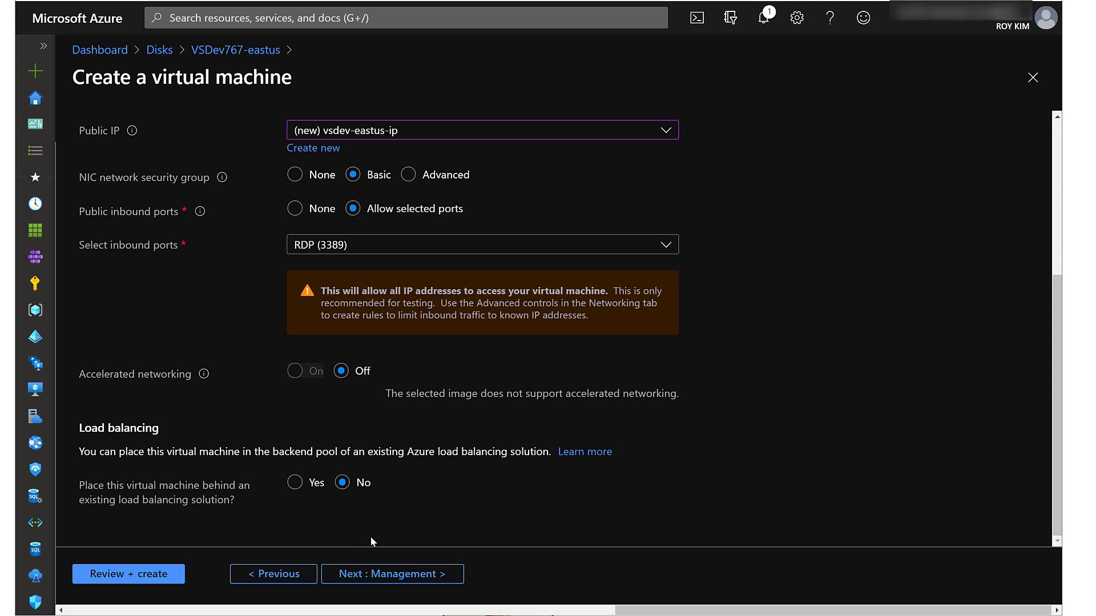
Disable boot diagnostics on the Management tab.
click(392, 573)
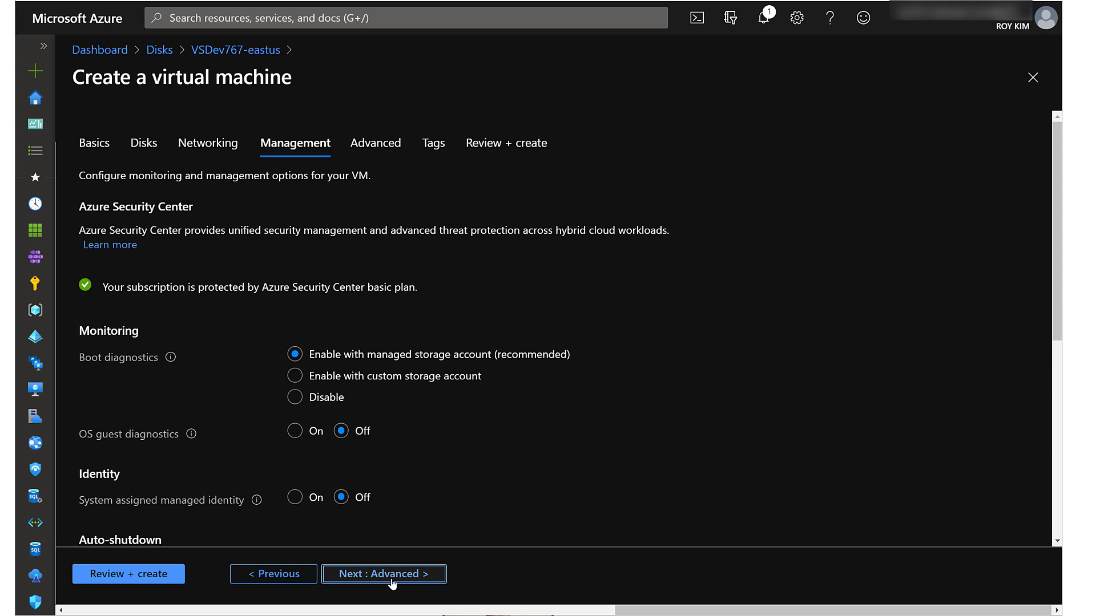
click(295, 397)
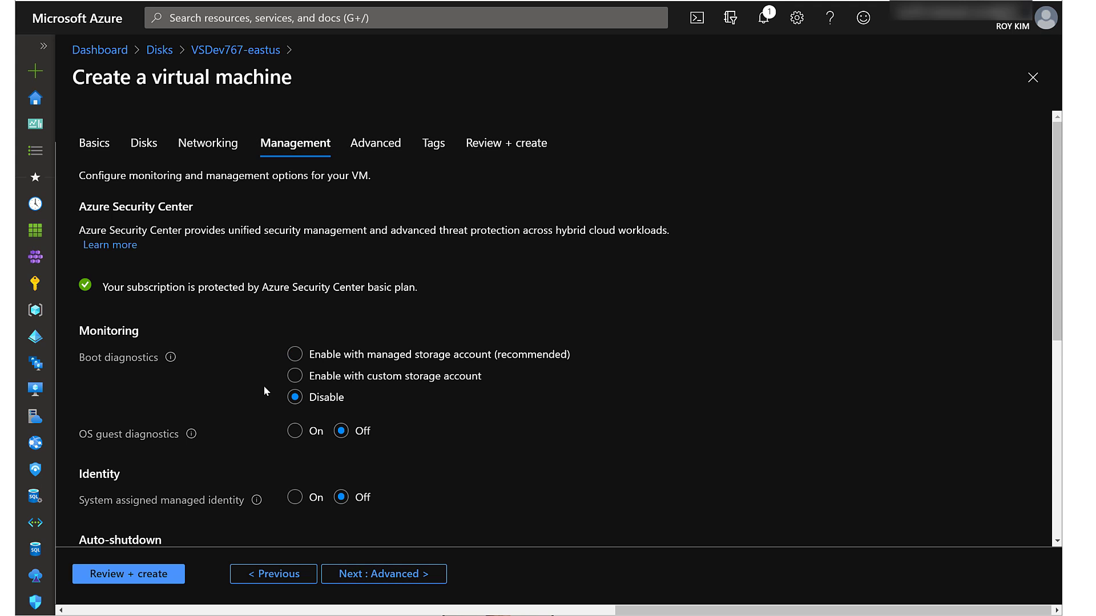
scroll(down, 3)
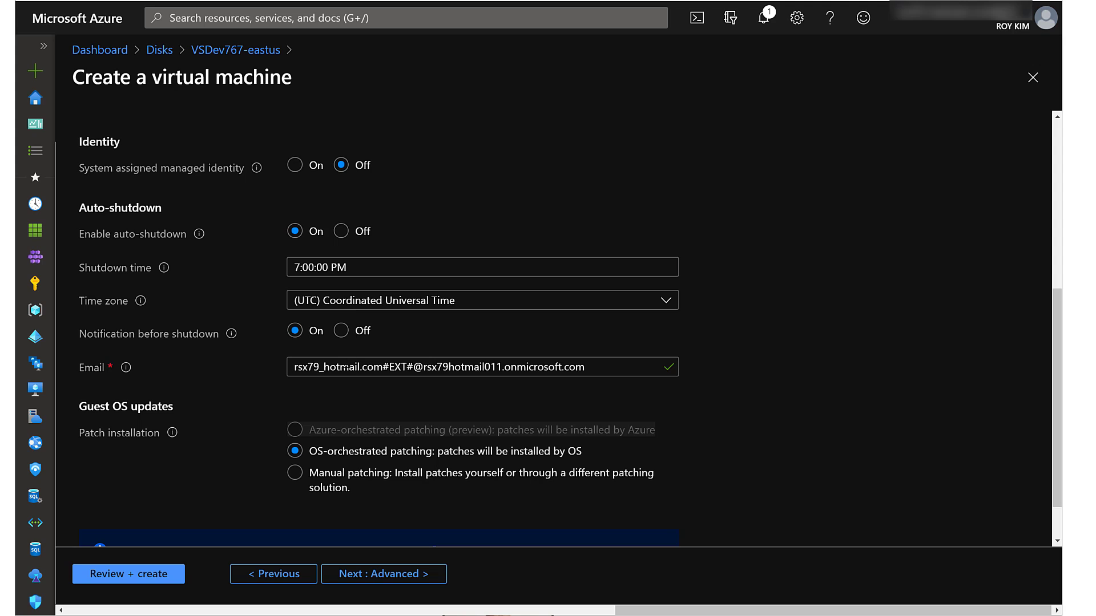
mouse_move(371, 397)
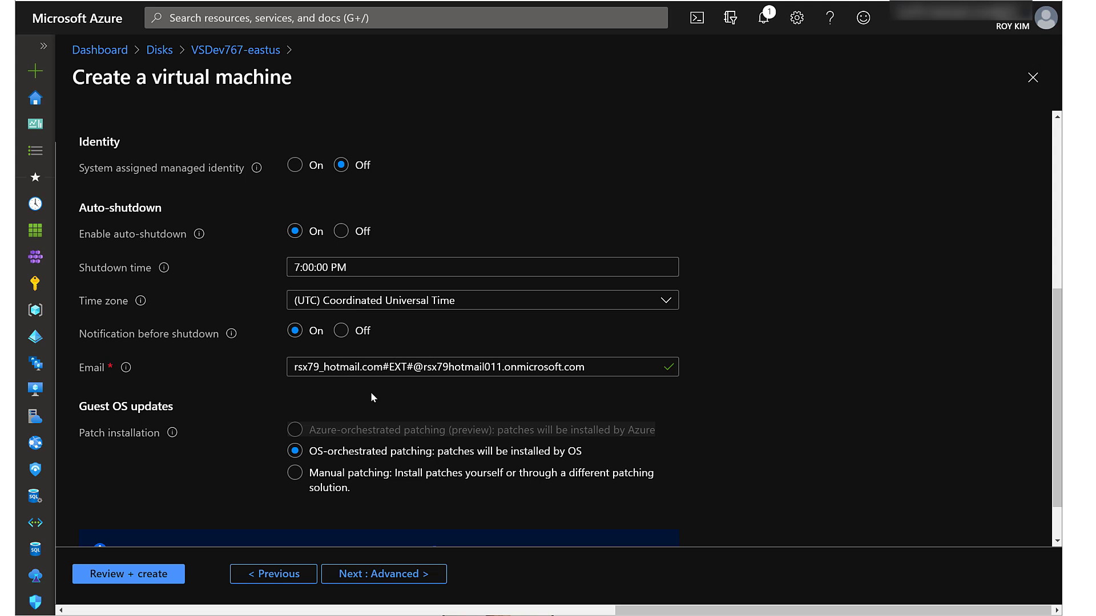
mouse_move(384, 573)
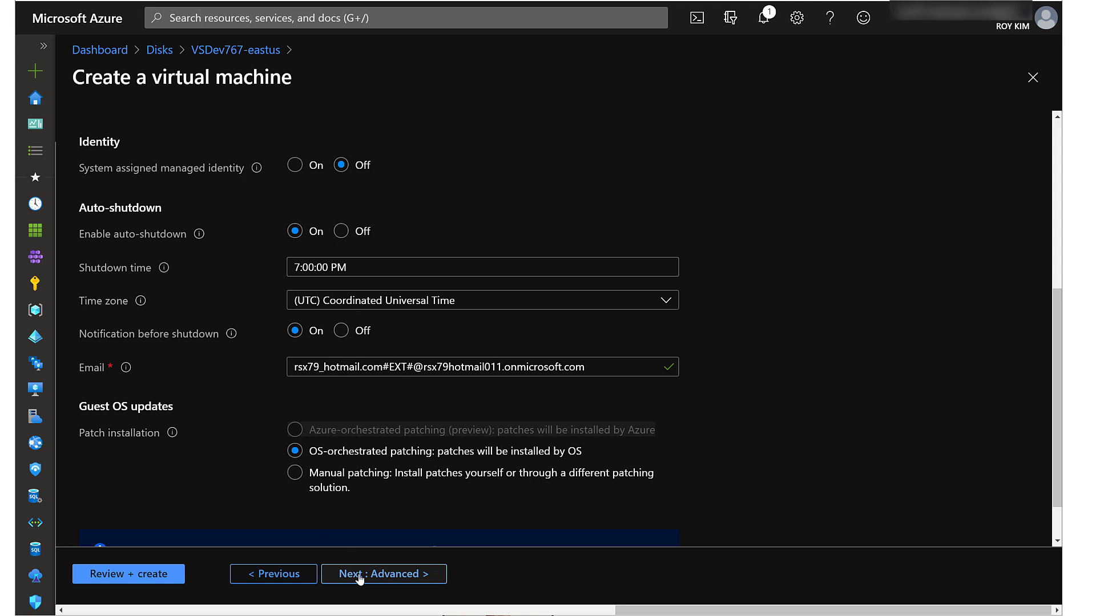
Keep the default advanced settings and advance to the Tags tab.
click(383, 574)
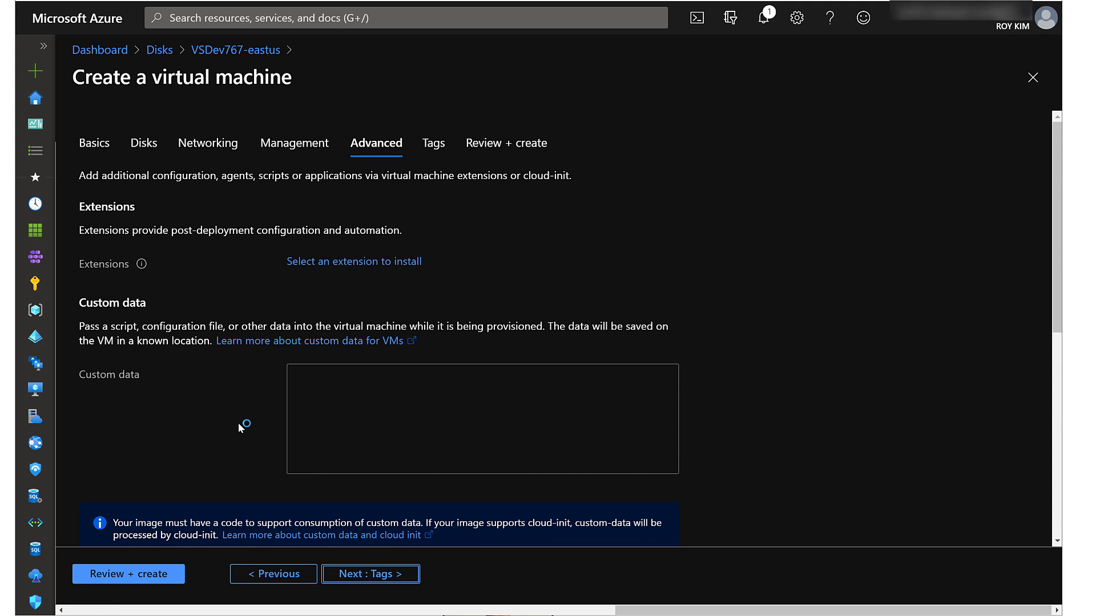
scroll(down, 3)
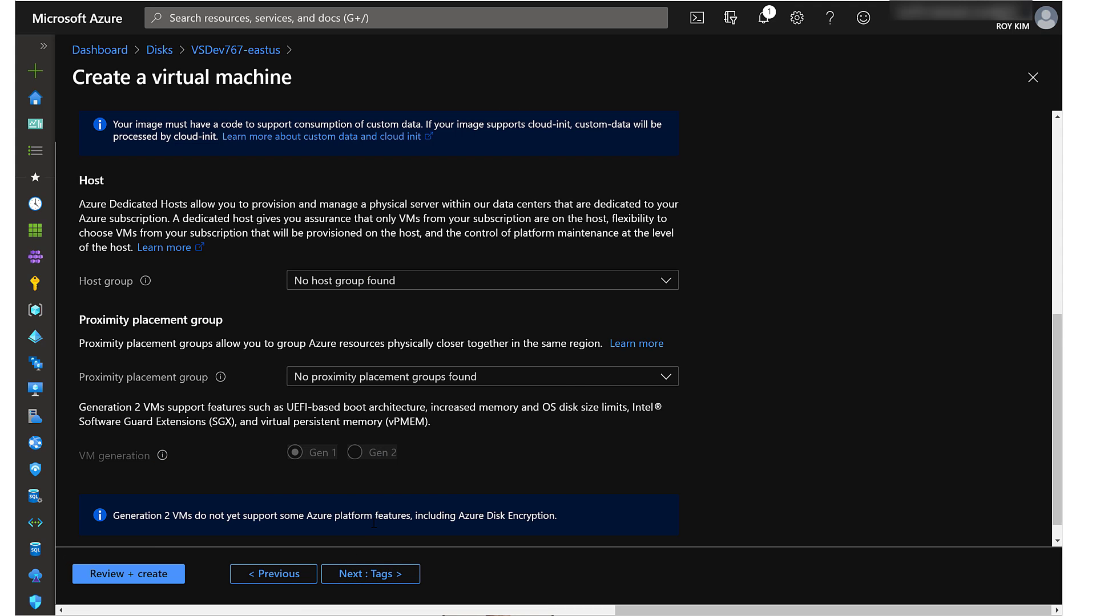
click(371, 574)
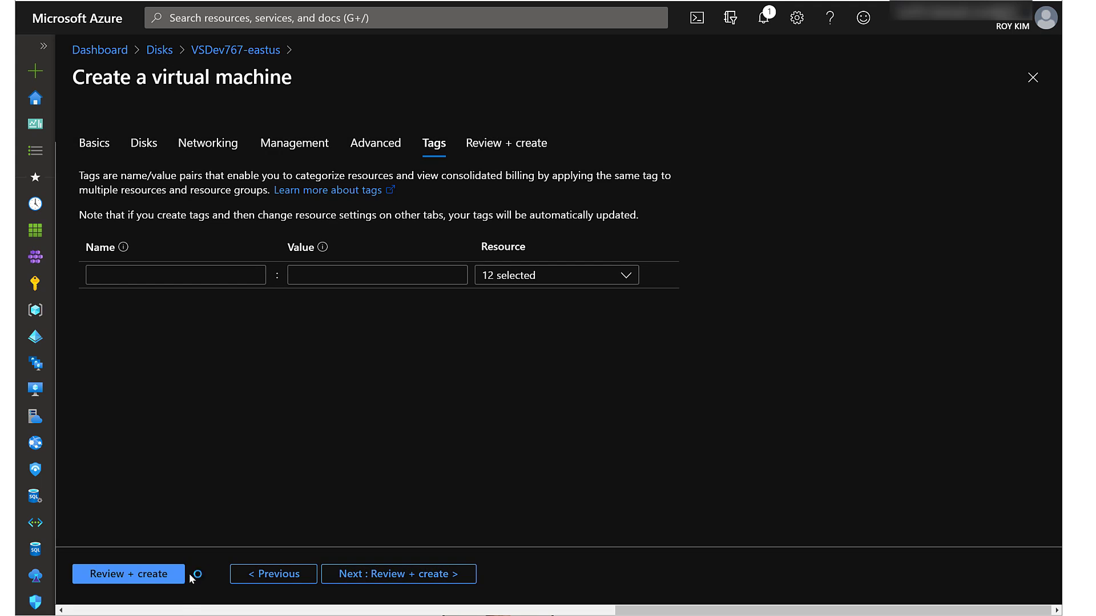
Pass validation for vsdev-eastus and submit it with Create.
click(128, 574)
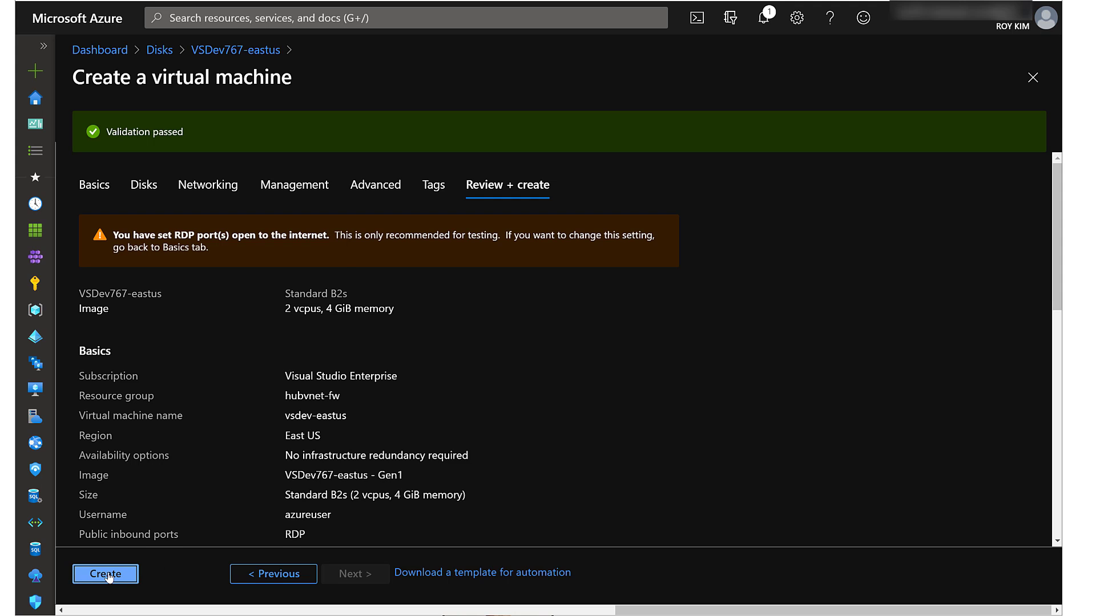
click(105, 573)
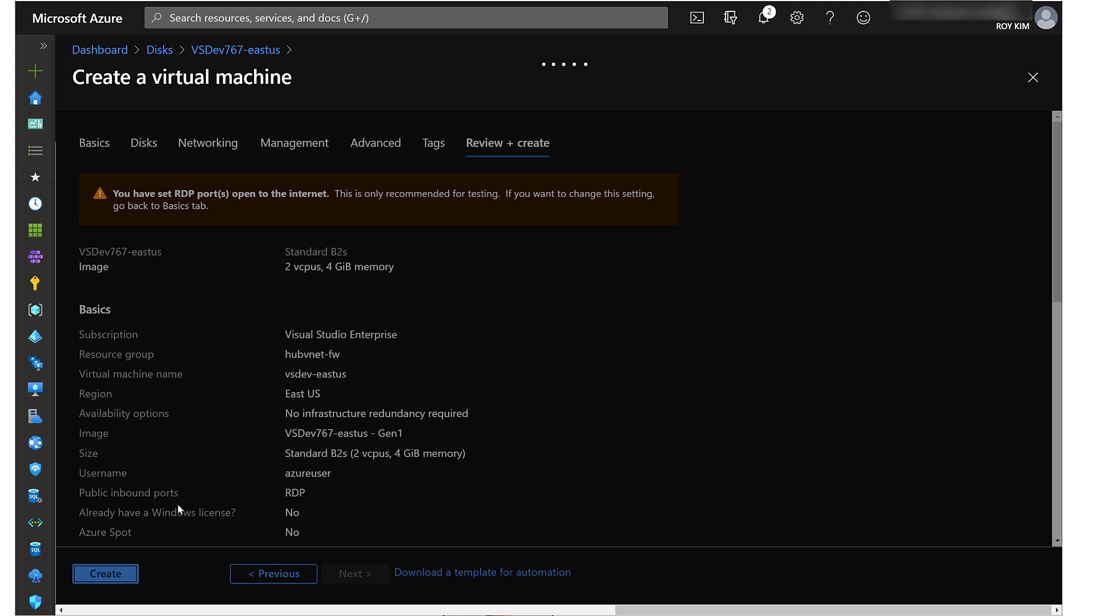
click(105, 574)
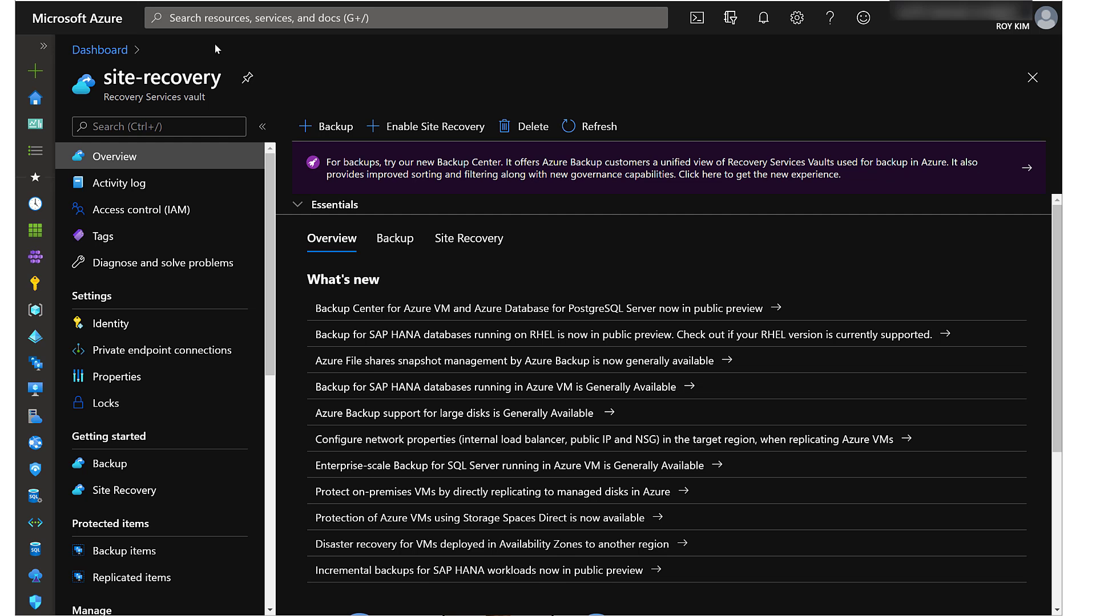
Find the hubvnet-fw resource group and open the spoke-vnet-eastus virtual network.
click(405, 17)
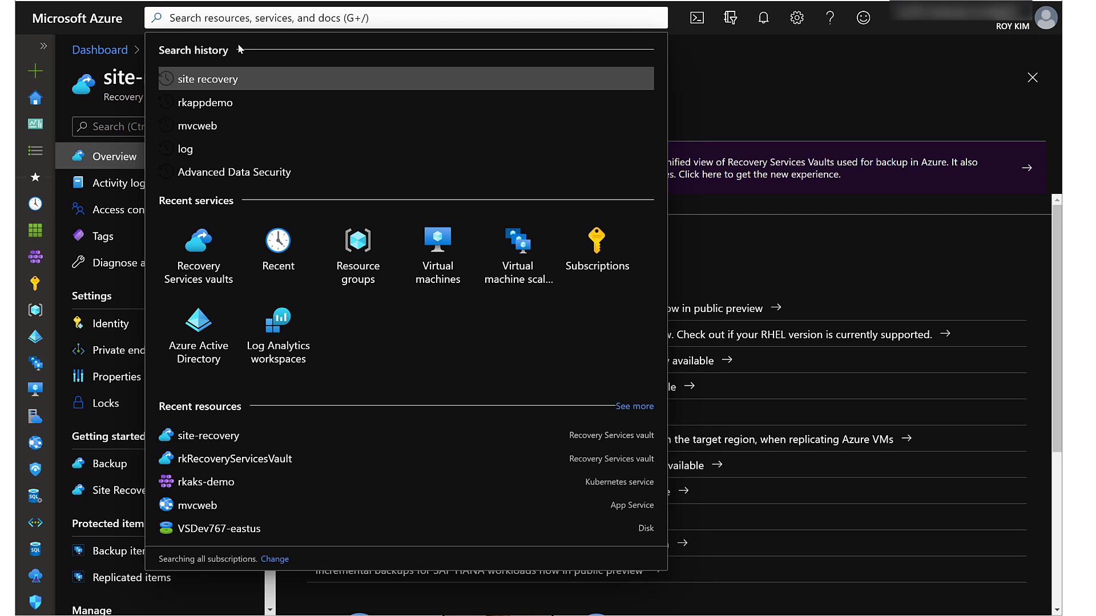
text(hubs)
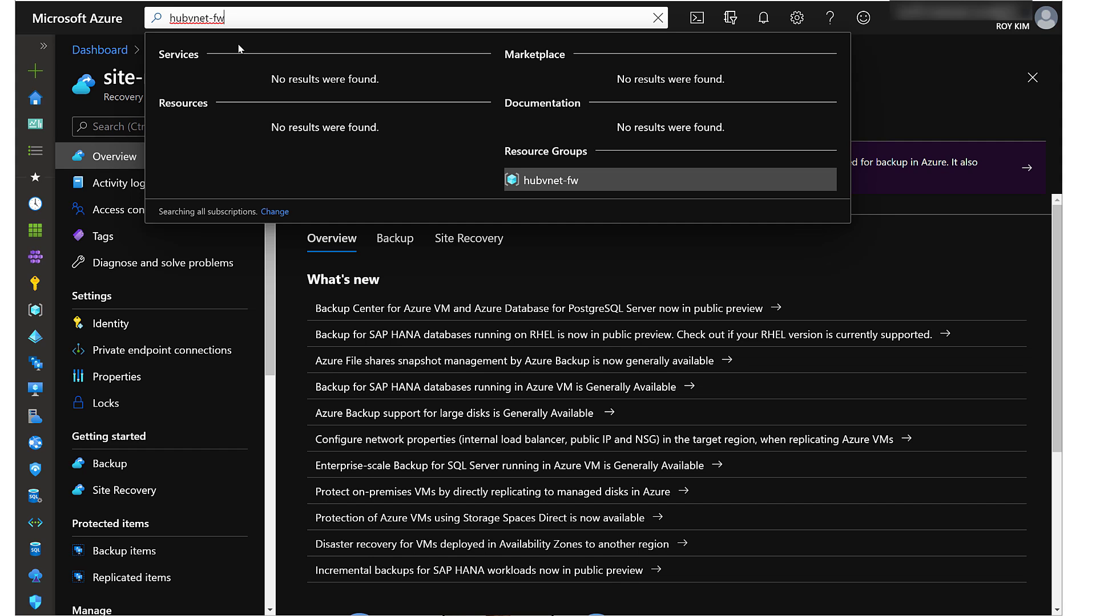
mouse_move(577, 170)
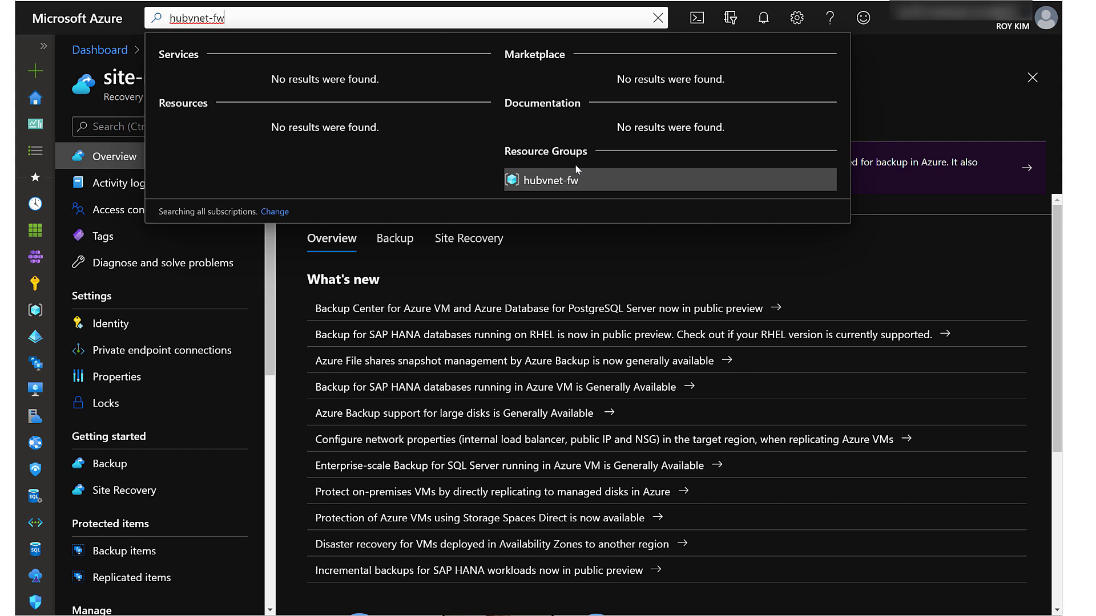
click(548, 178)
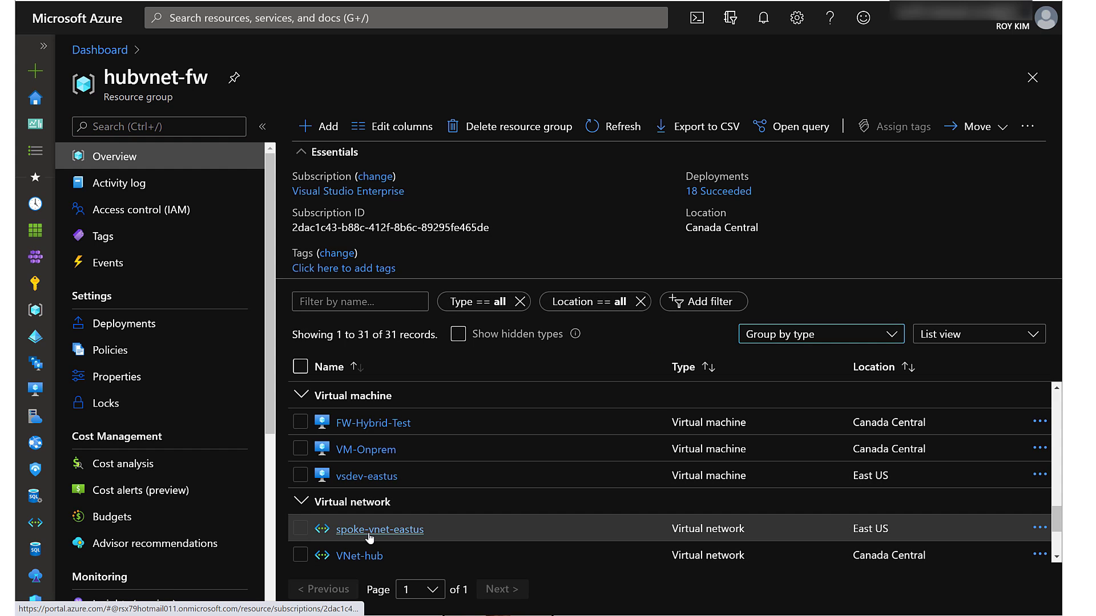
click(380, 529)
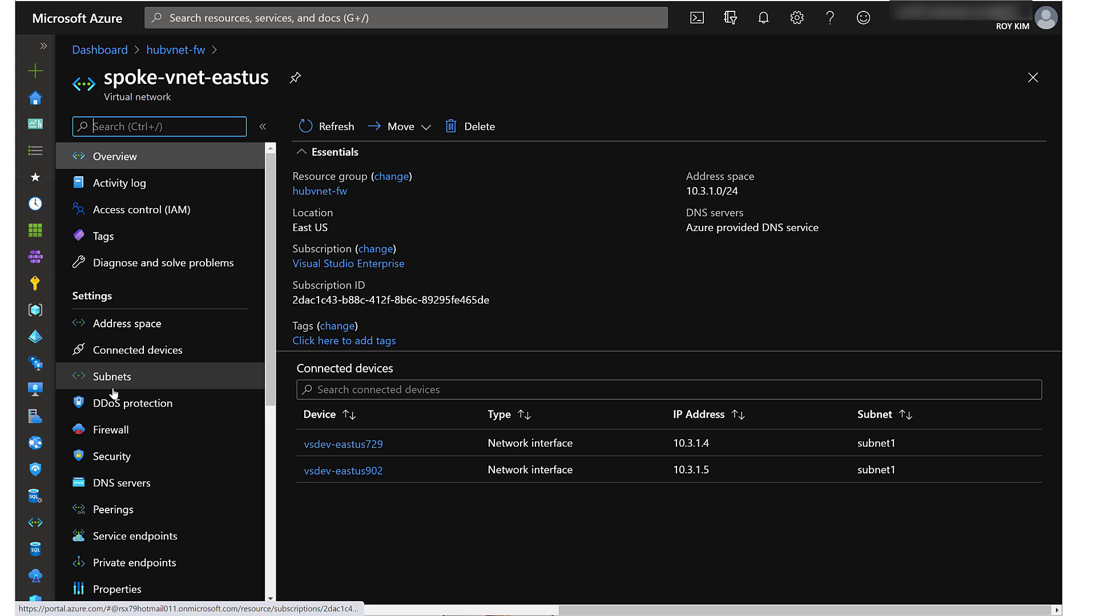
List connected devices, inspect vsdev-eastus902 at 10.3.1.5, and return to the list.
click(137, 349)
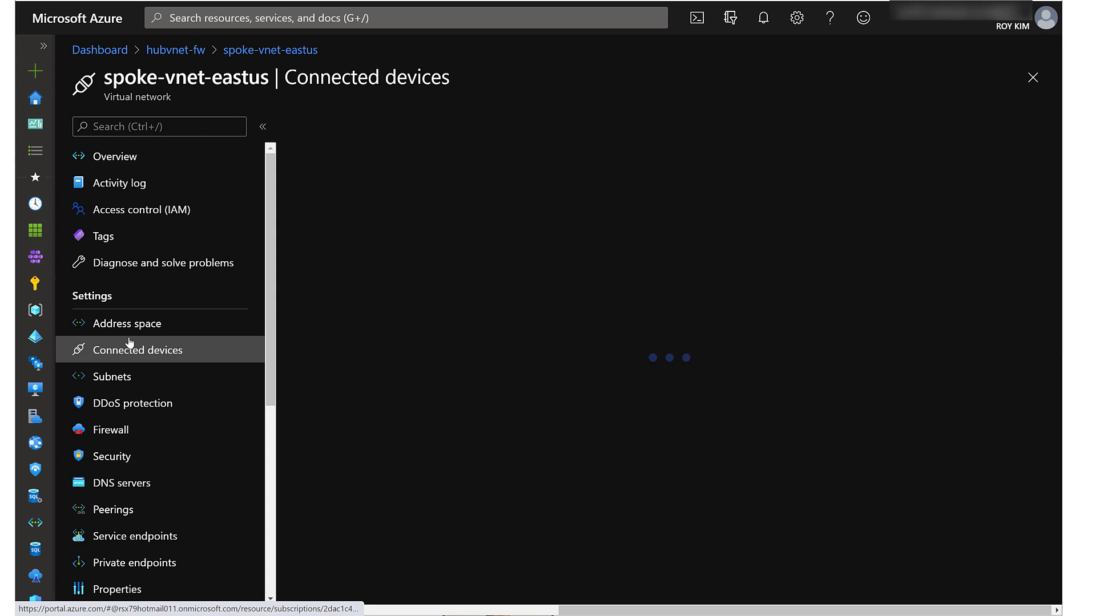
click(137, 350)
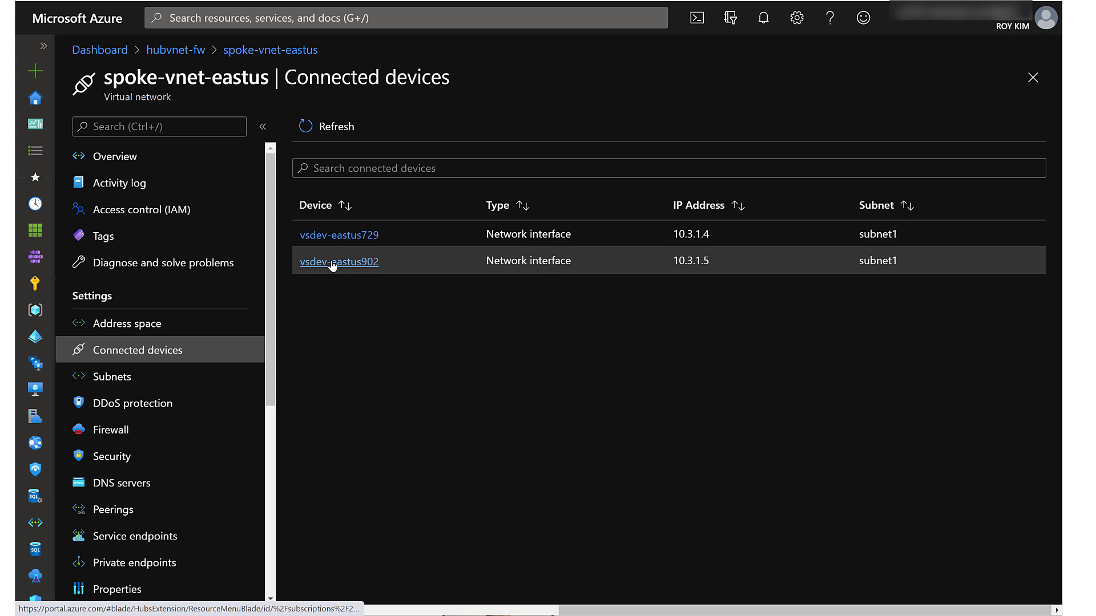
click(338, 262)
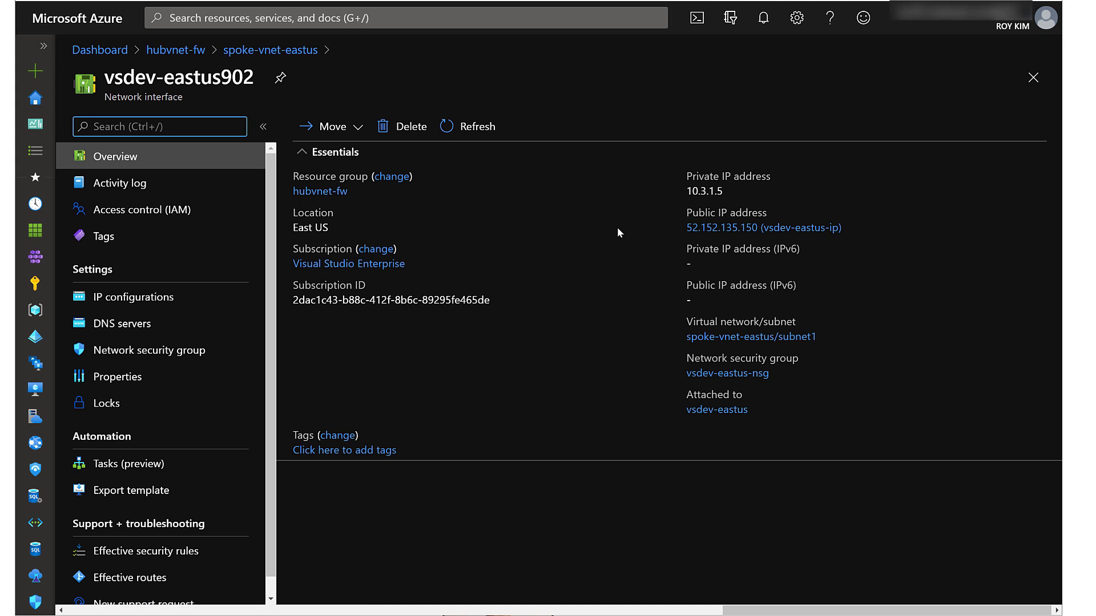
mouse_move(270, 50)
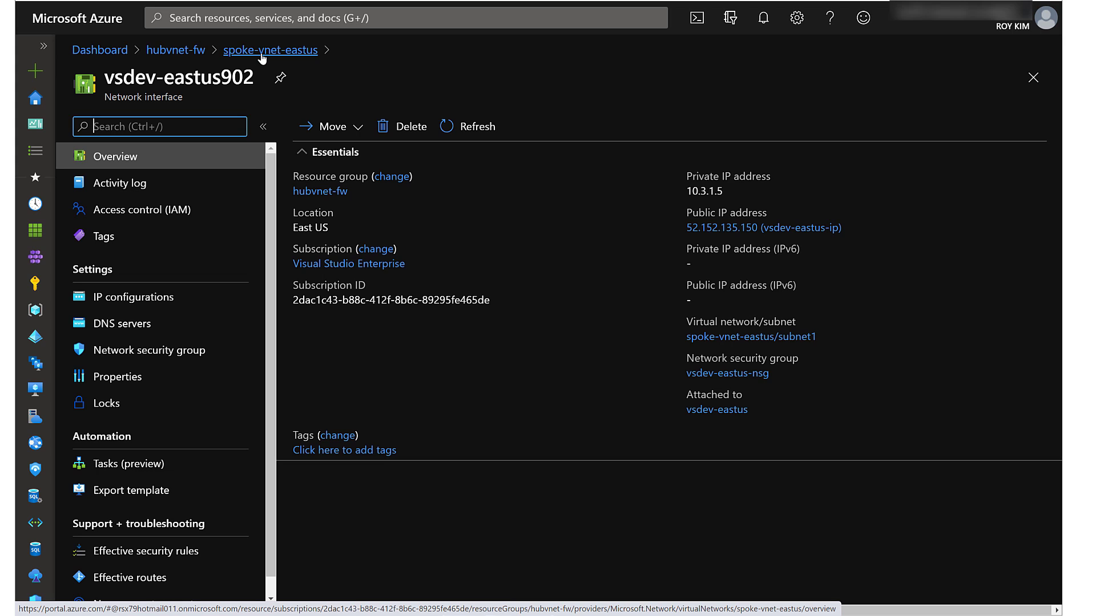
click(270, 49)
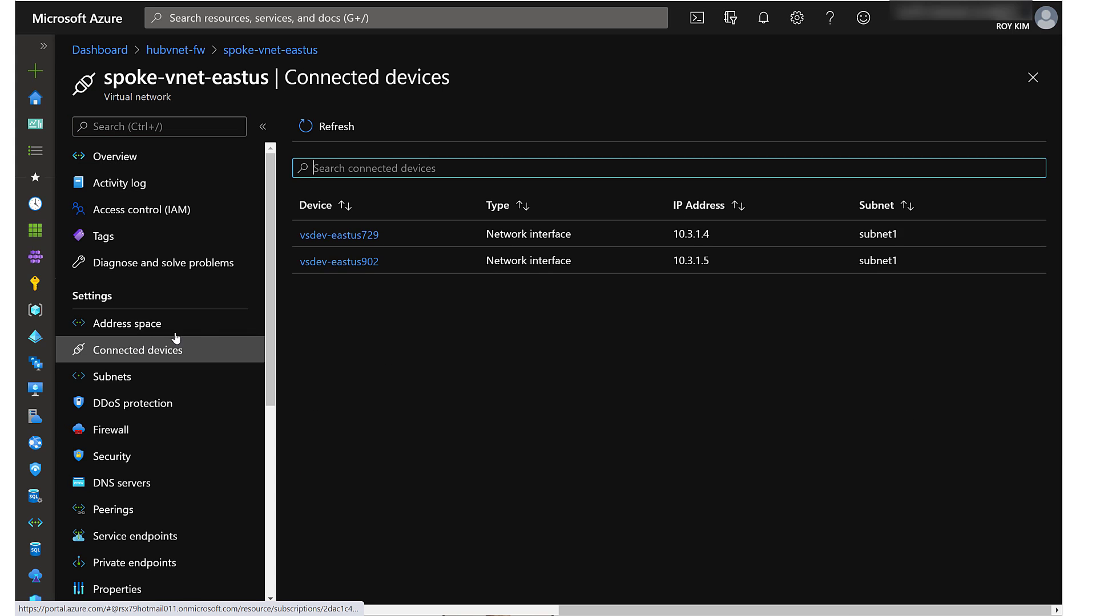
mouse_move(381, 260)
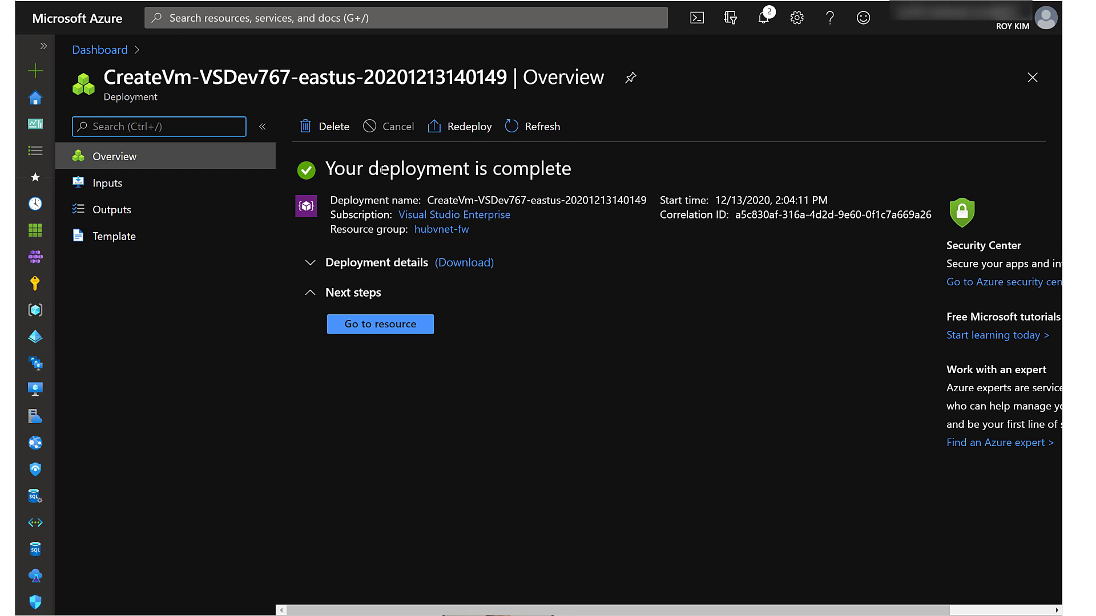
Open the vsdev-eastus VM and confirm location East US and private IP 10.3.1.5.
click(379, 324)
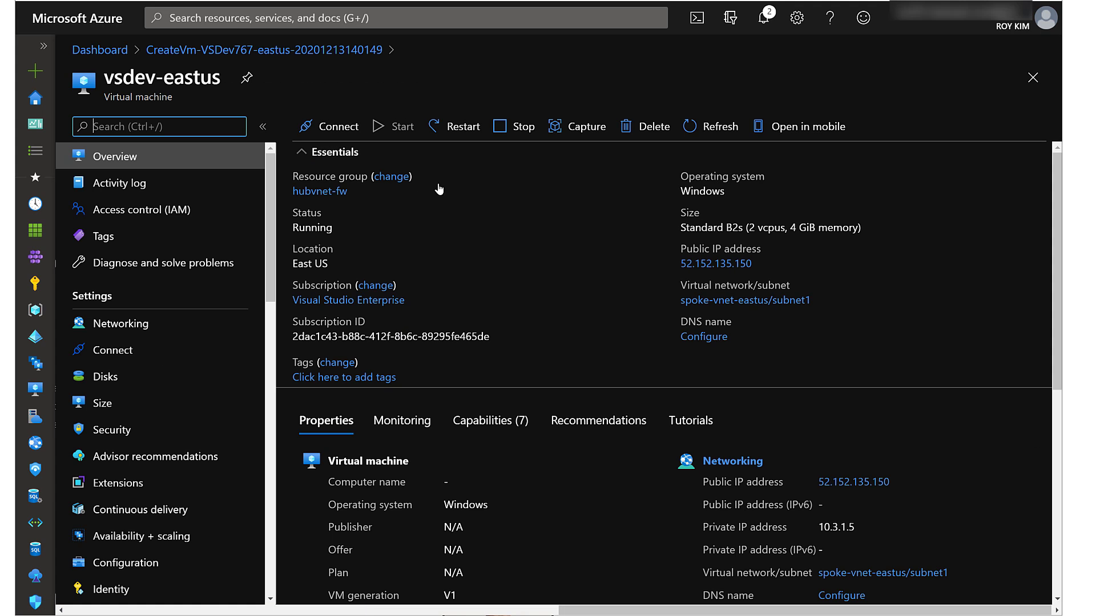
click(159, 127)
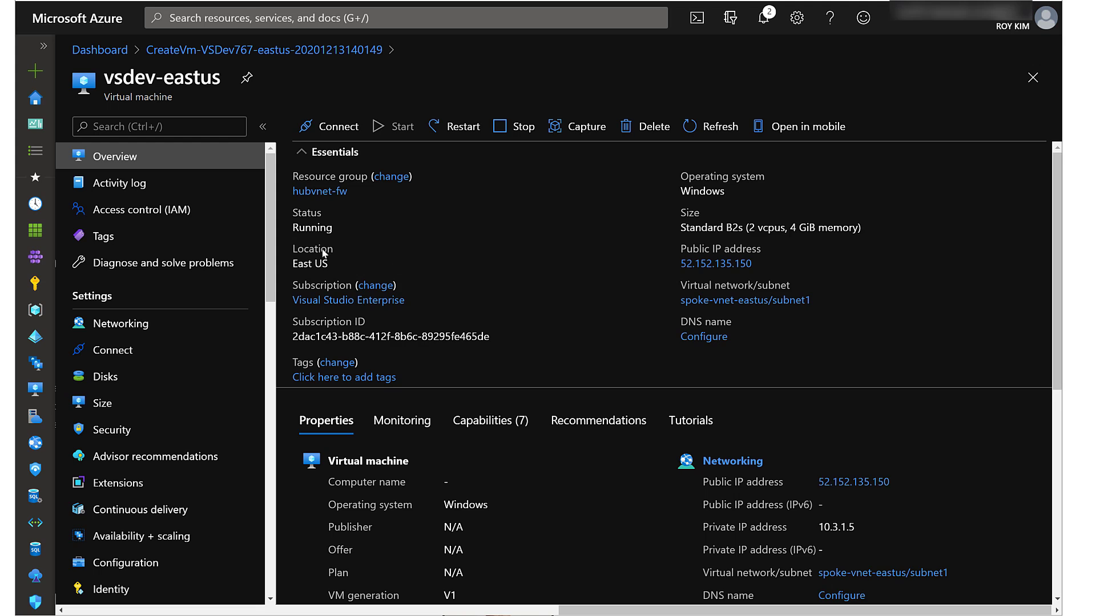
double_click(310, 263)
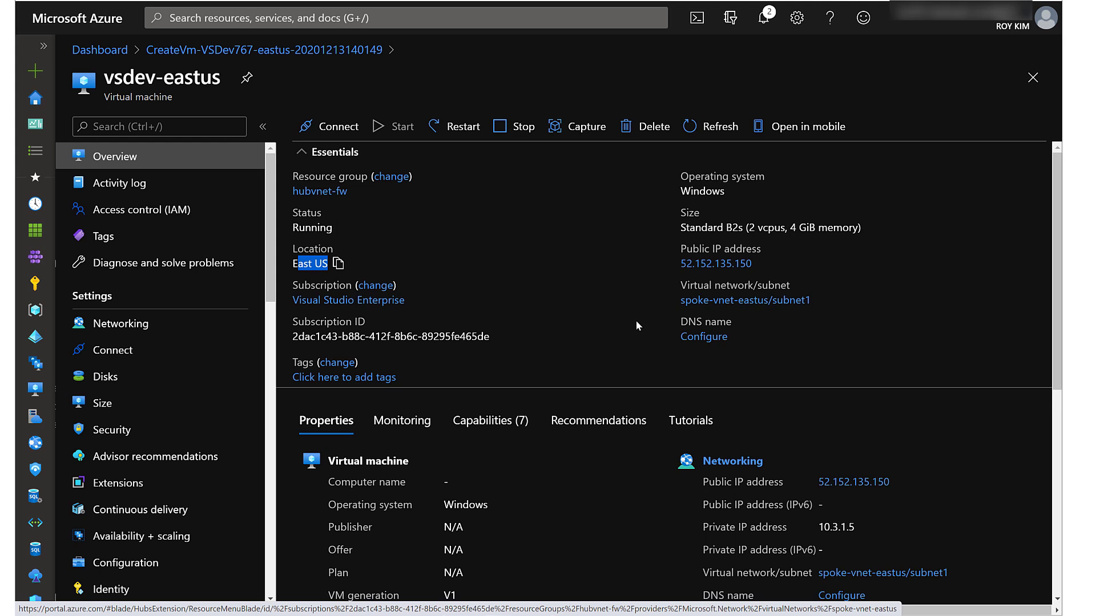
scroll(down, 3)
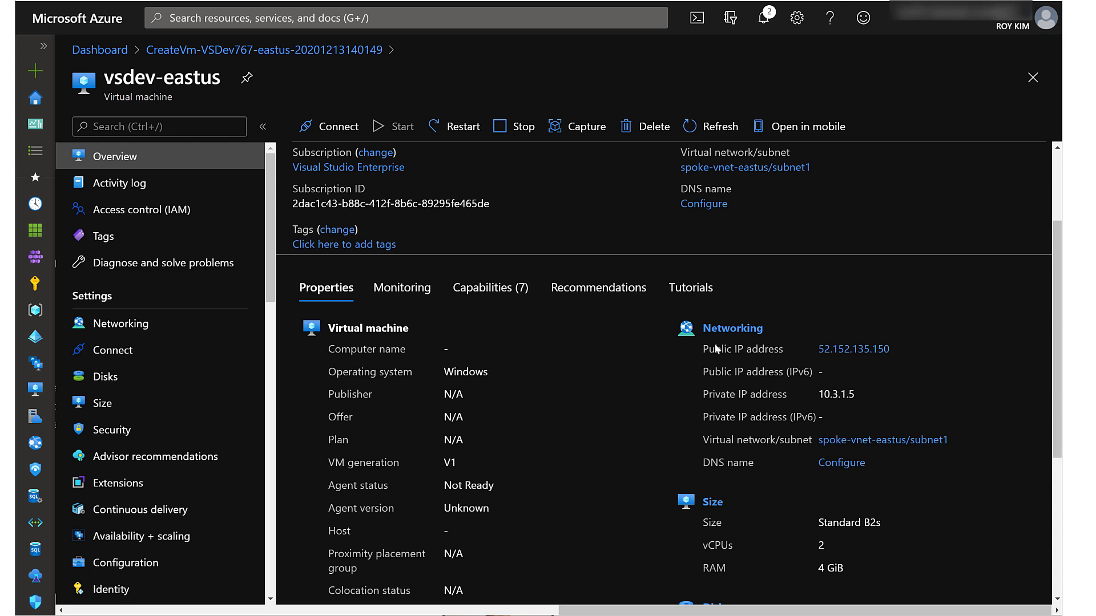
double_click(835, 394)
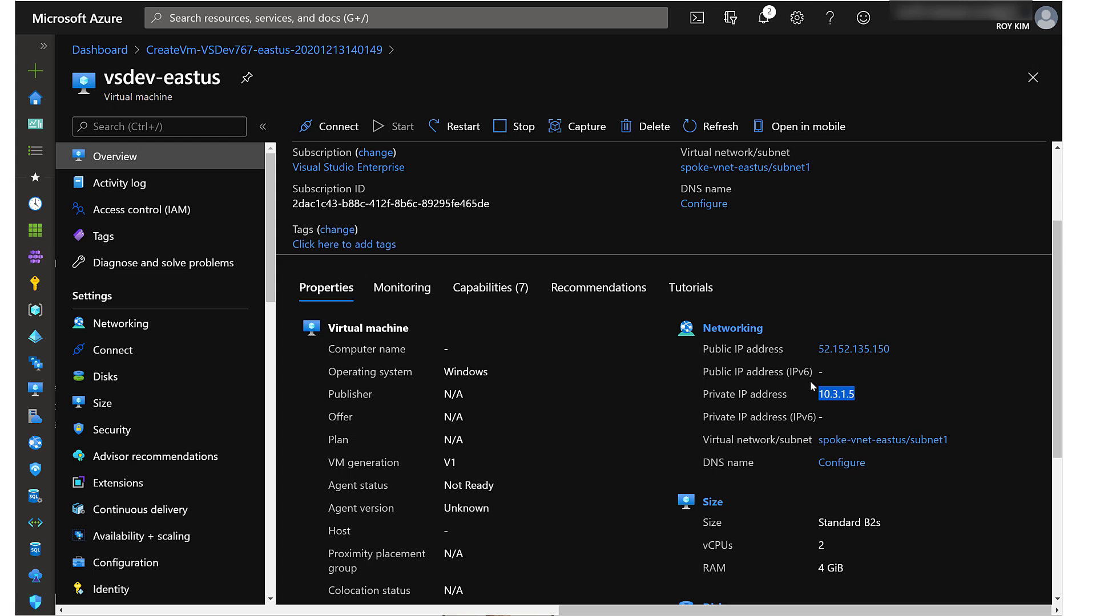
mouse_move(822, 435)
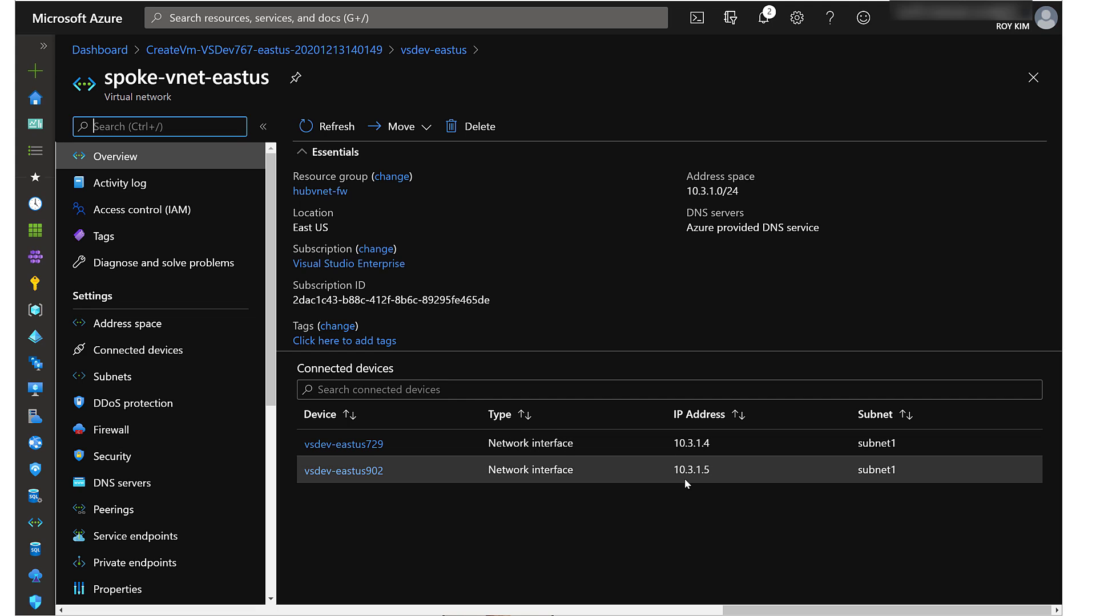
mouse_move(343, 470)
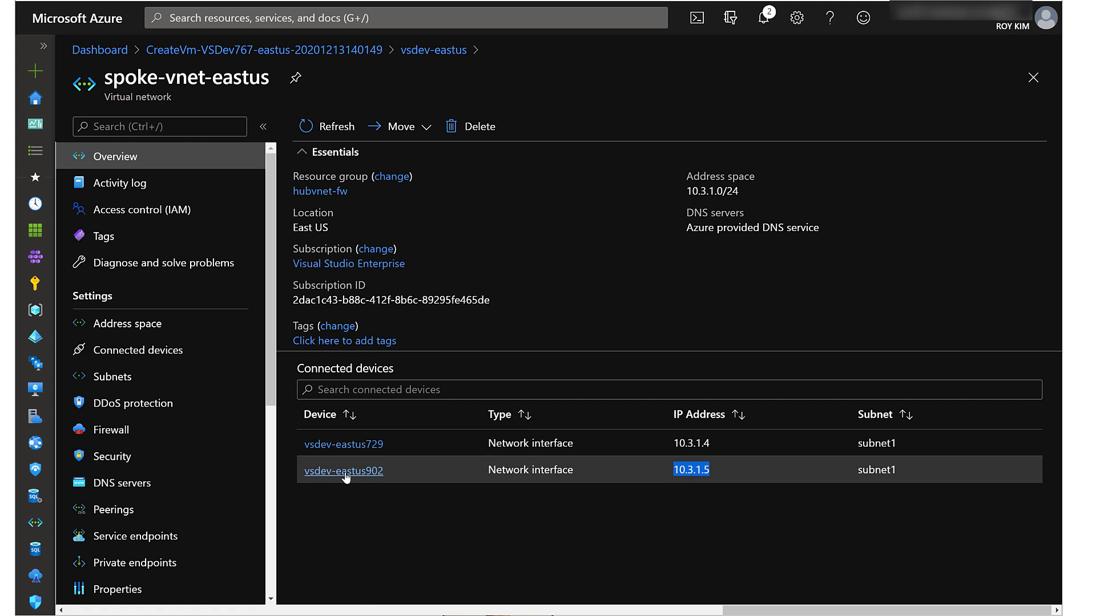
Open network interface vsdev-eastus902 from spoke-vnet-eastus connected devices.
click(343, 470)
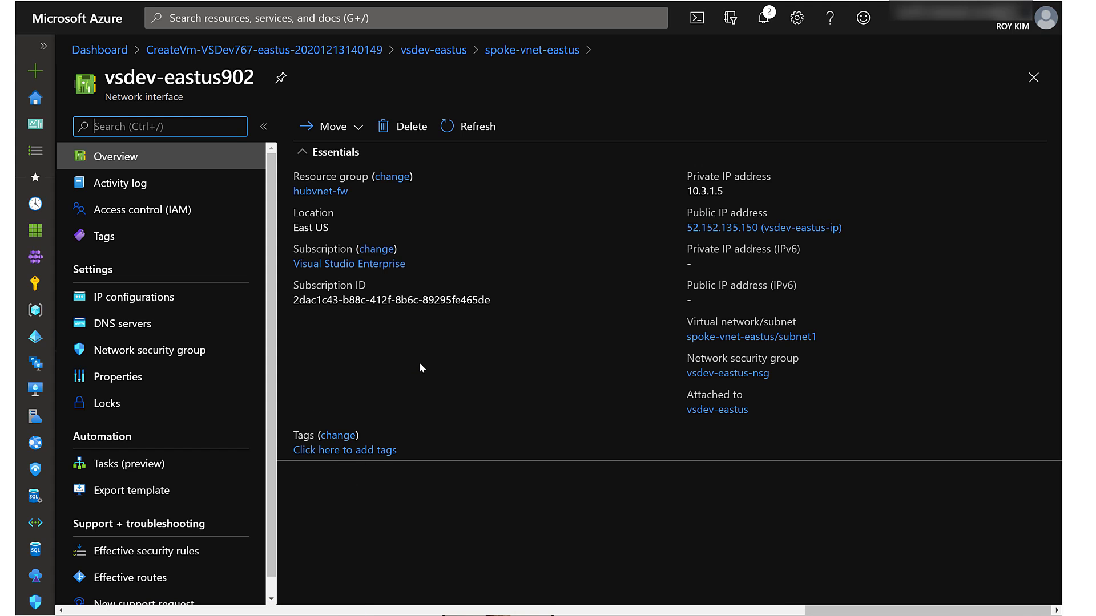